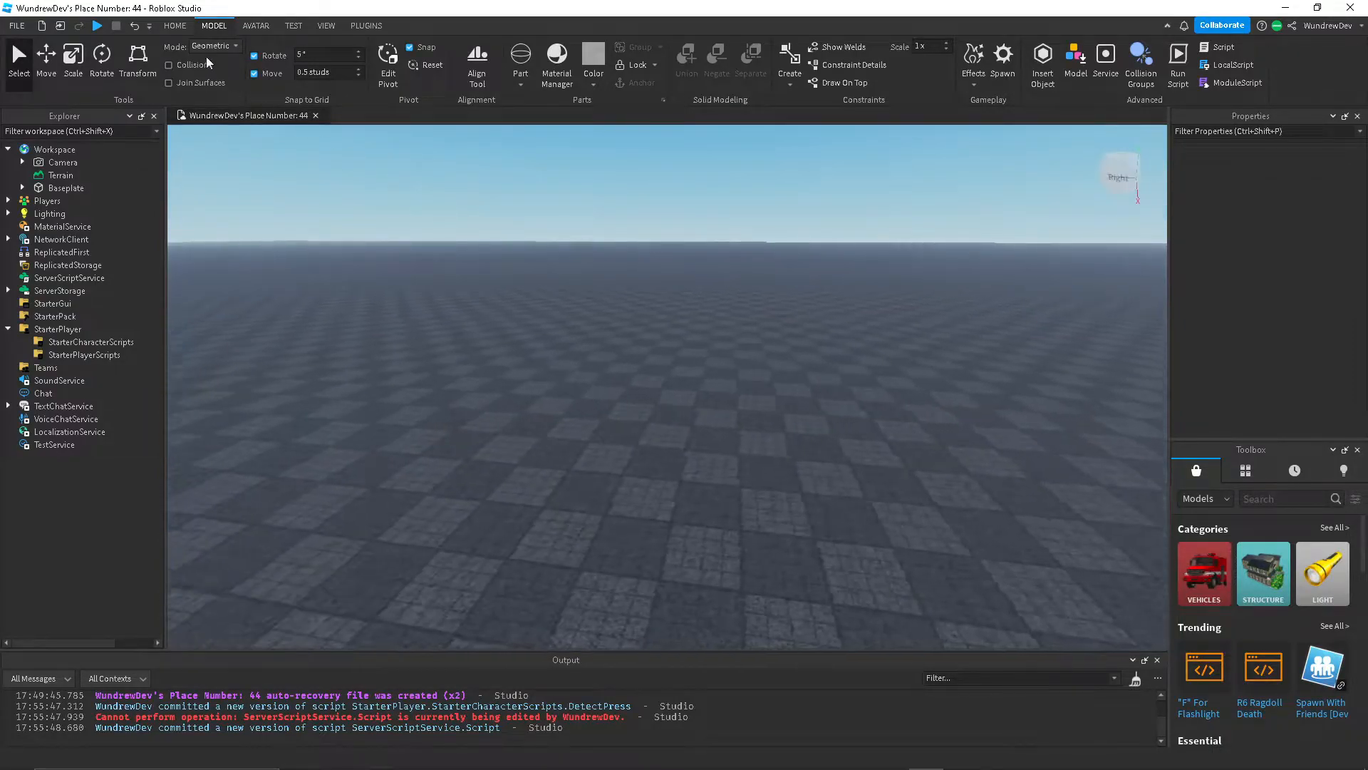
Insert a Ball part, set its Size to 2, 2, 2, and begin changing its material.
click(175, 25)
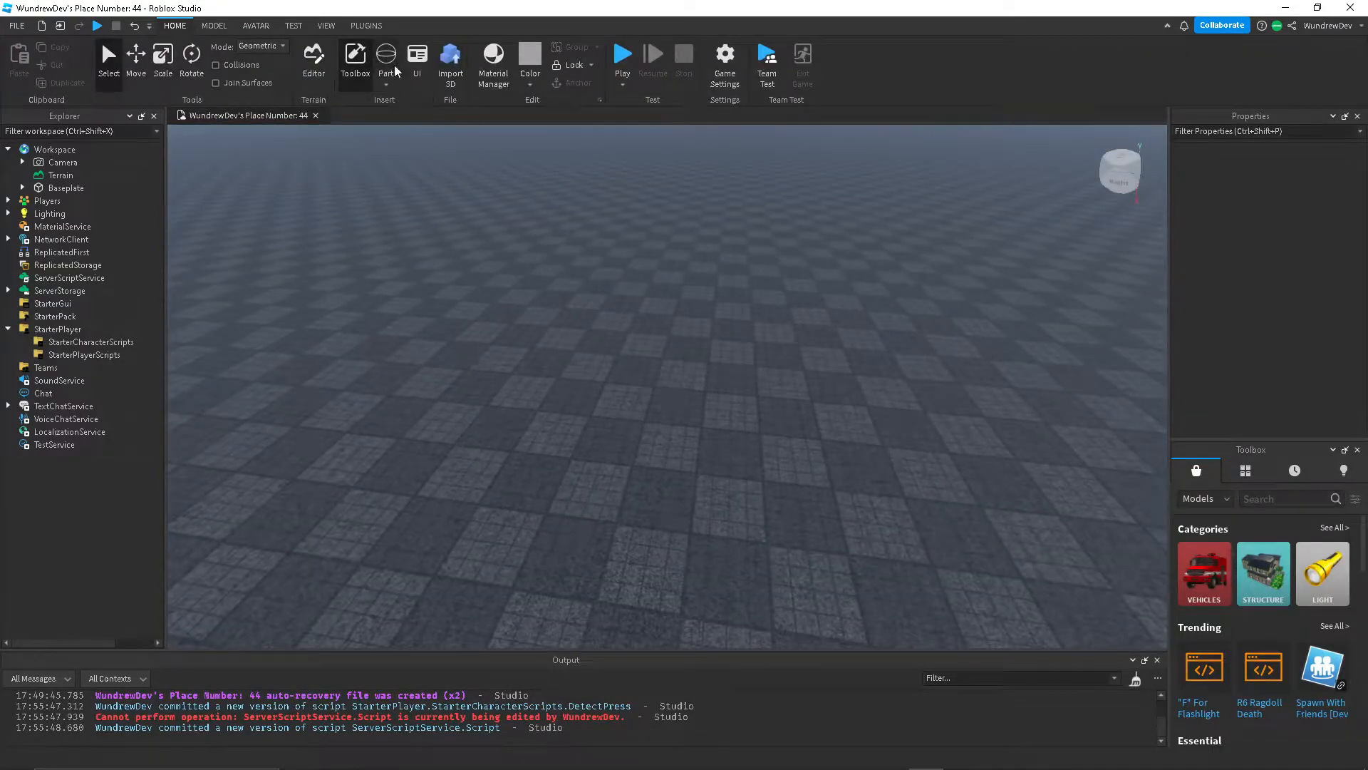
click(385, 57)
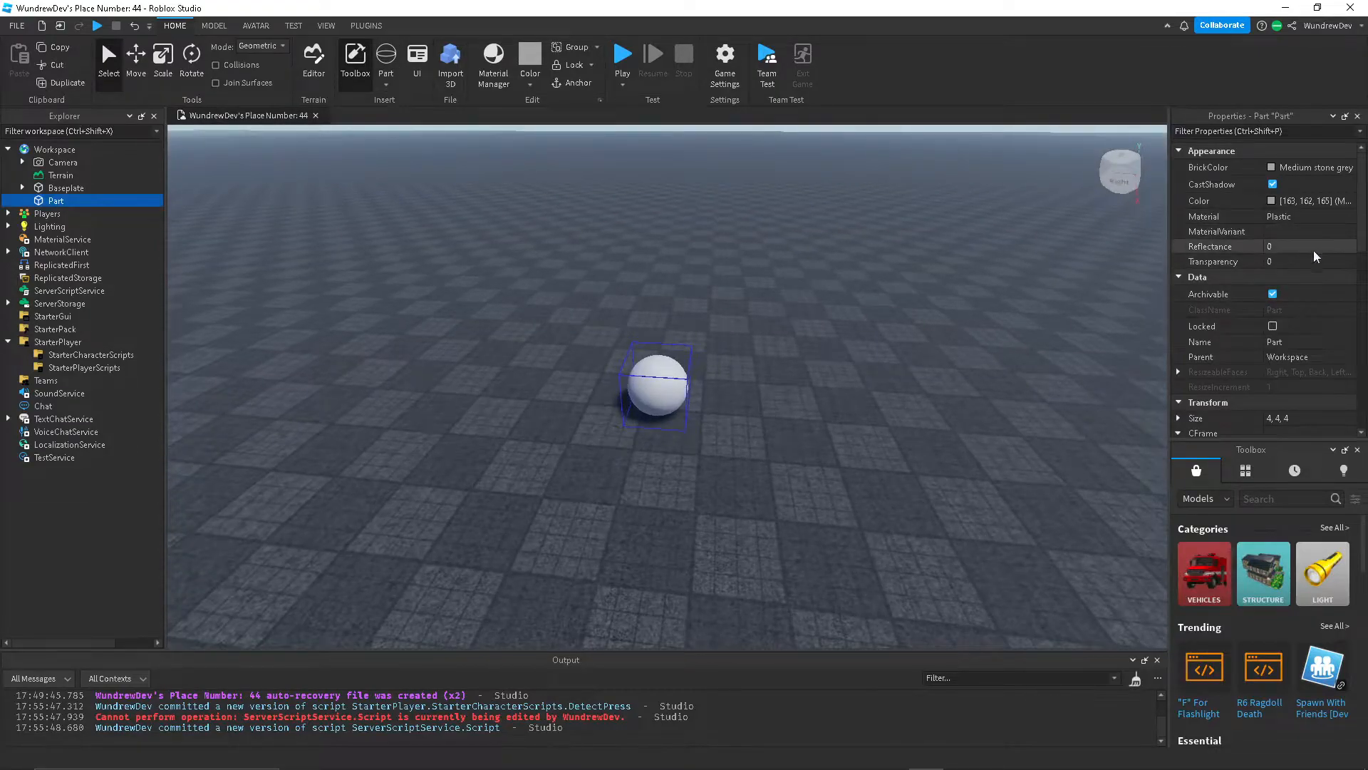
click(1308, 417)
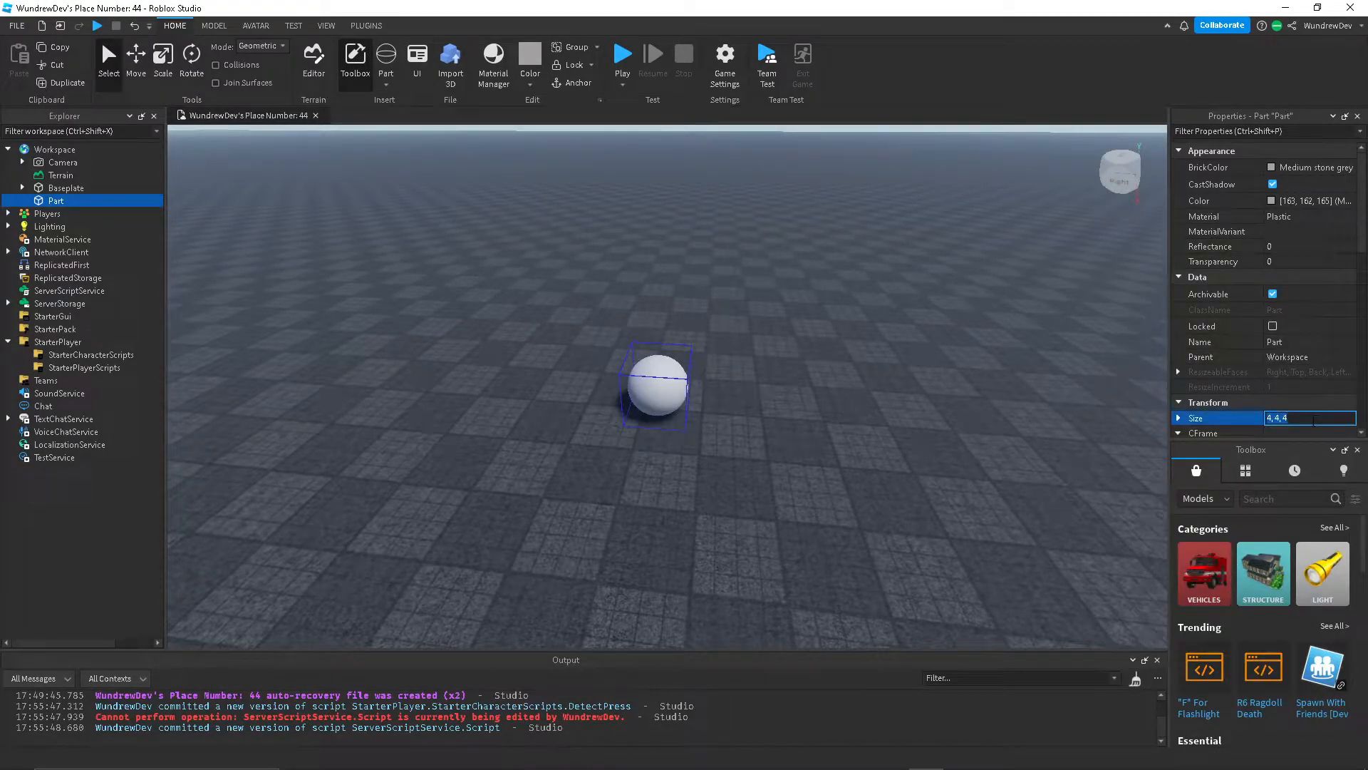
text(2, 2, 2)
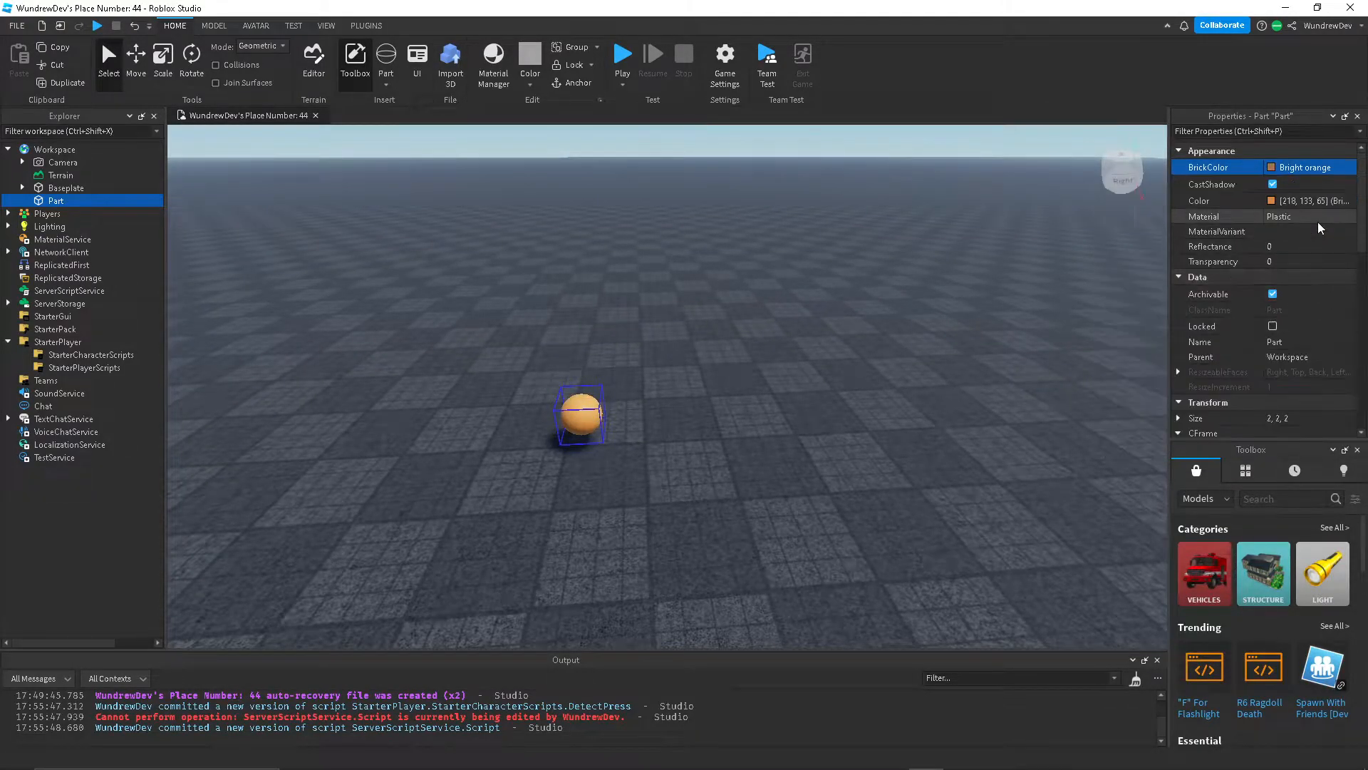
click(1306, 216)
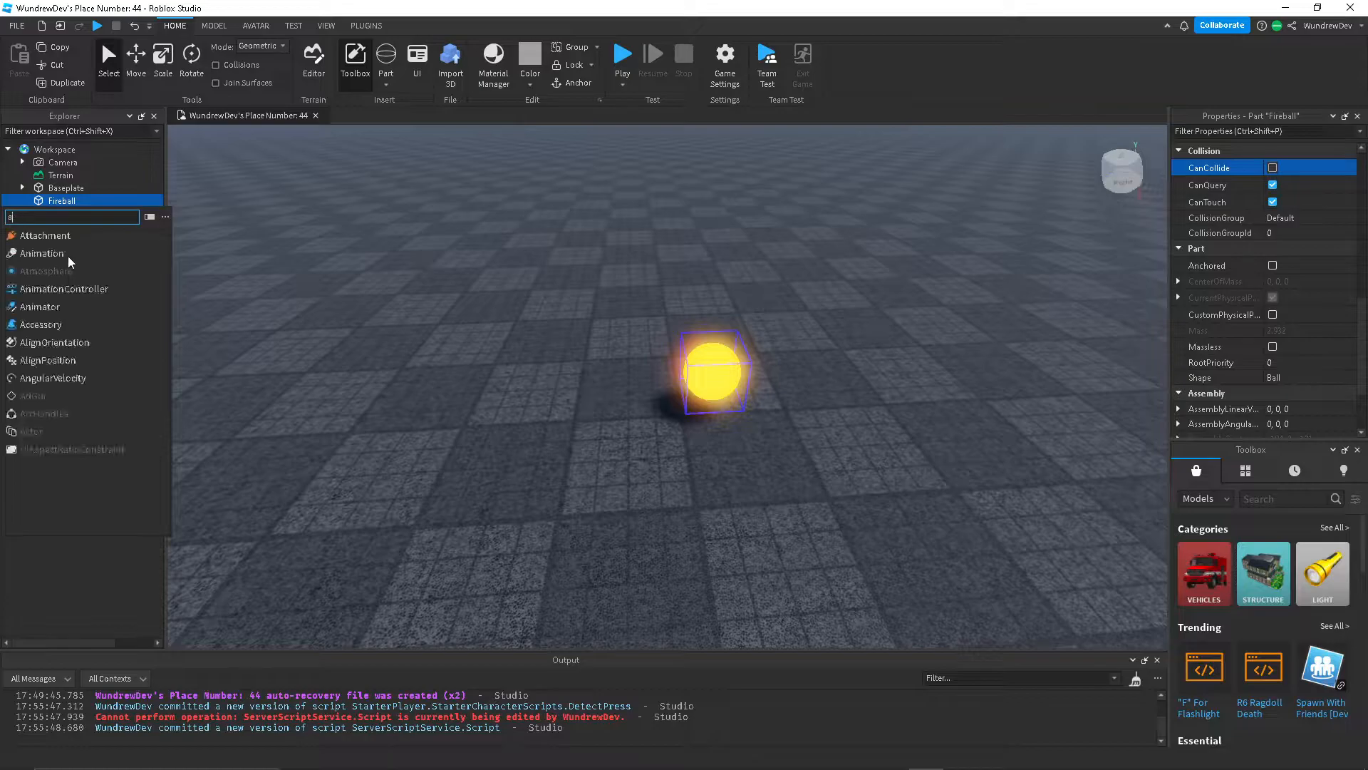
Insert an Attachment inside the Fireball and rename it.
click(44, 235)
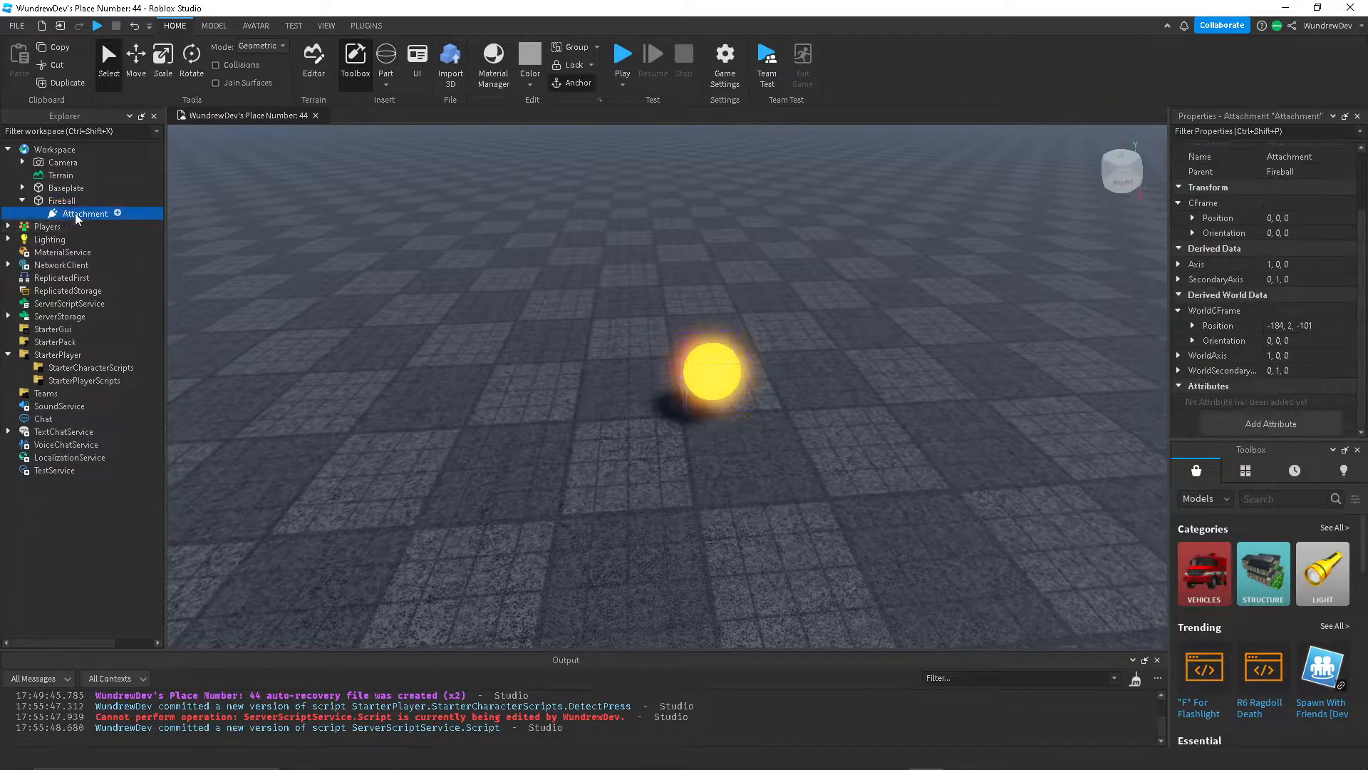
double_click(84, 213)
text(tra)
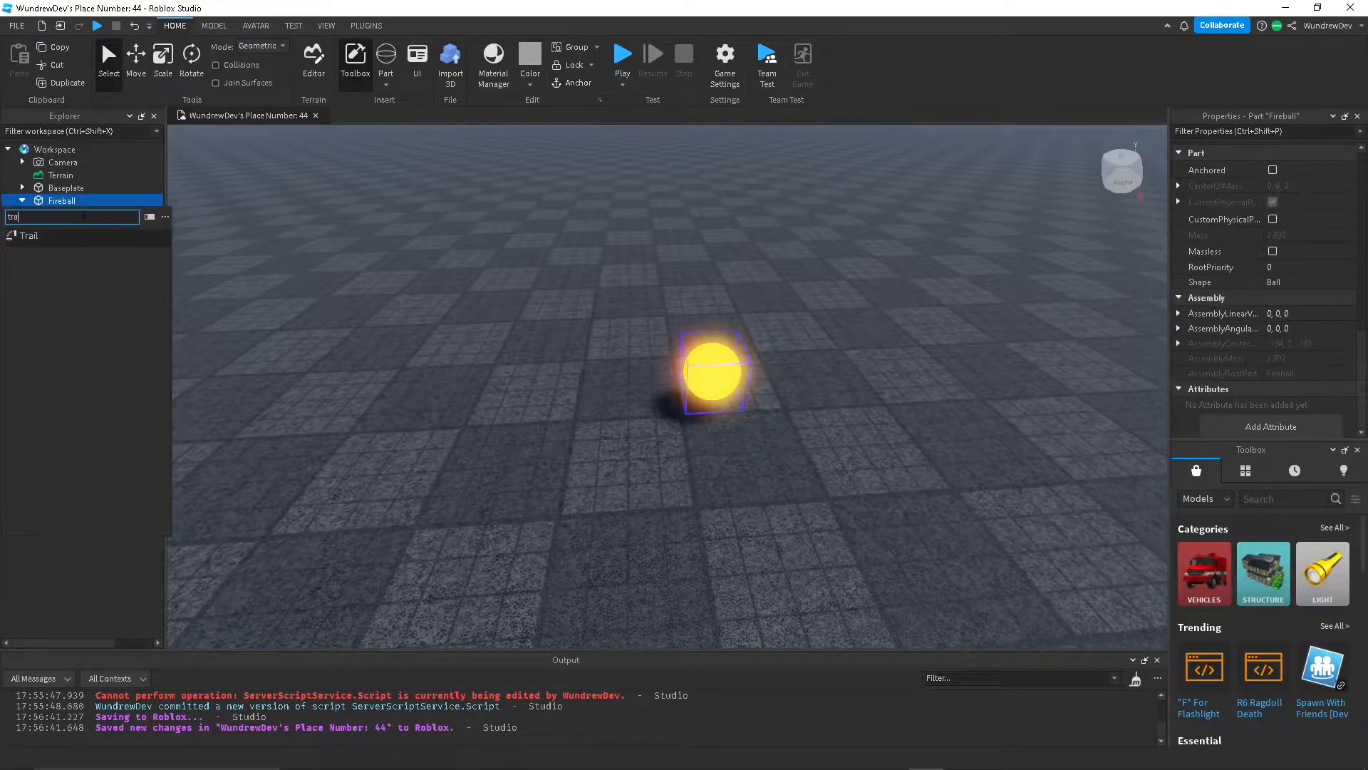
Add a Trail to the Fireball and enable its FaceCamera option.
click(30, 236)
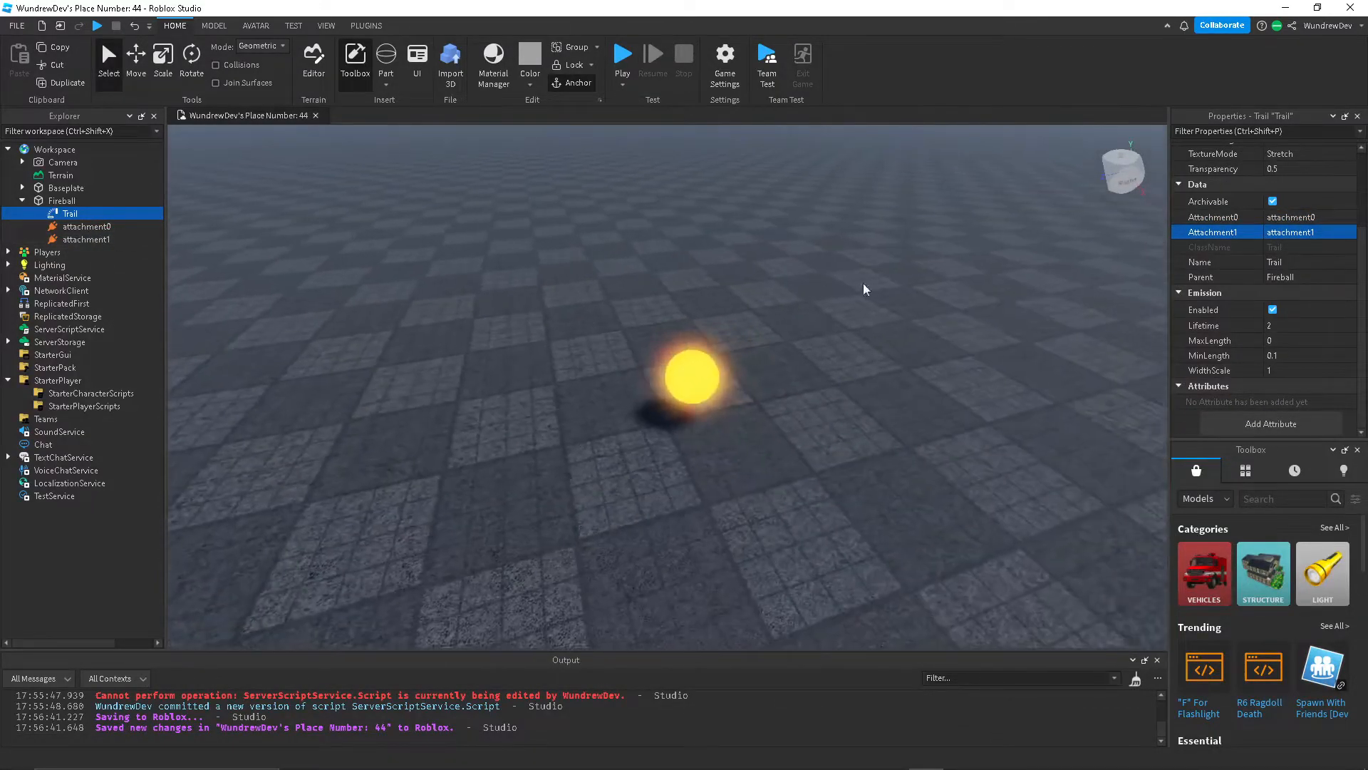
click(62, 201)
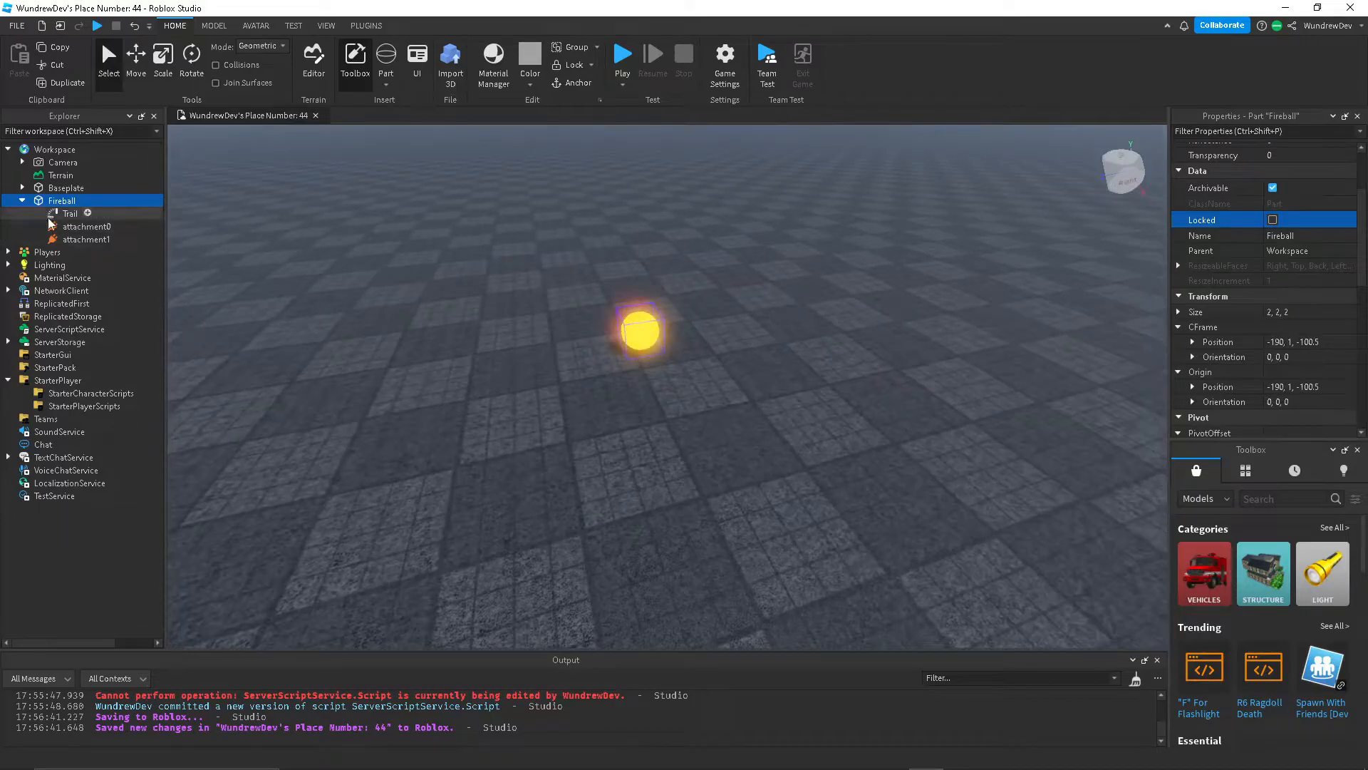
click(70, 213)
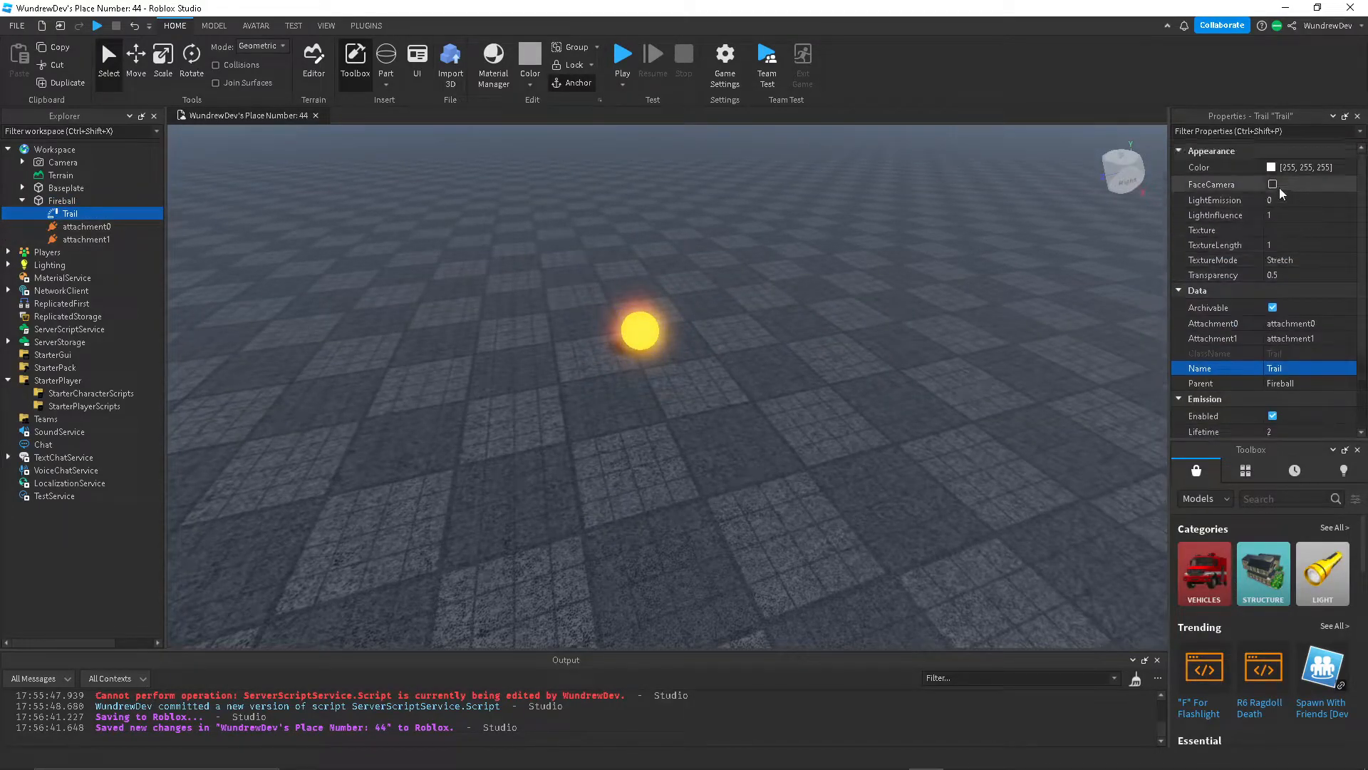
click(62, 200)
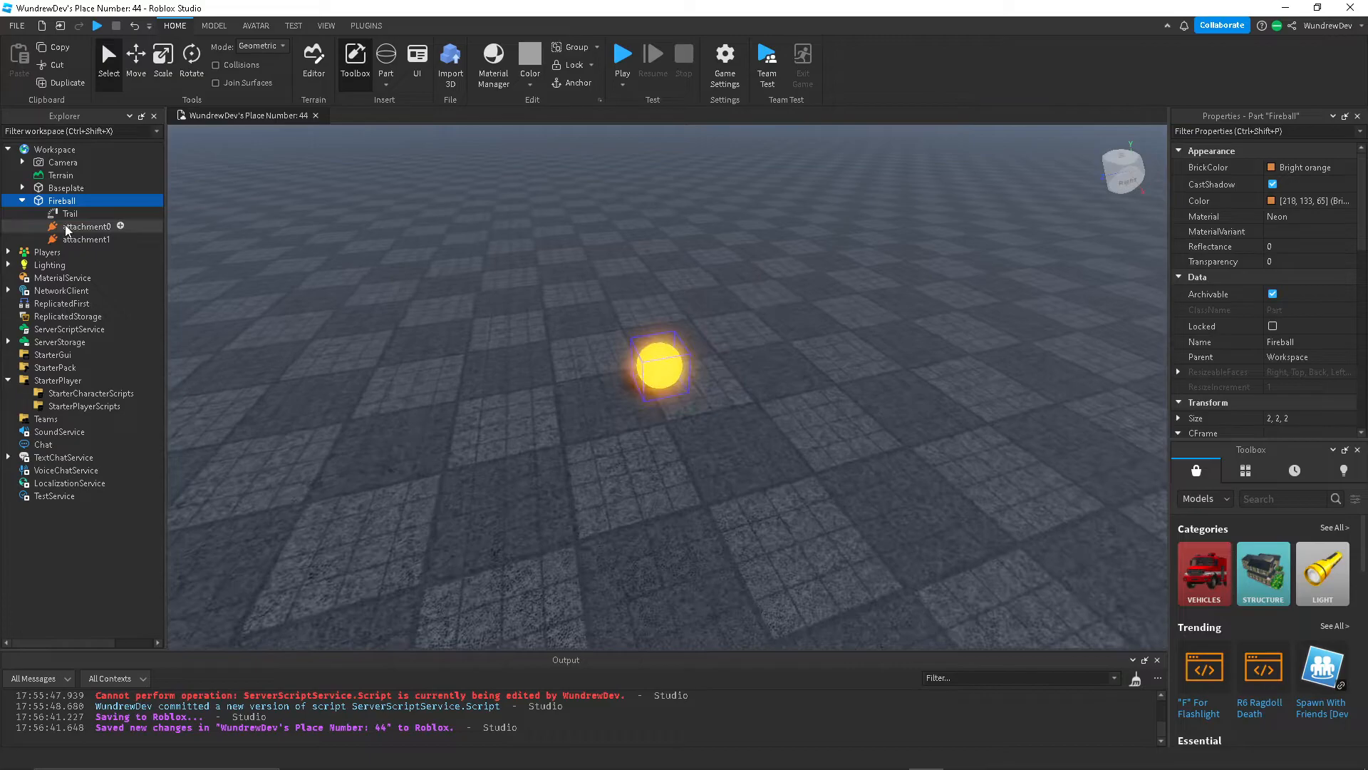
Set the Trail's Attachment0 and Attachment1 to the two attachments and preview it.
click(86, 226)
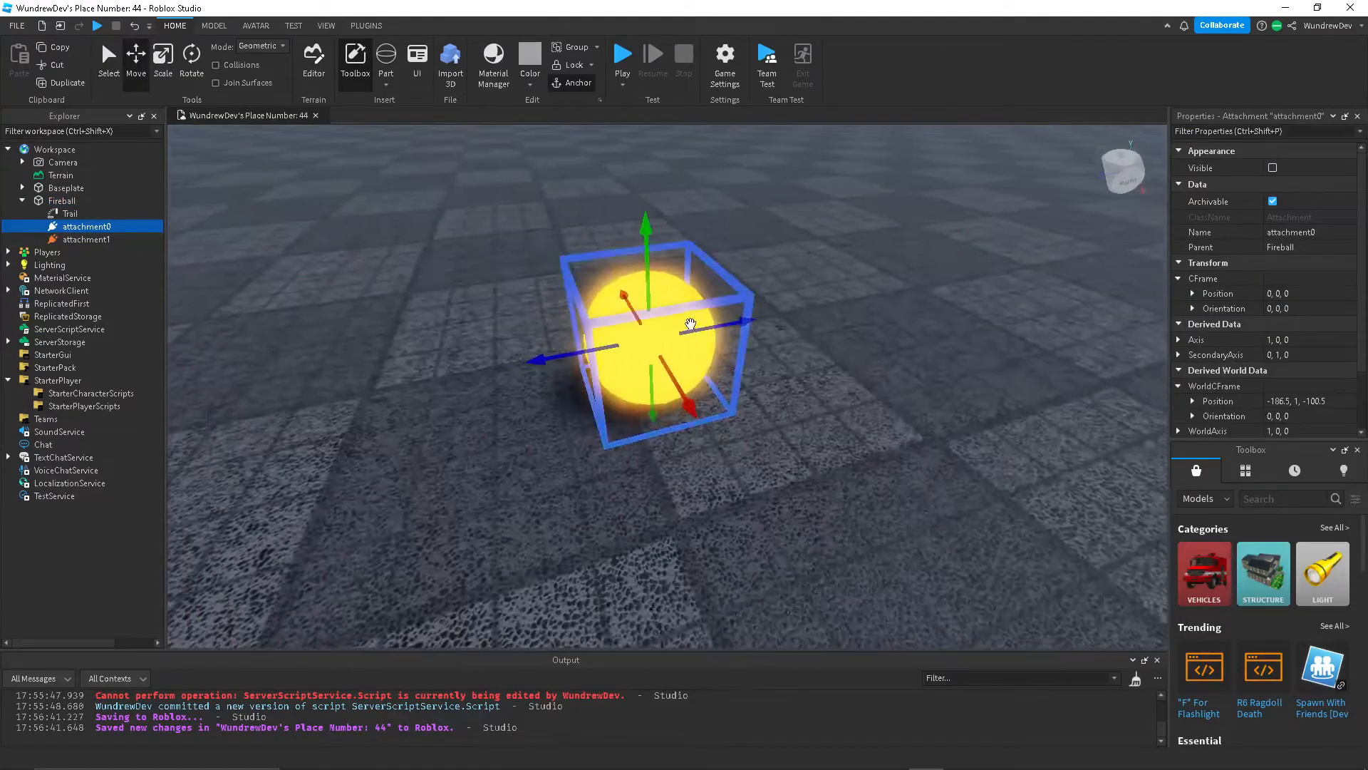
click(86, 239)
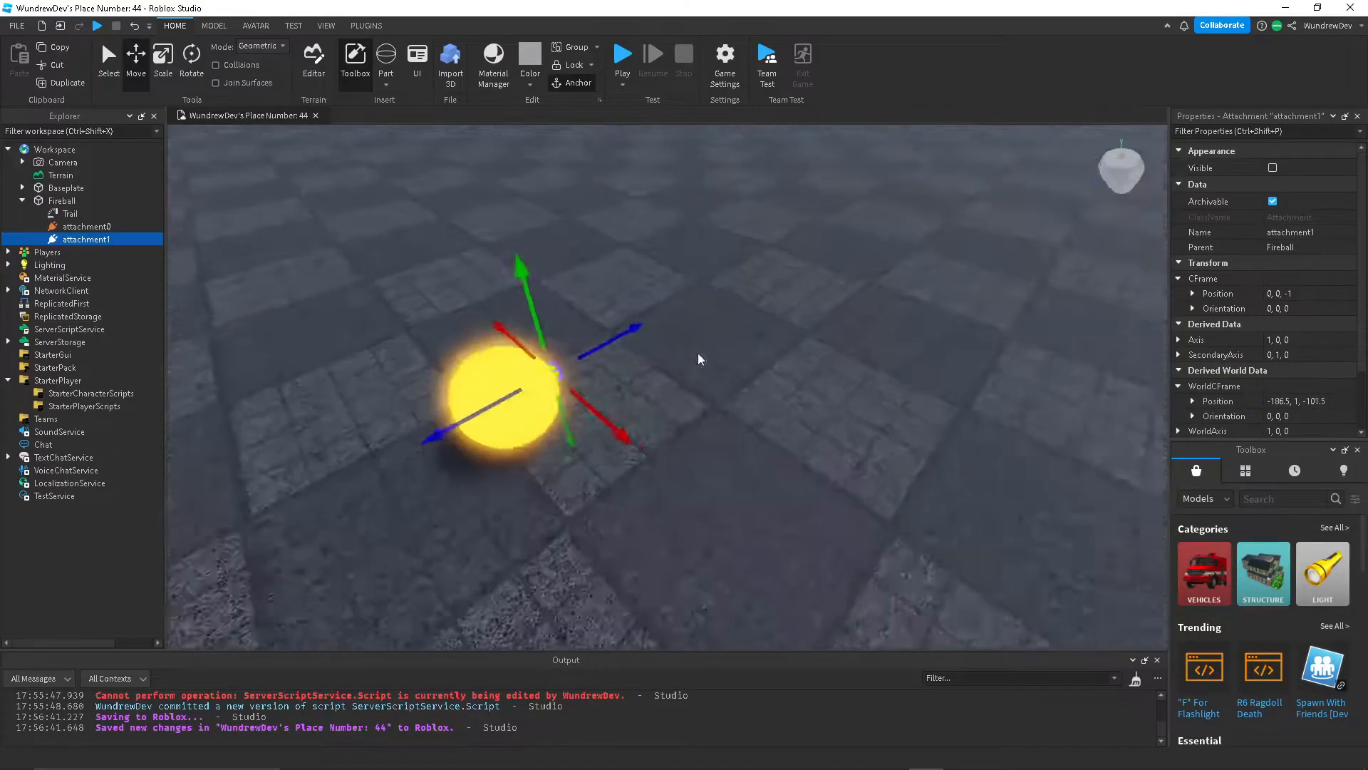
click(62, 200)
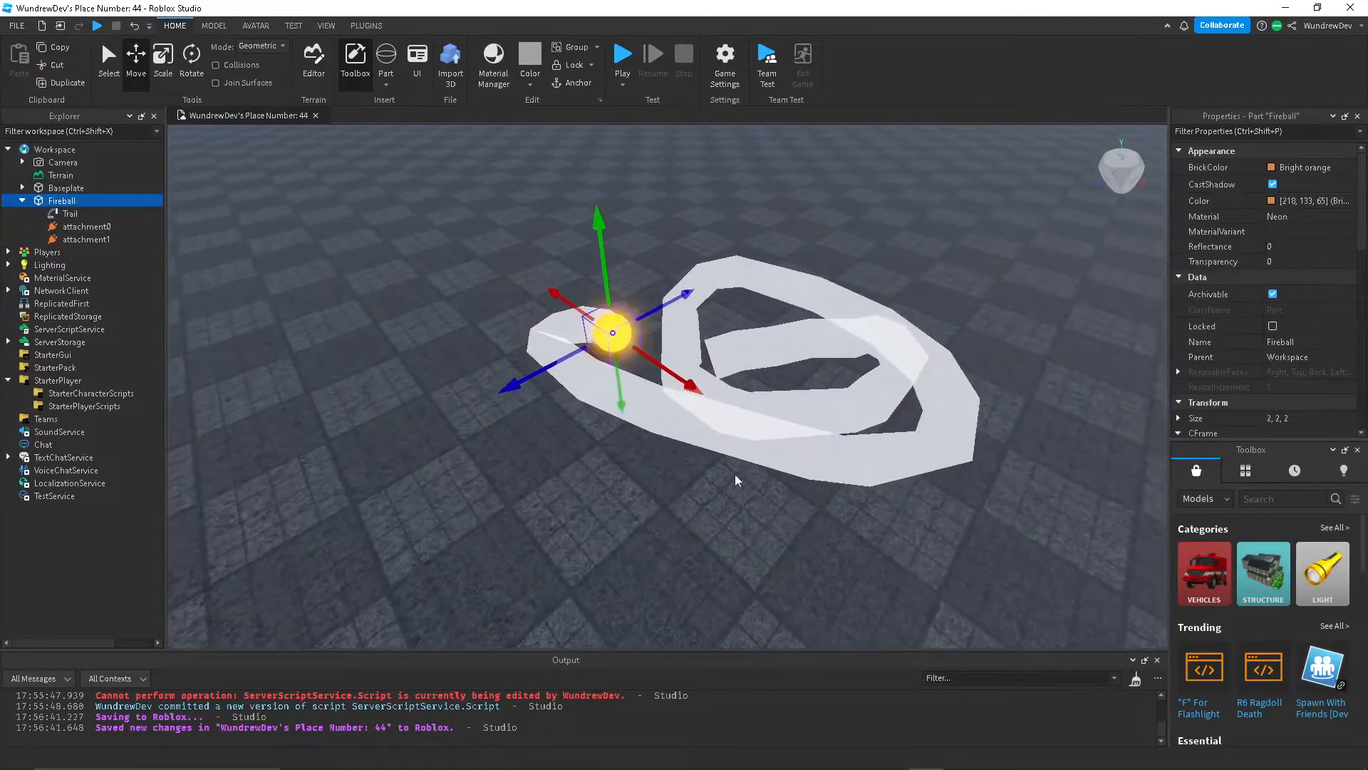
click(70, 213)
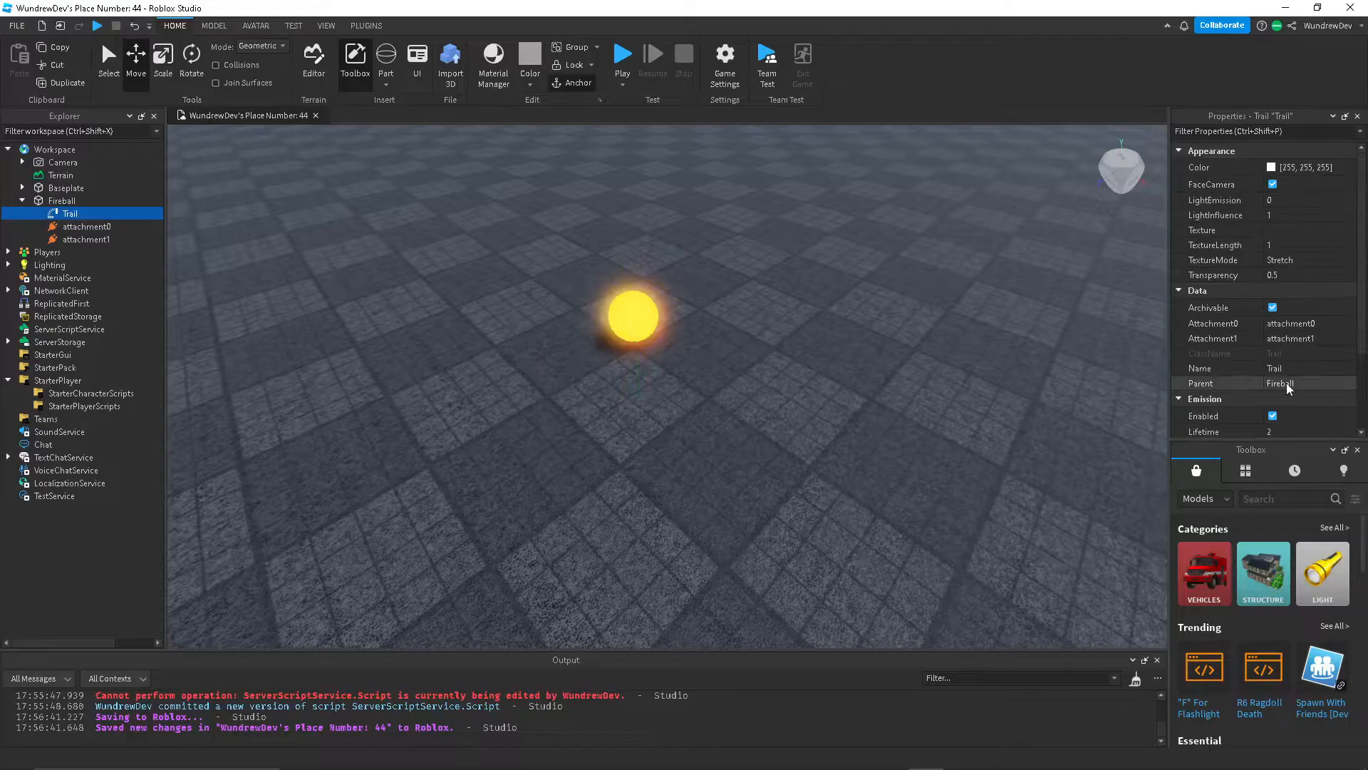
Set trail Lifetime to 0.25, taper WidthScale to 0, and open the colour picker.
click(1286, 325)
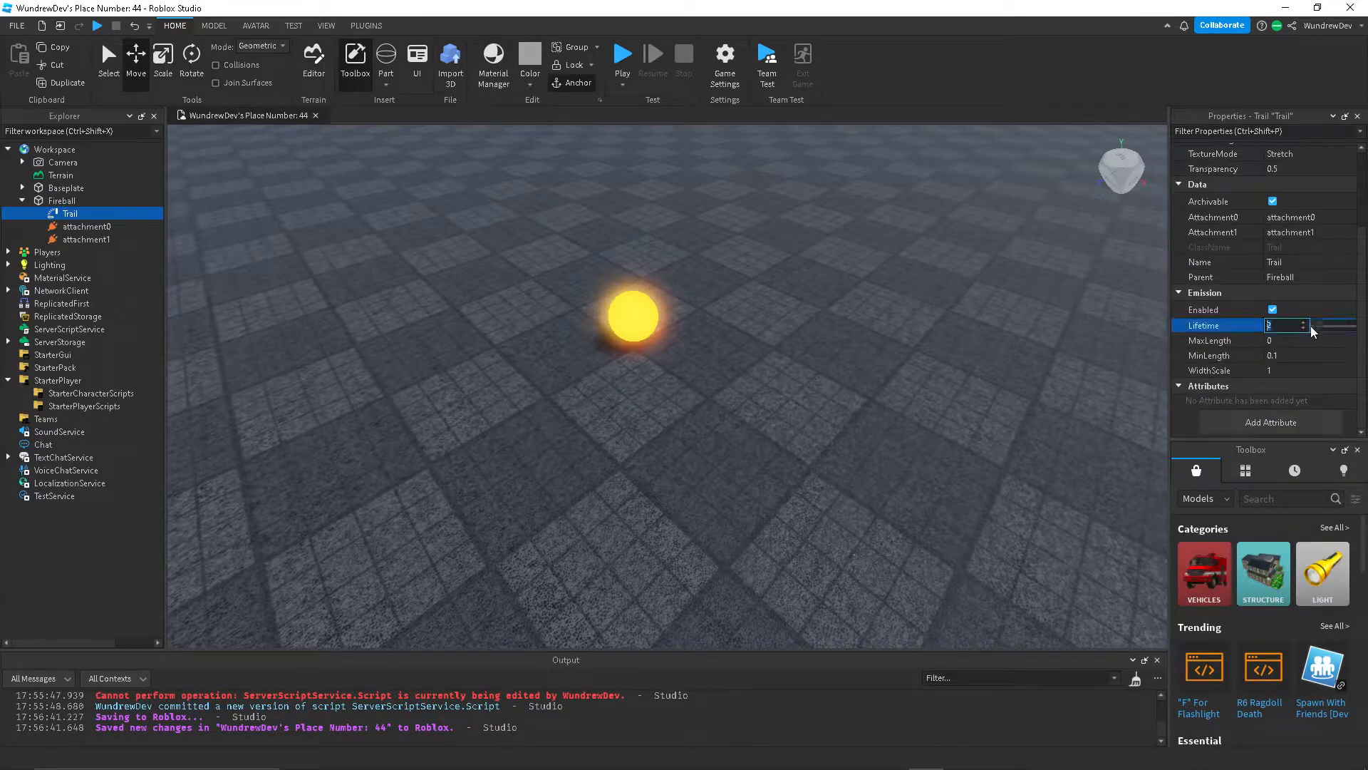
text(0.25)
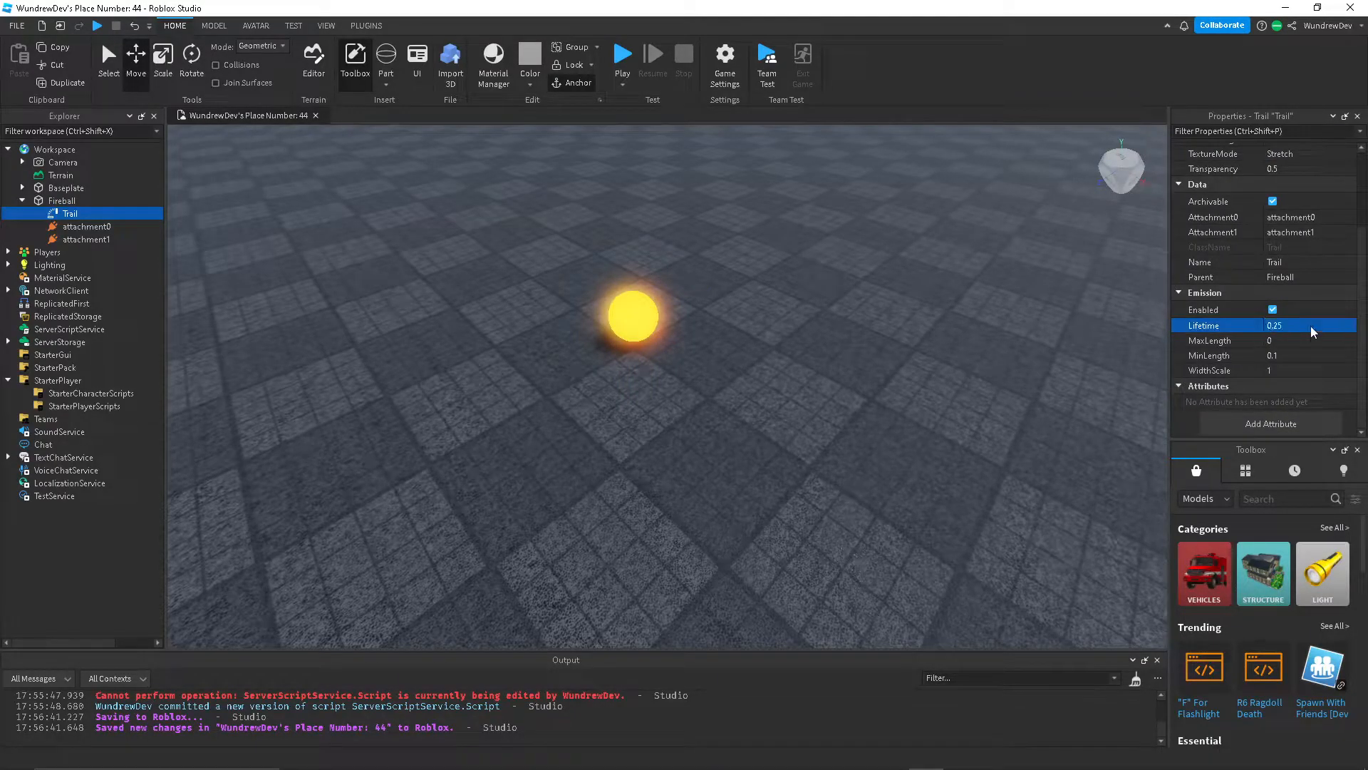
click(1304, 370)
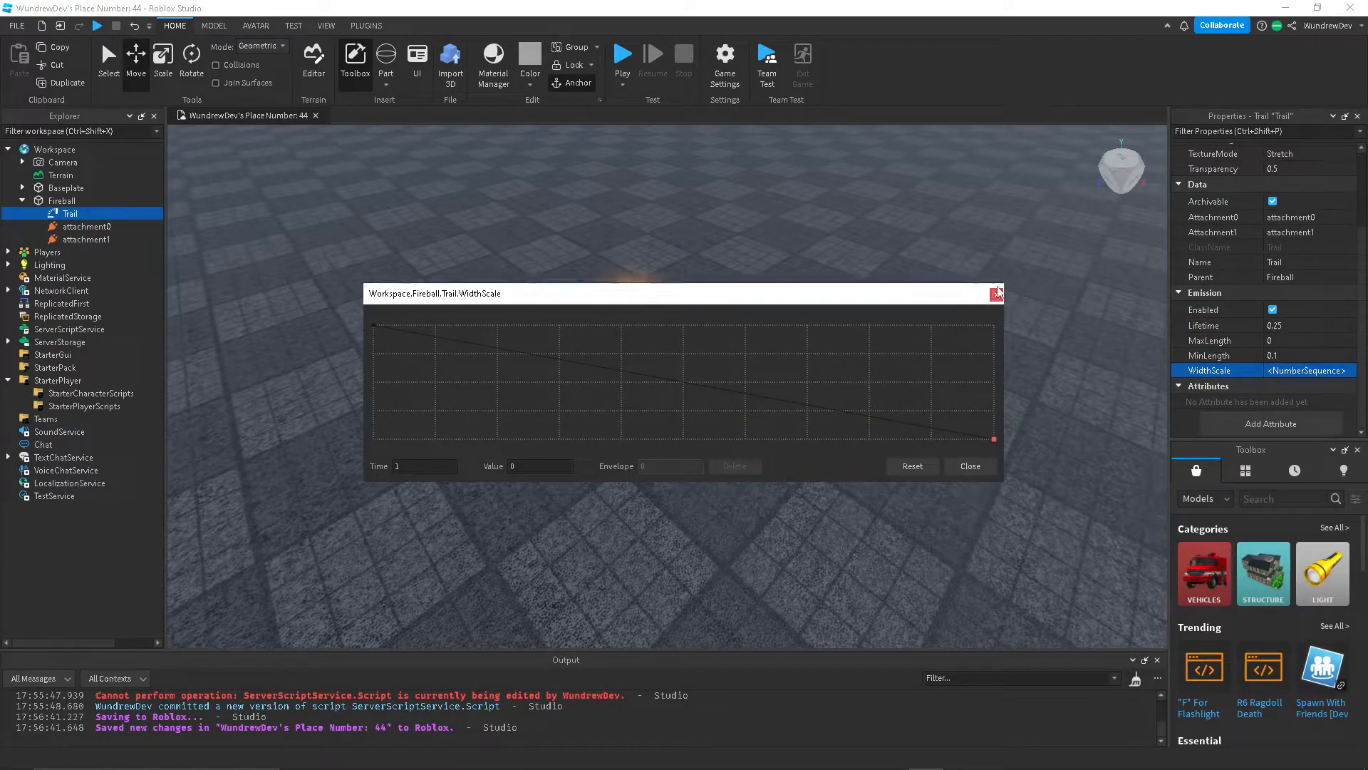
click(996, 293)
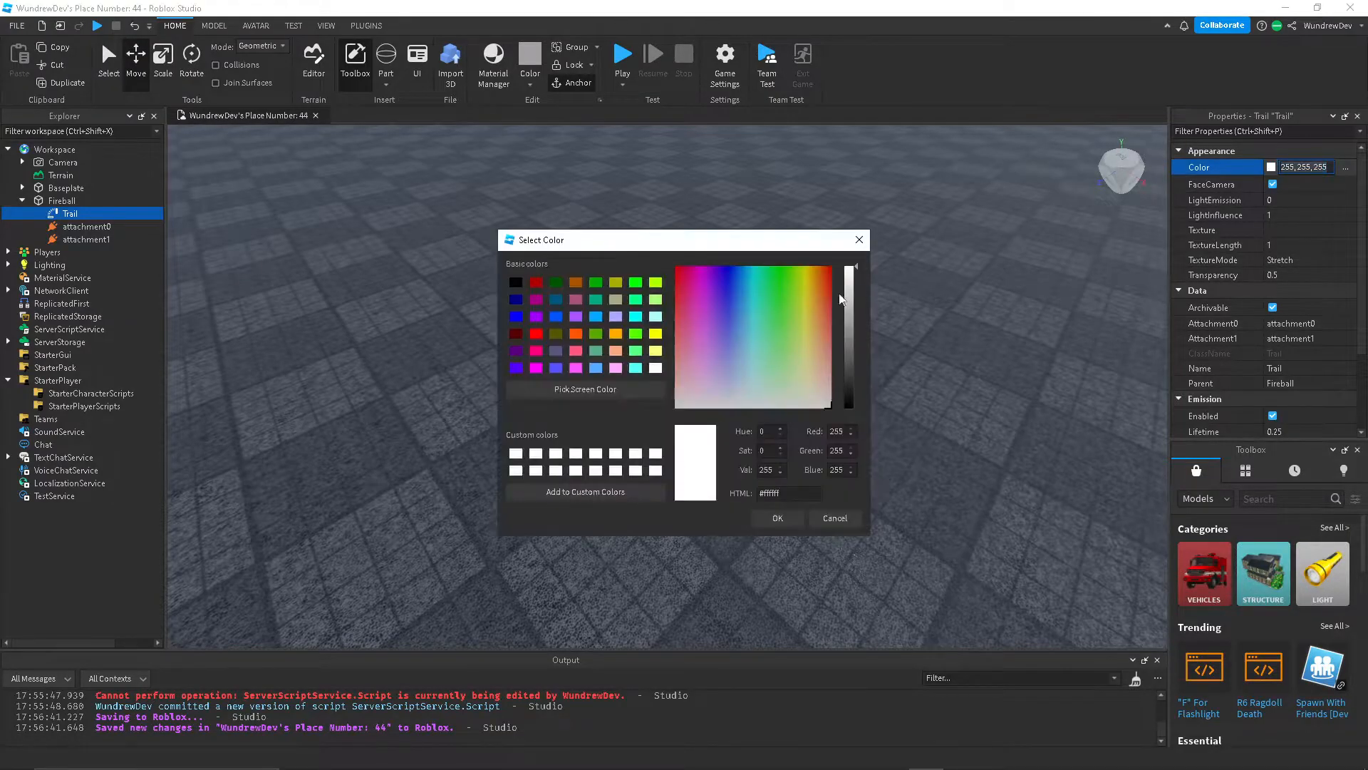
click(778, 518)
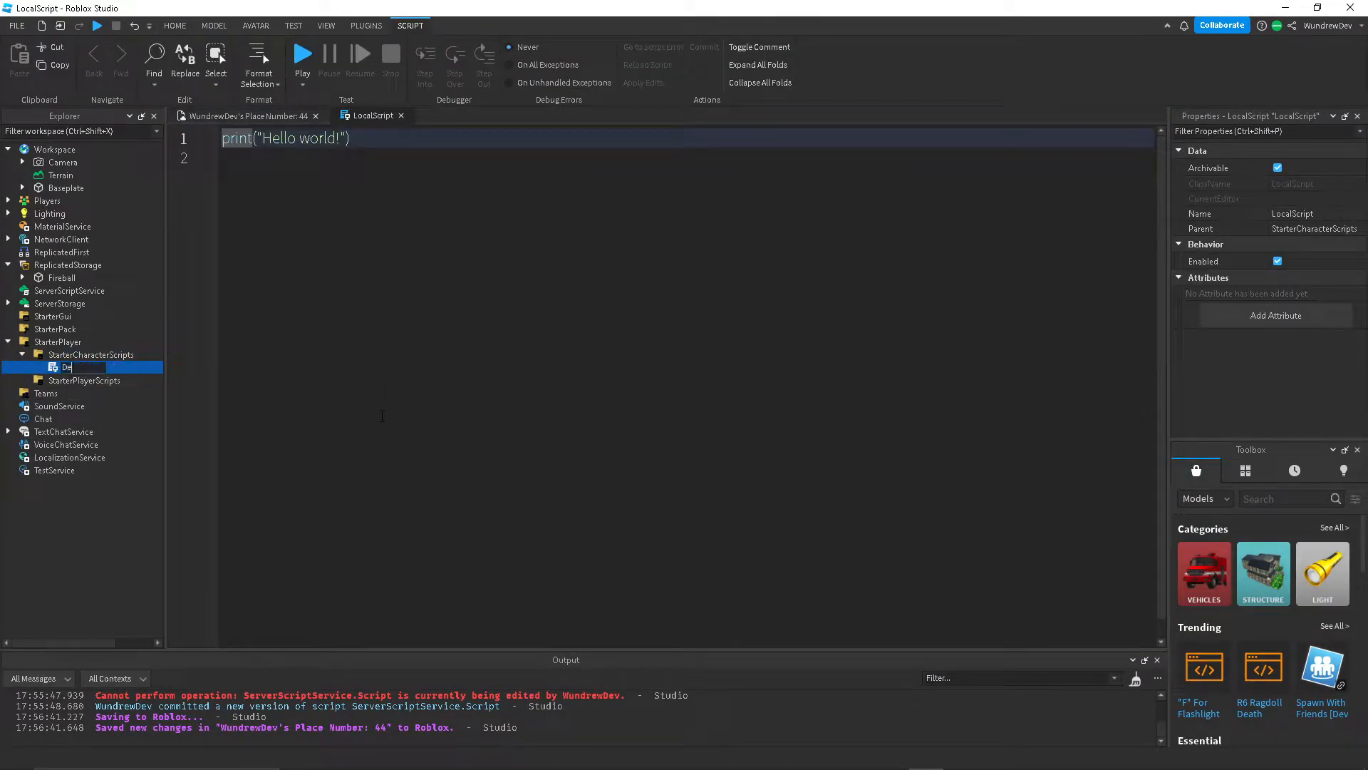
Rename the StarterCharacterScripts LocalScript to DetectButton.
text(DetecetButton)
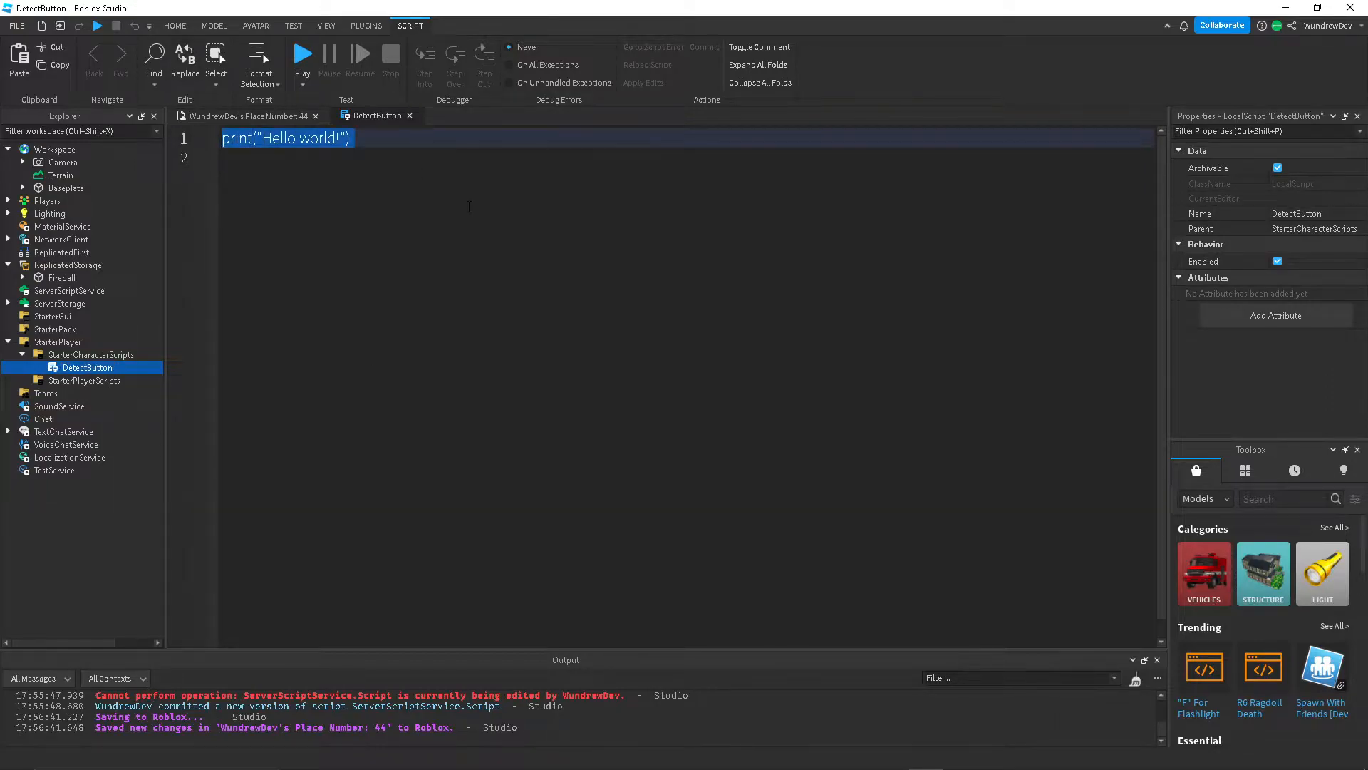
Declare local player and mouse variables, then start a 'local remote' line.
text(local)
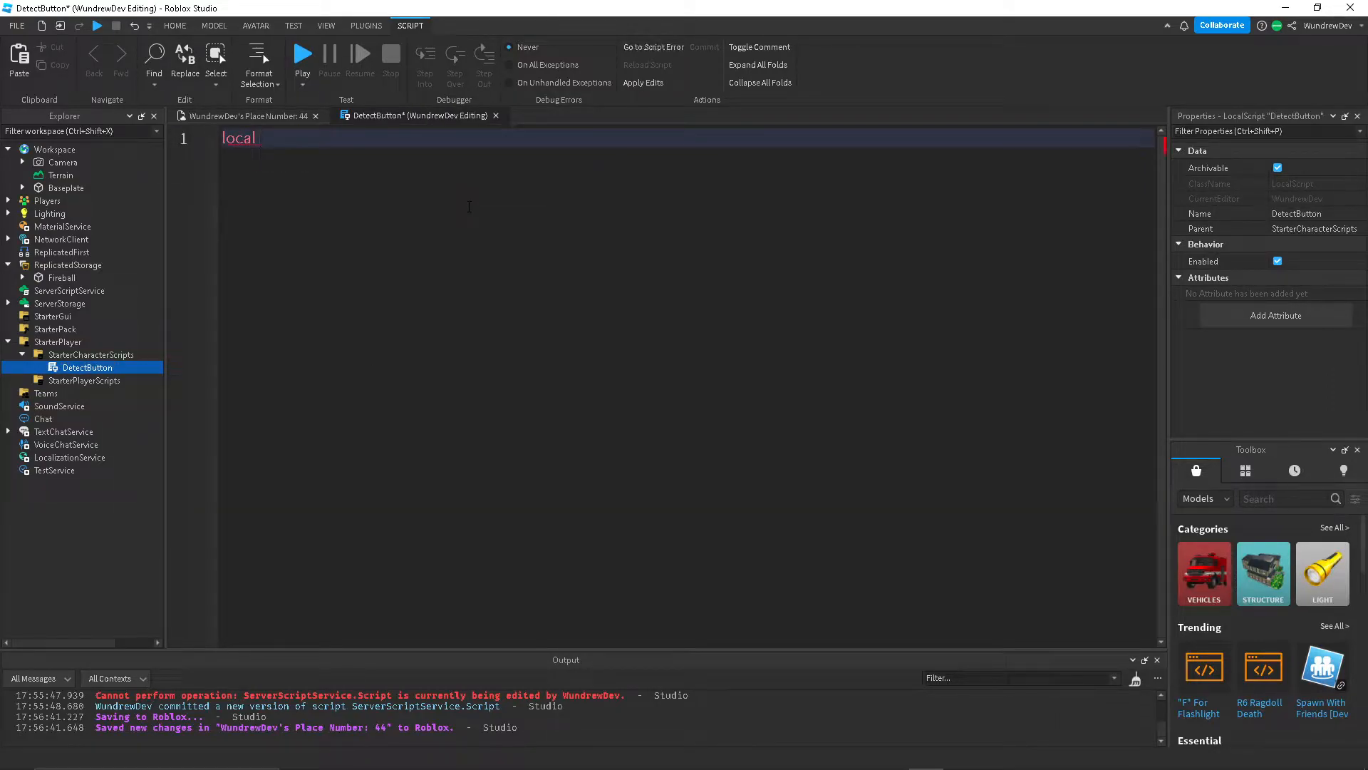
text(player)
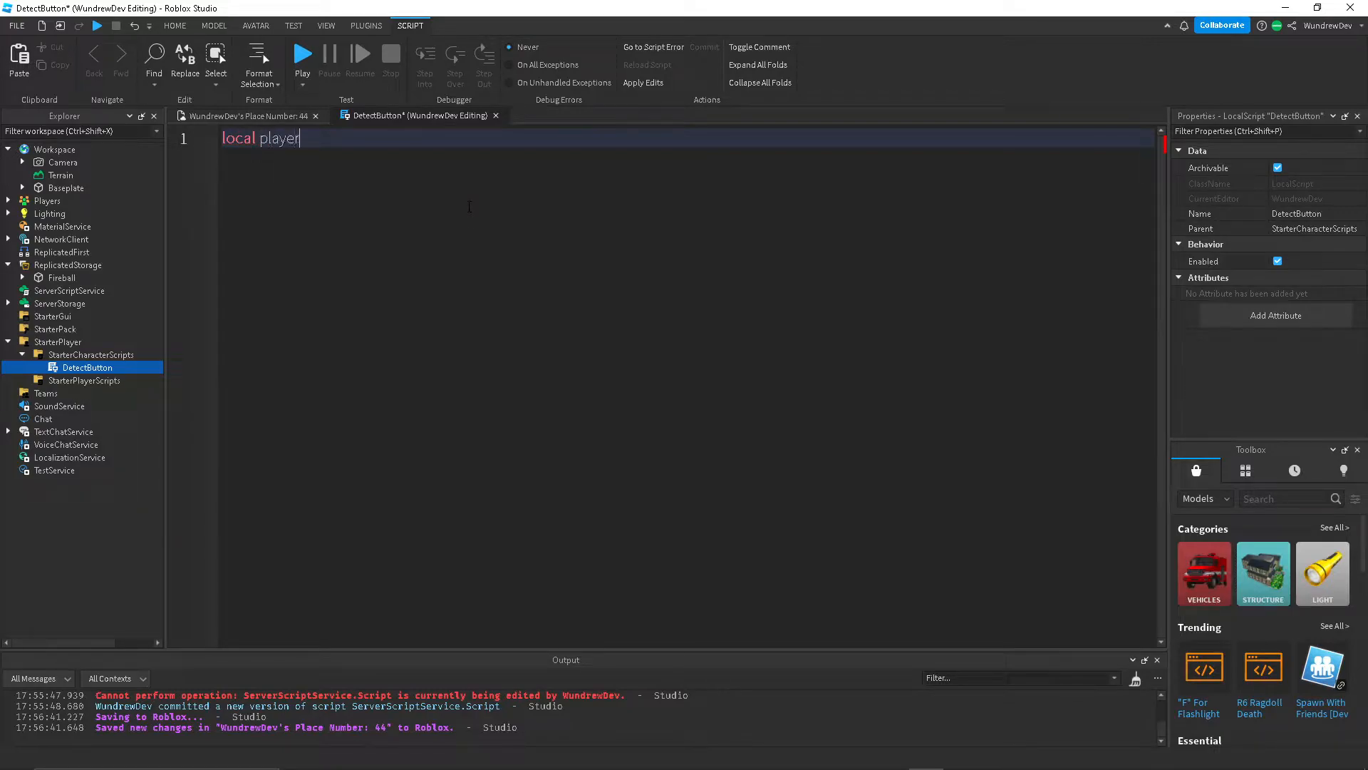
text(= game.Players.LocalPlayer)
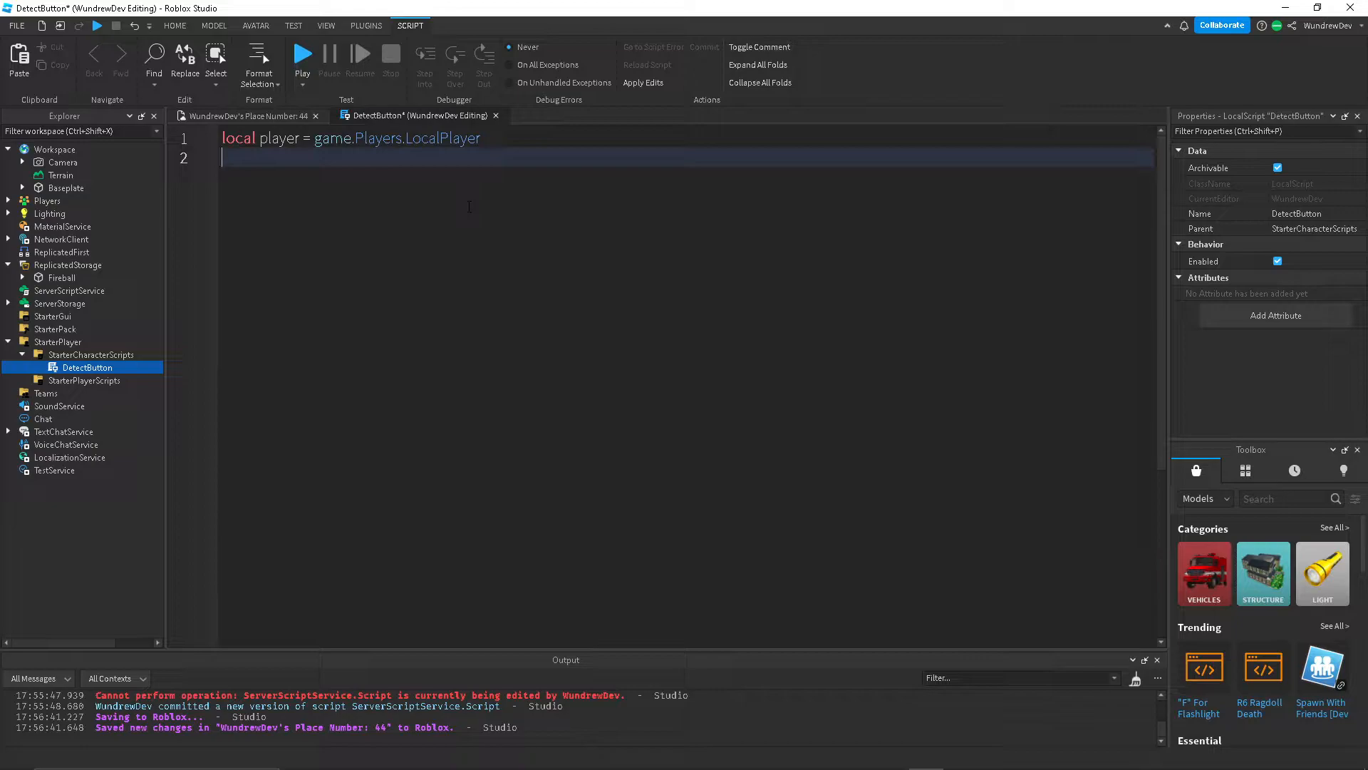
text(local mouse =)
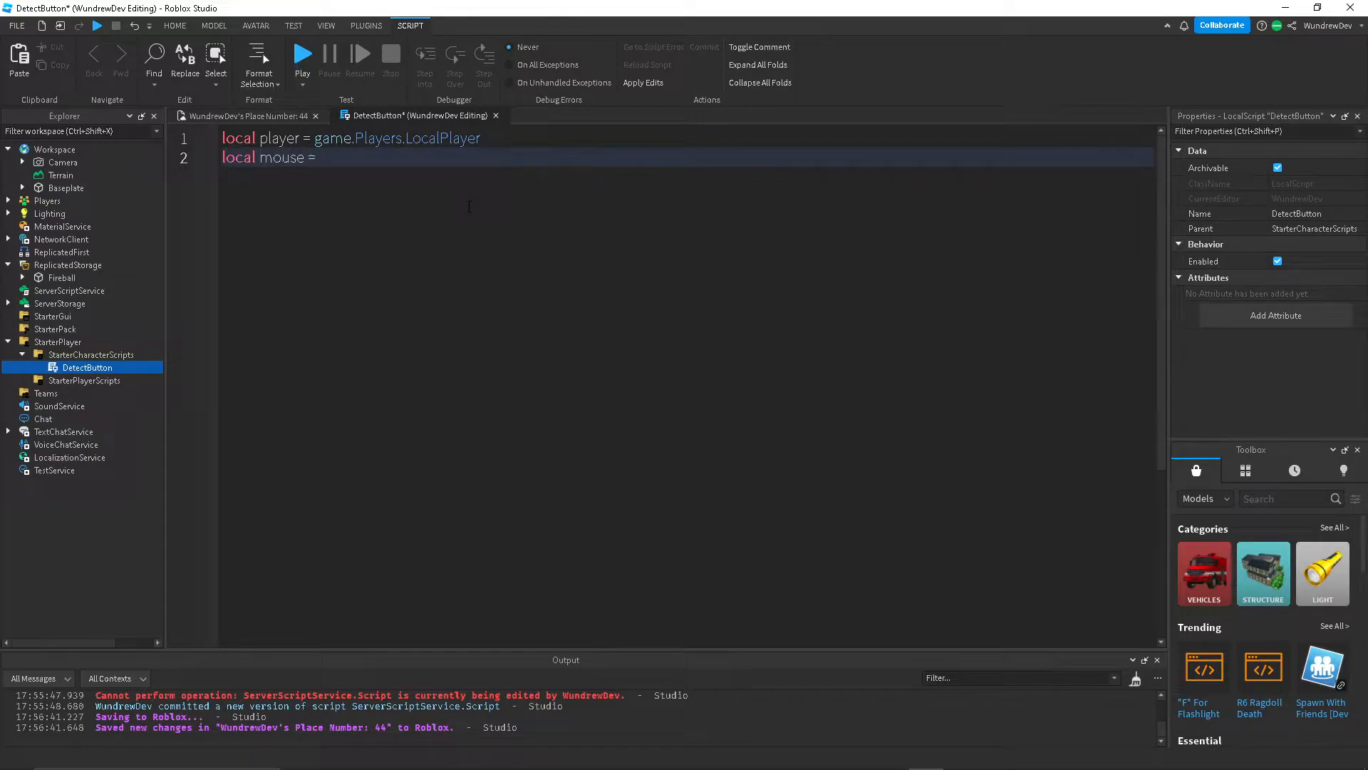
text(player:getMouse()
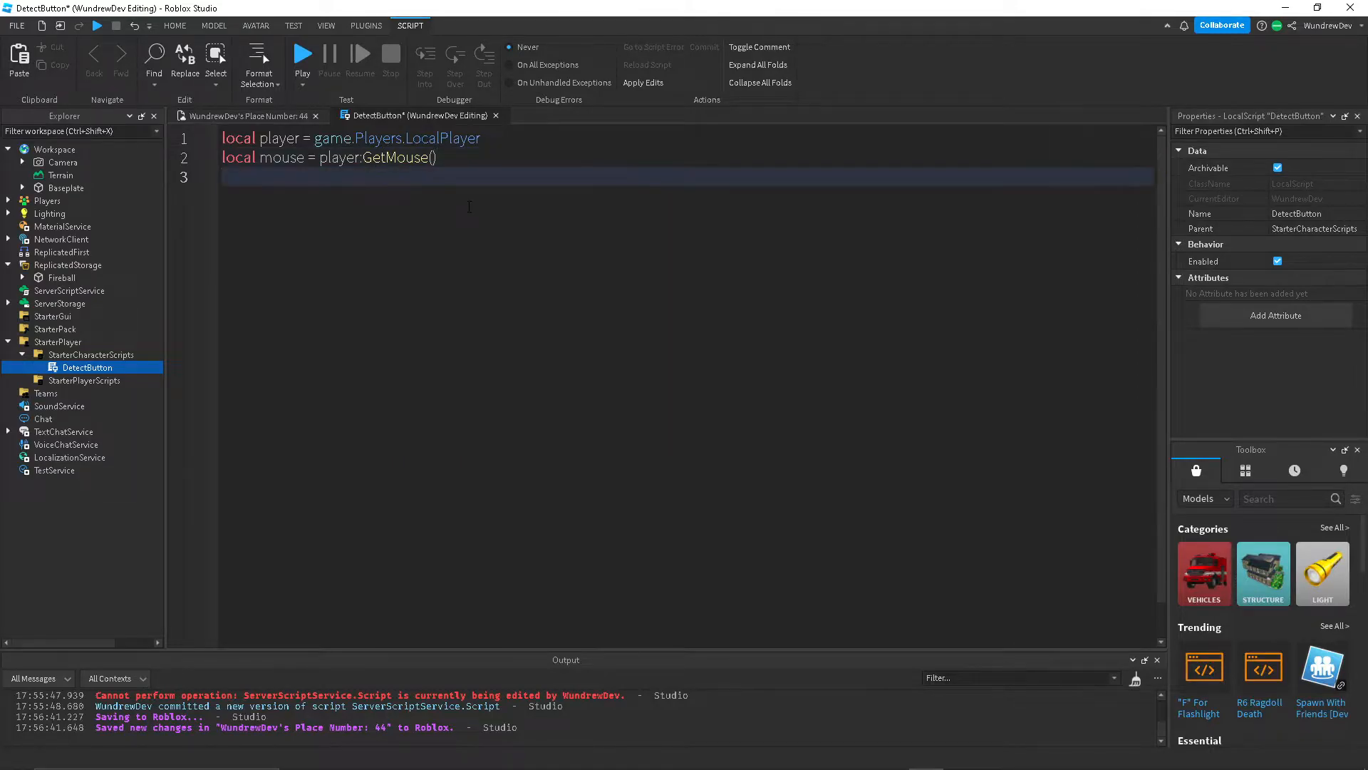
text(local remote)
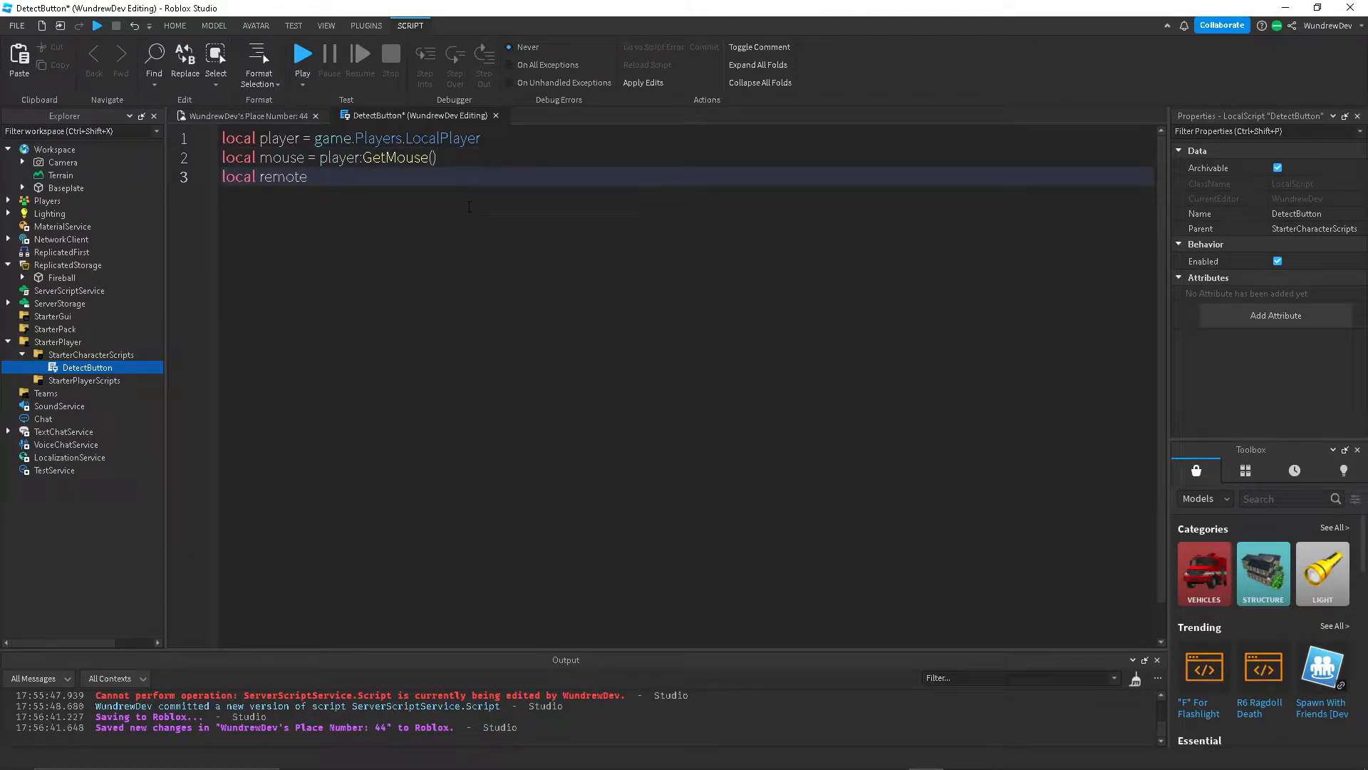
click(237, 115)
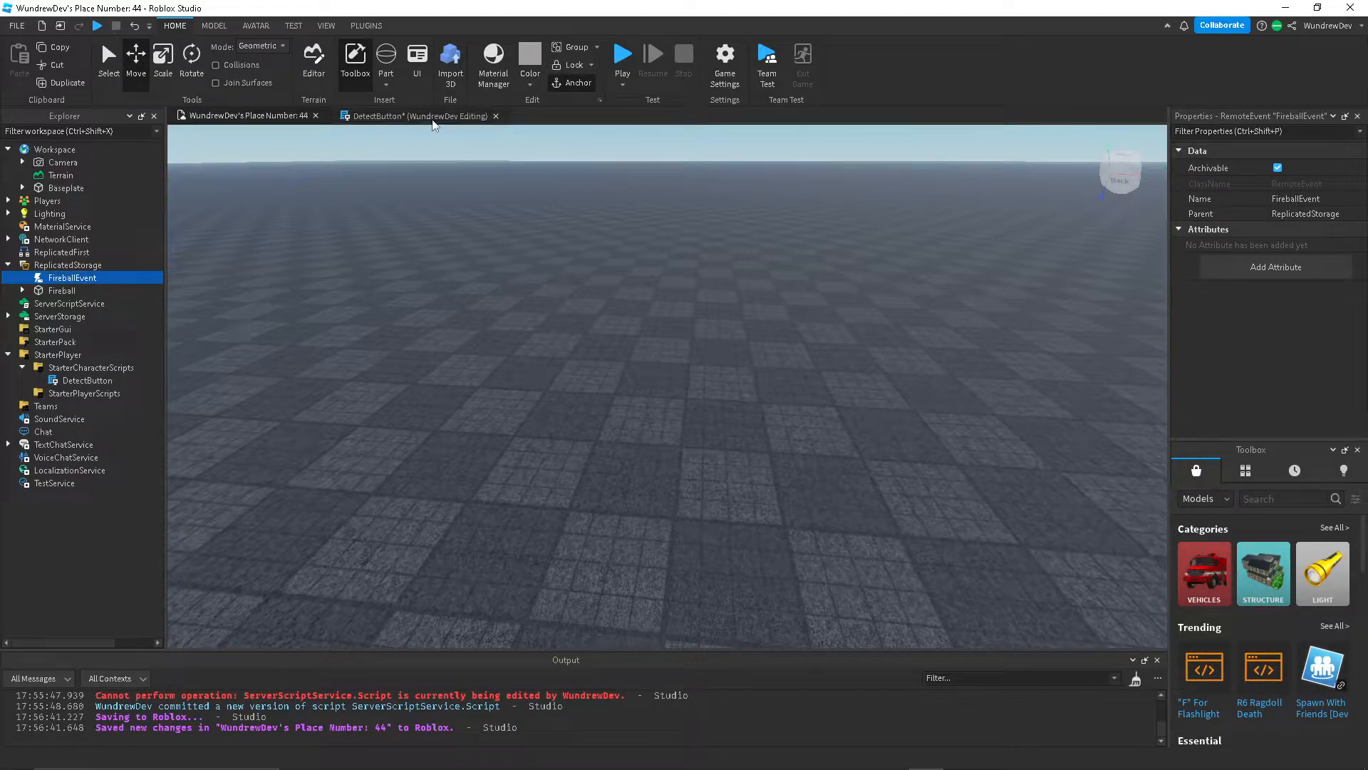
Assign remote to game.ReplicatedStorage.FireballEvent on line 3.
text(local remote = game.ReplicatedStorage.FireballEvent)
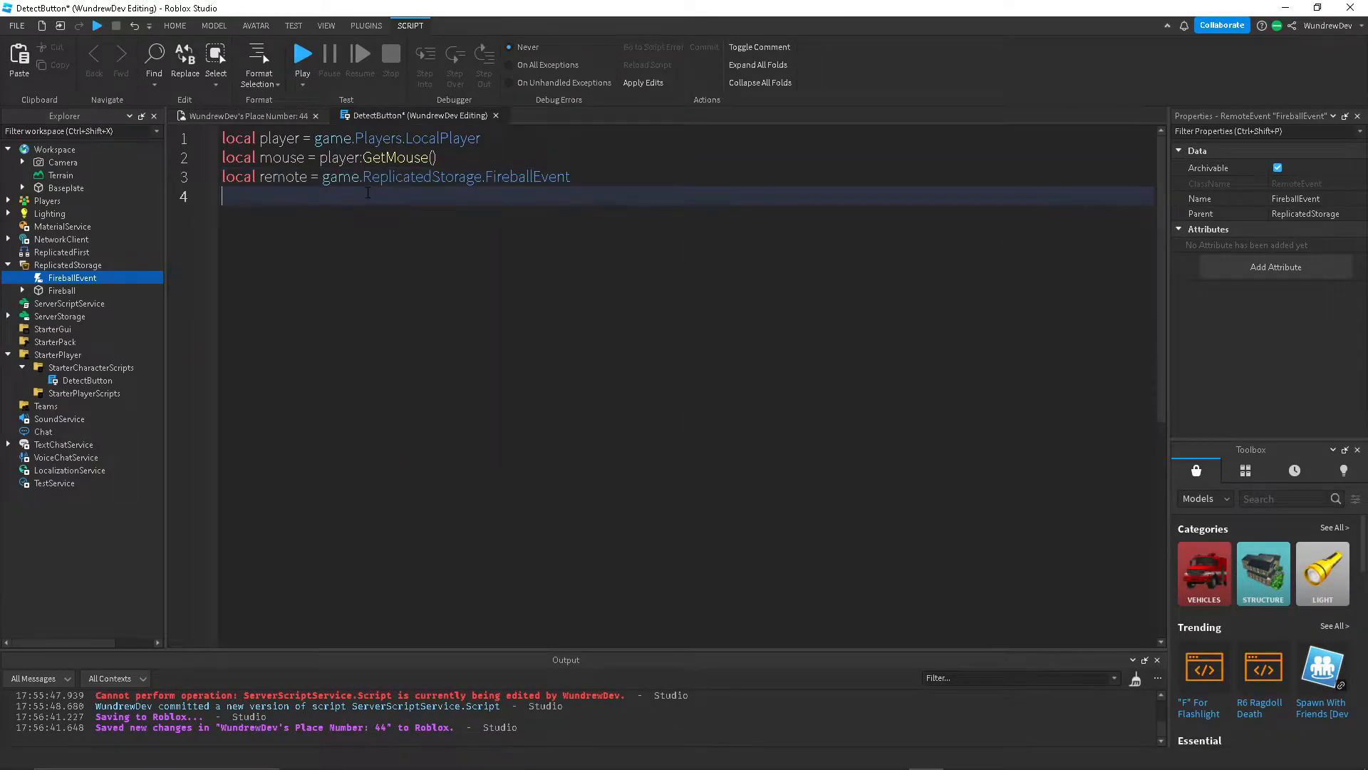
Connect function(input, gpe) to UserInputService.InputBegan, leaving an empty body before end.
text(ga)
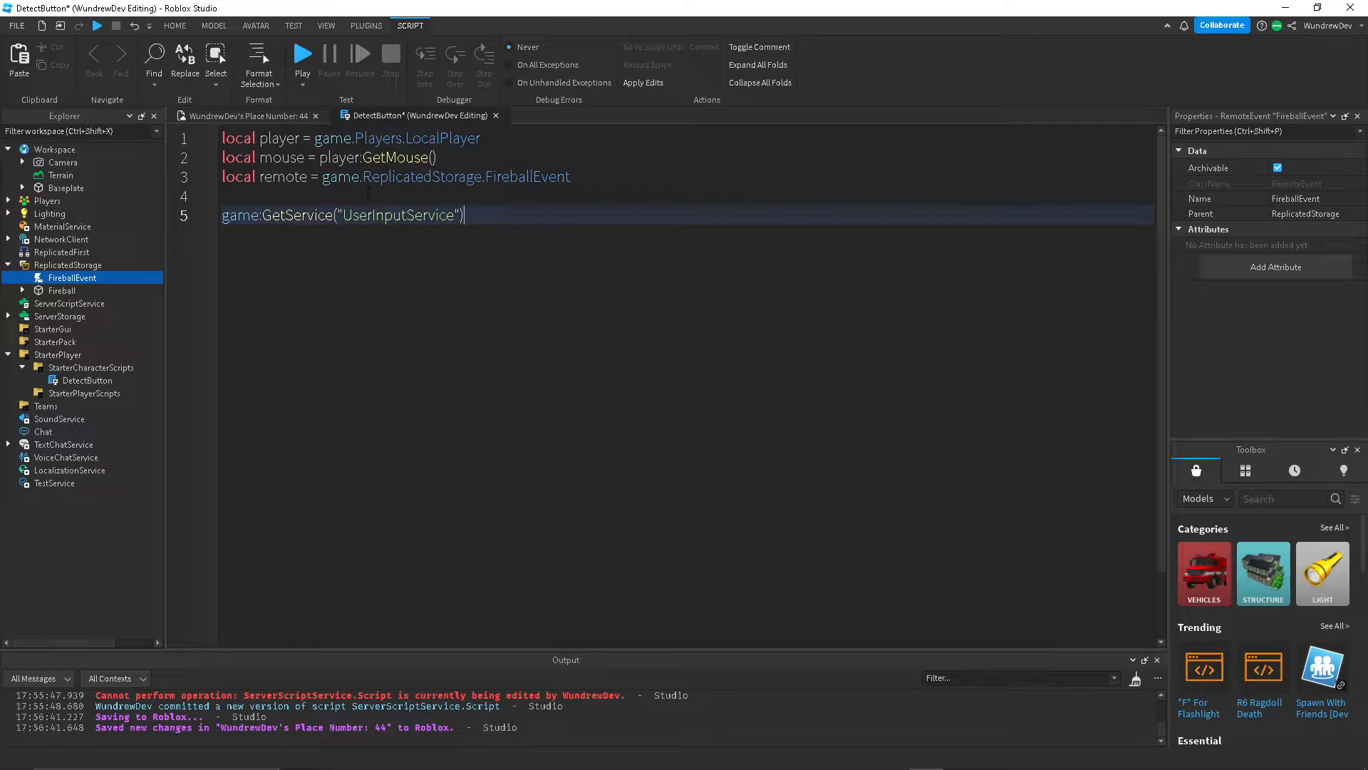
text(.InputBegan:Connect(function(inpu)
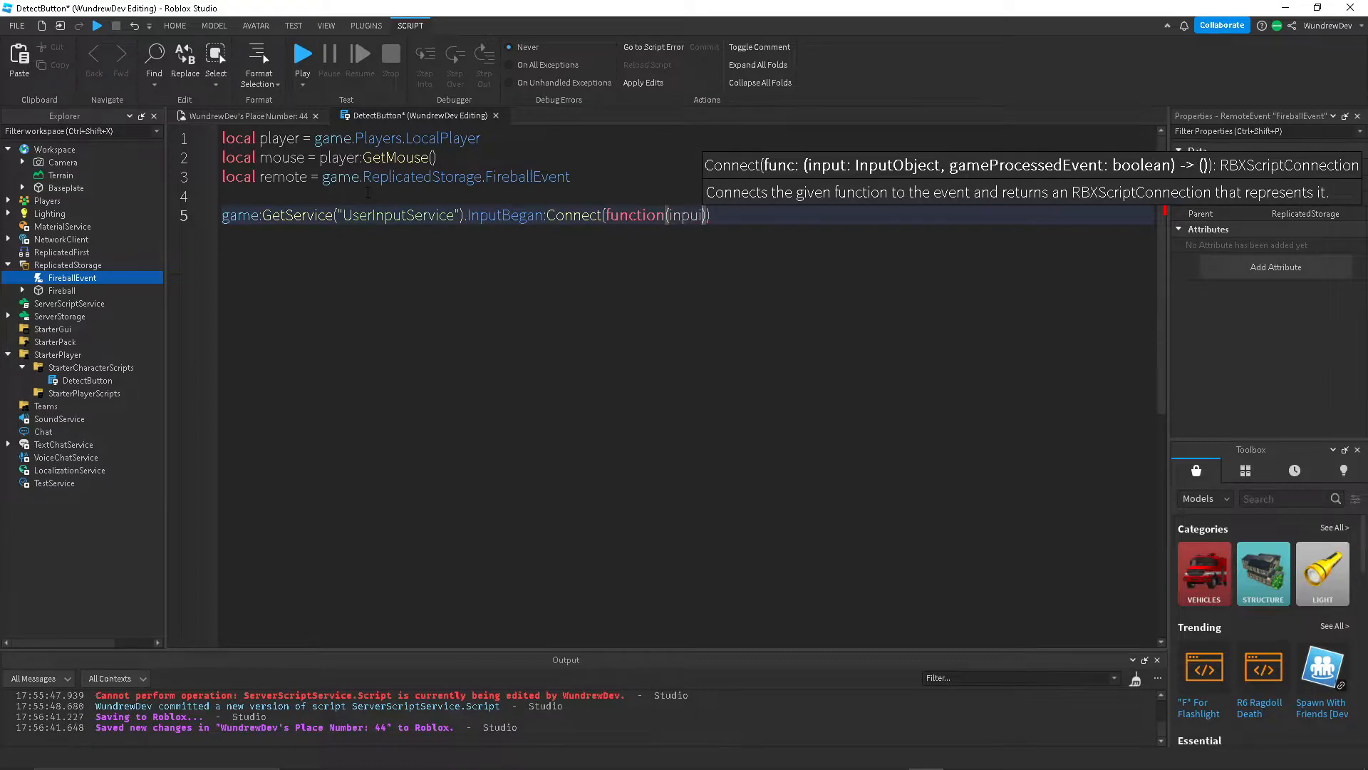
text(t,)
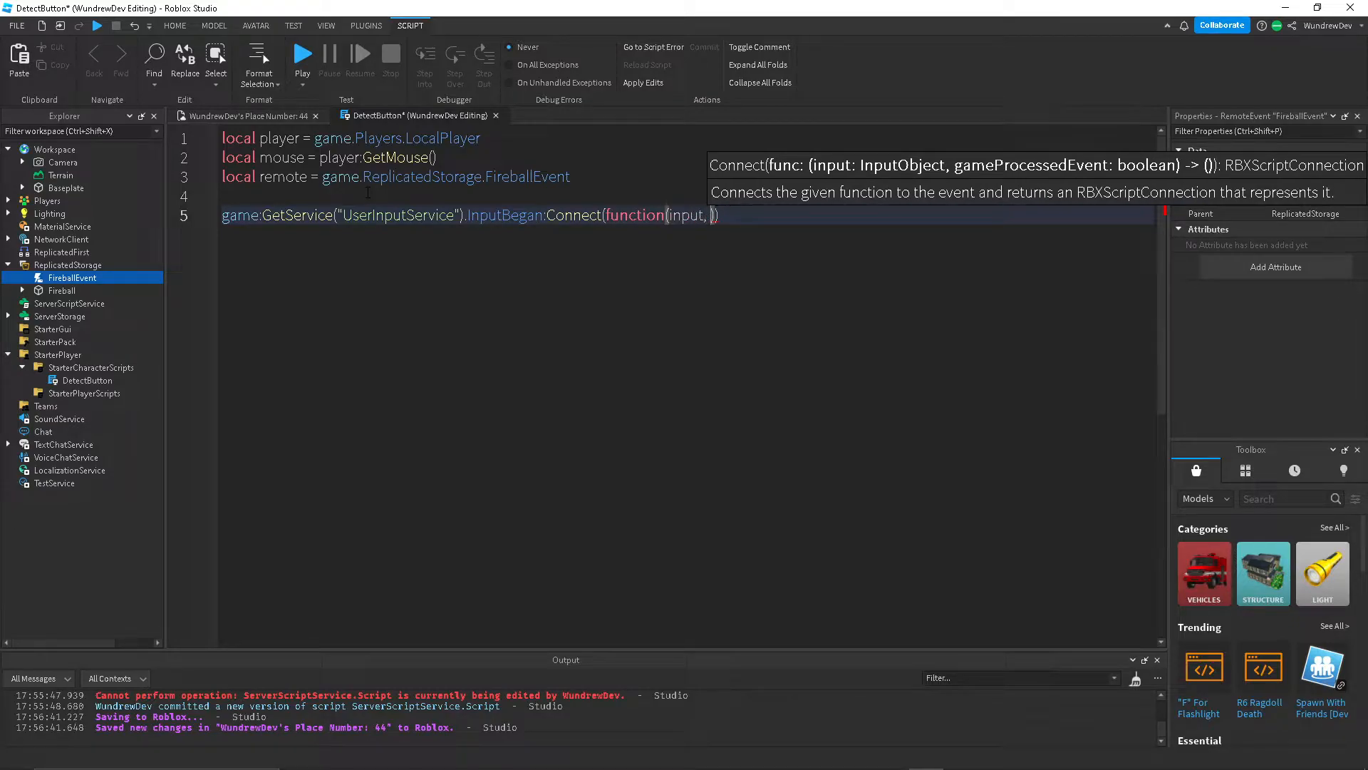
text(gpe))
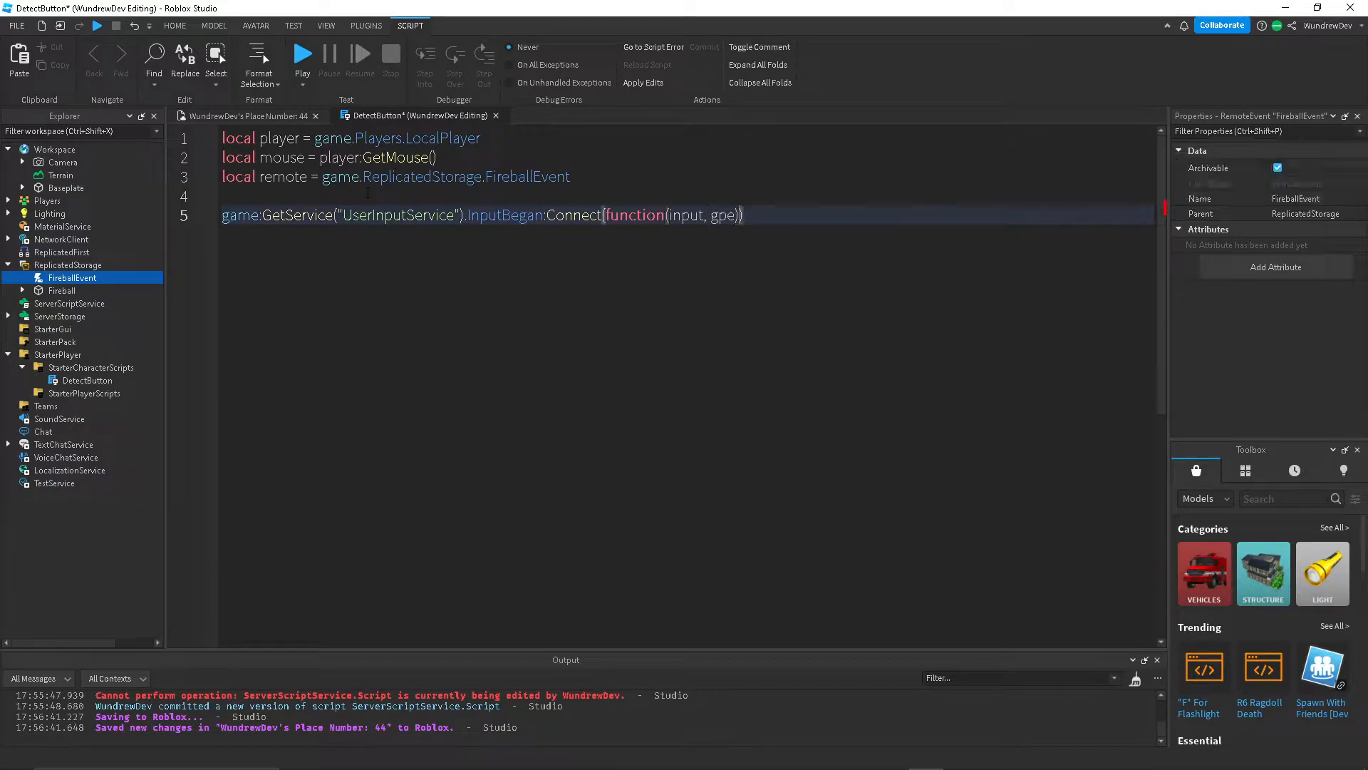
key(Enter)
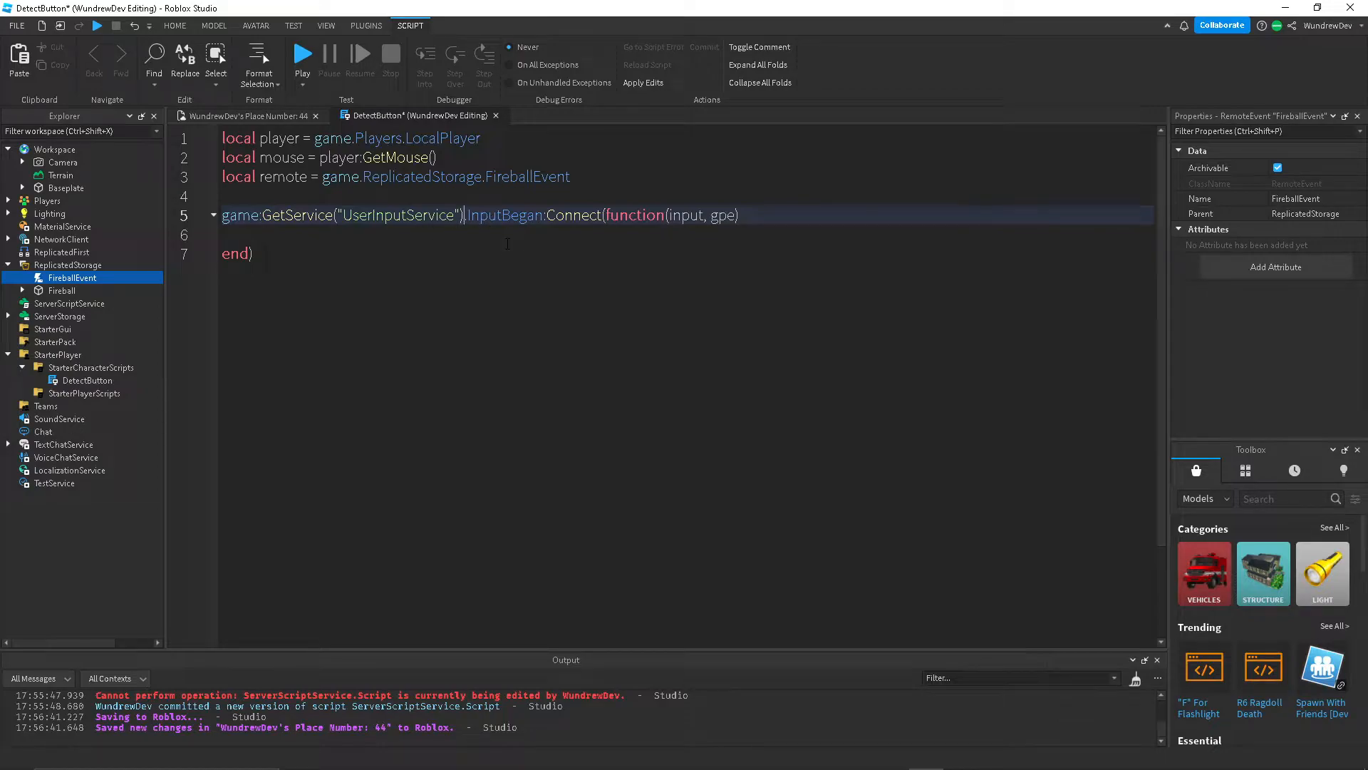
double_click(504, 215)
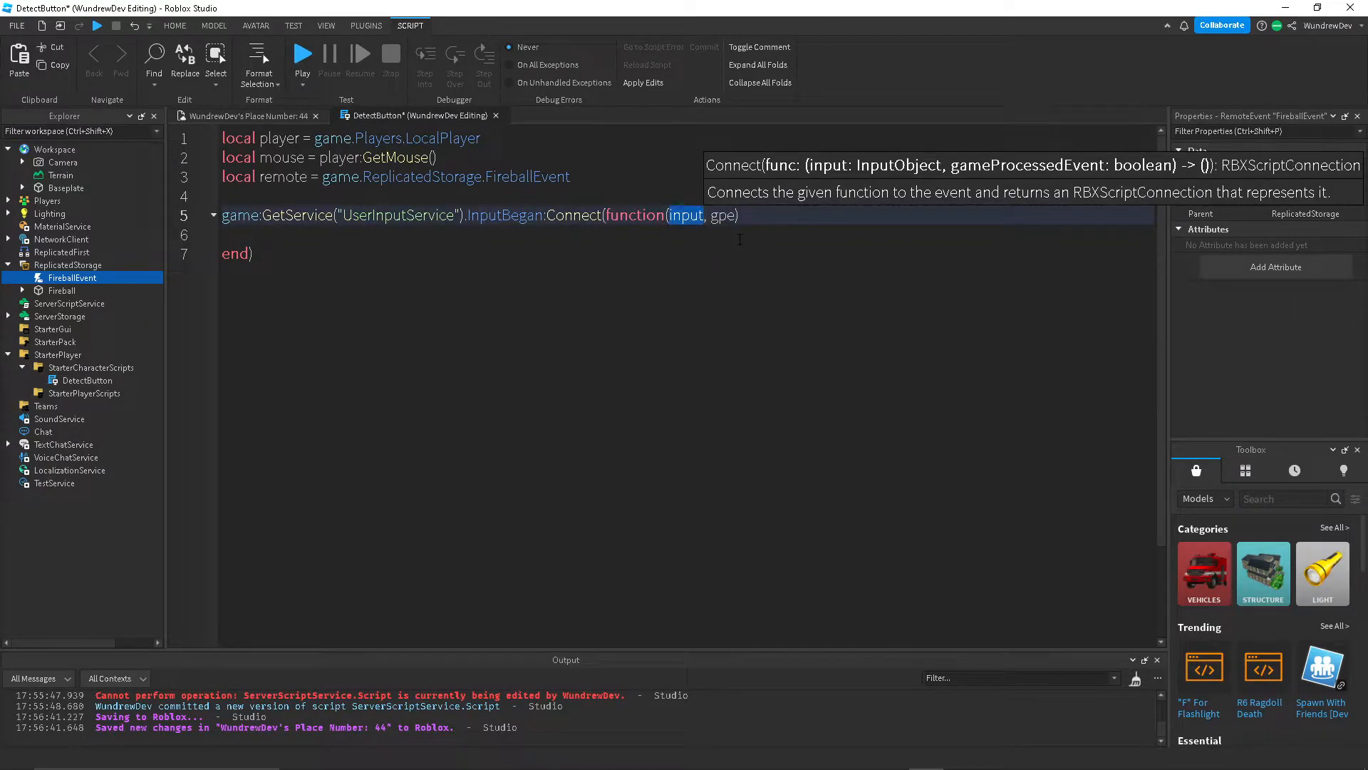
double_click(721, 215)
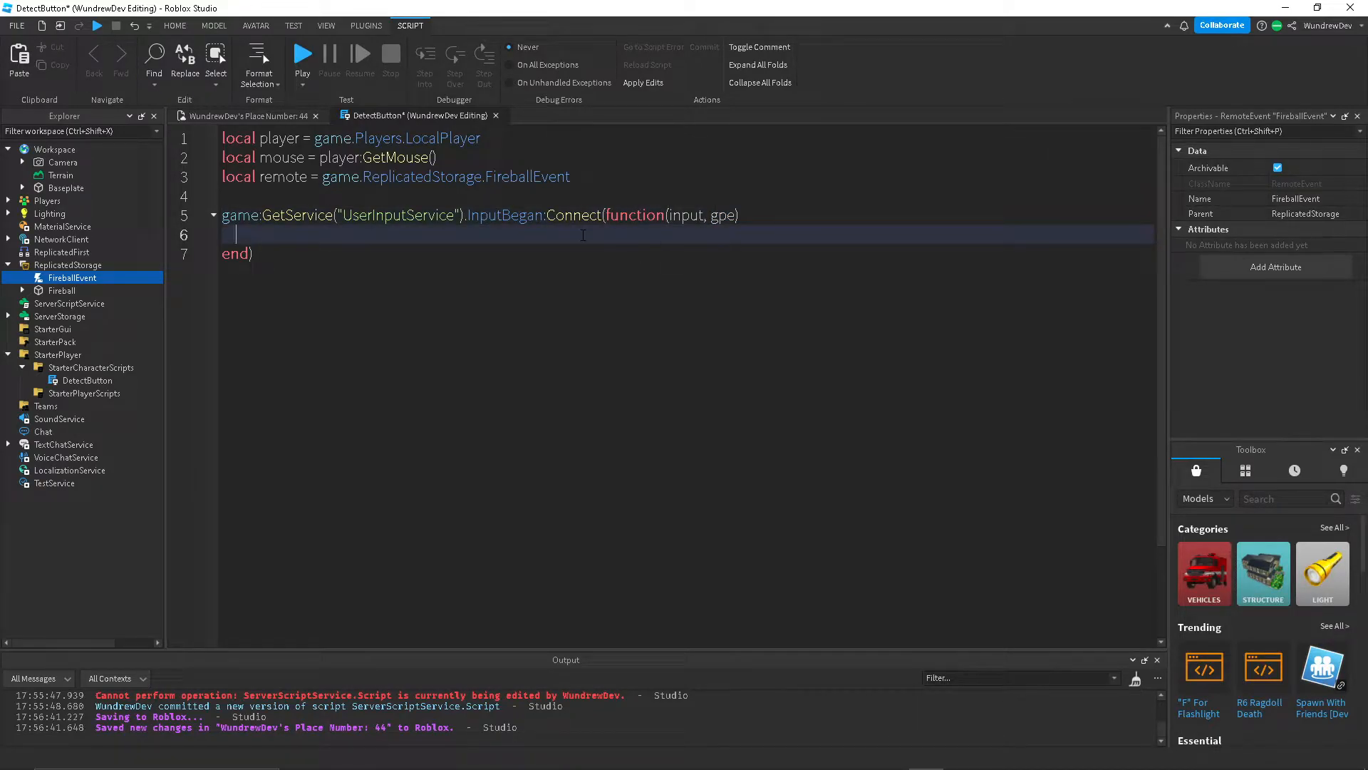
Check for KeyCode Q, not gpe and not debounce; declare local debounce = false.
text(if Instance)
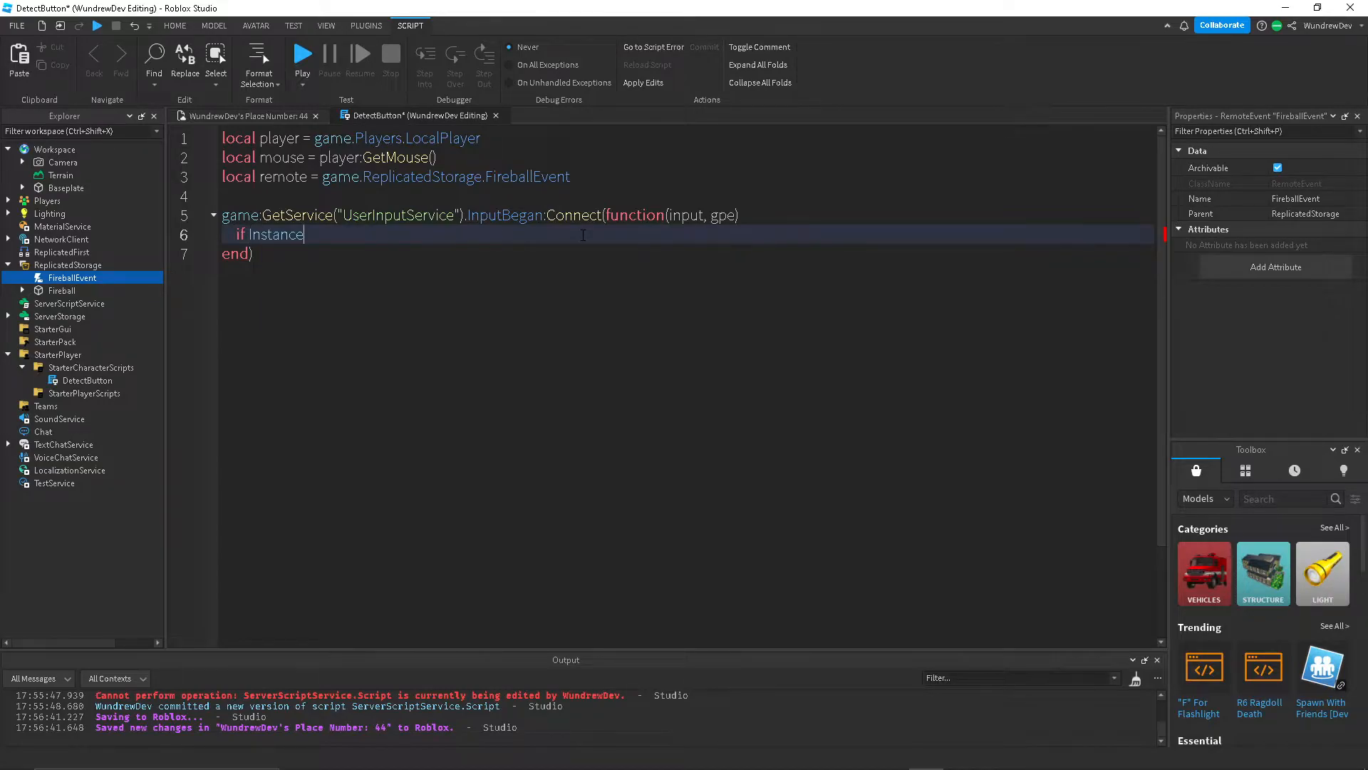
text(input)
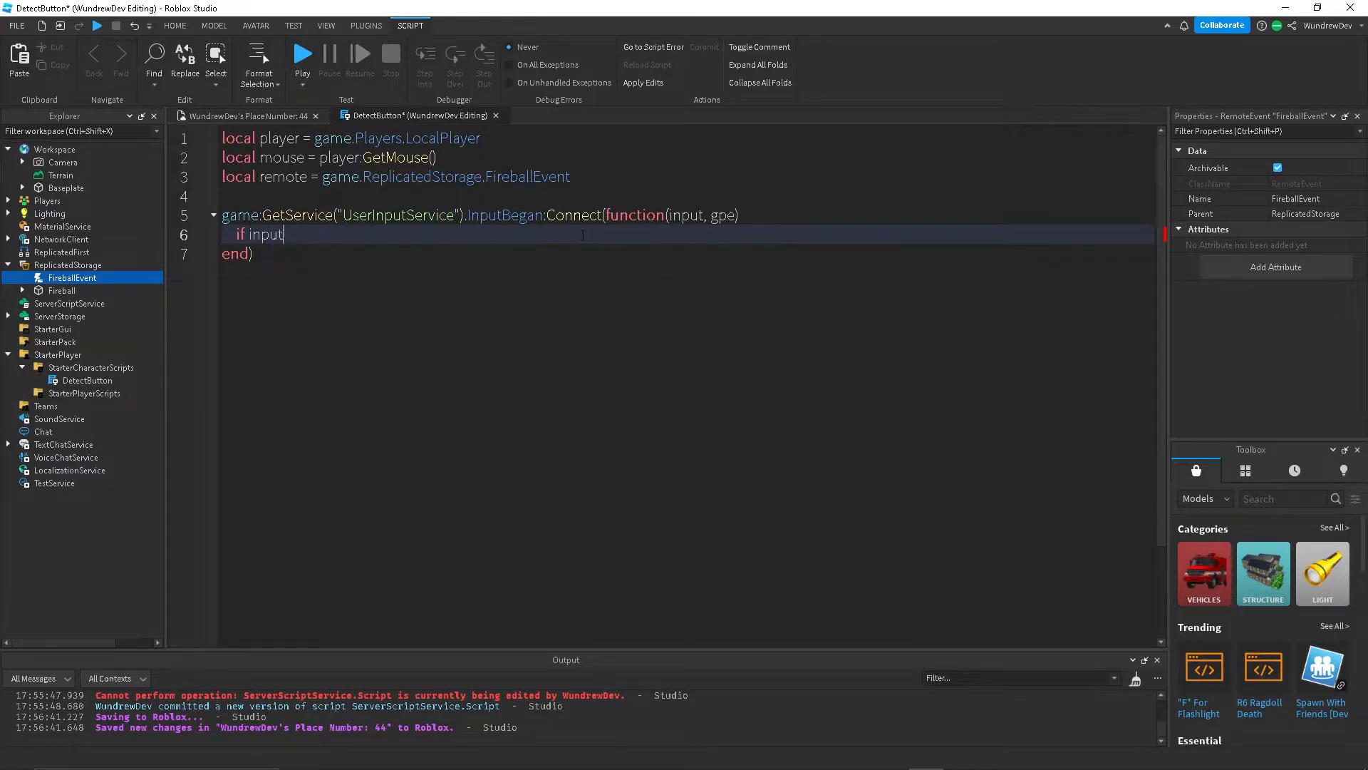
text(.KeyCode == e)
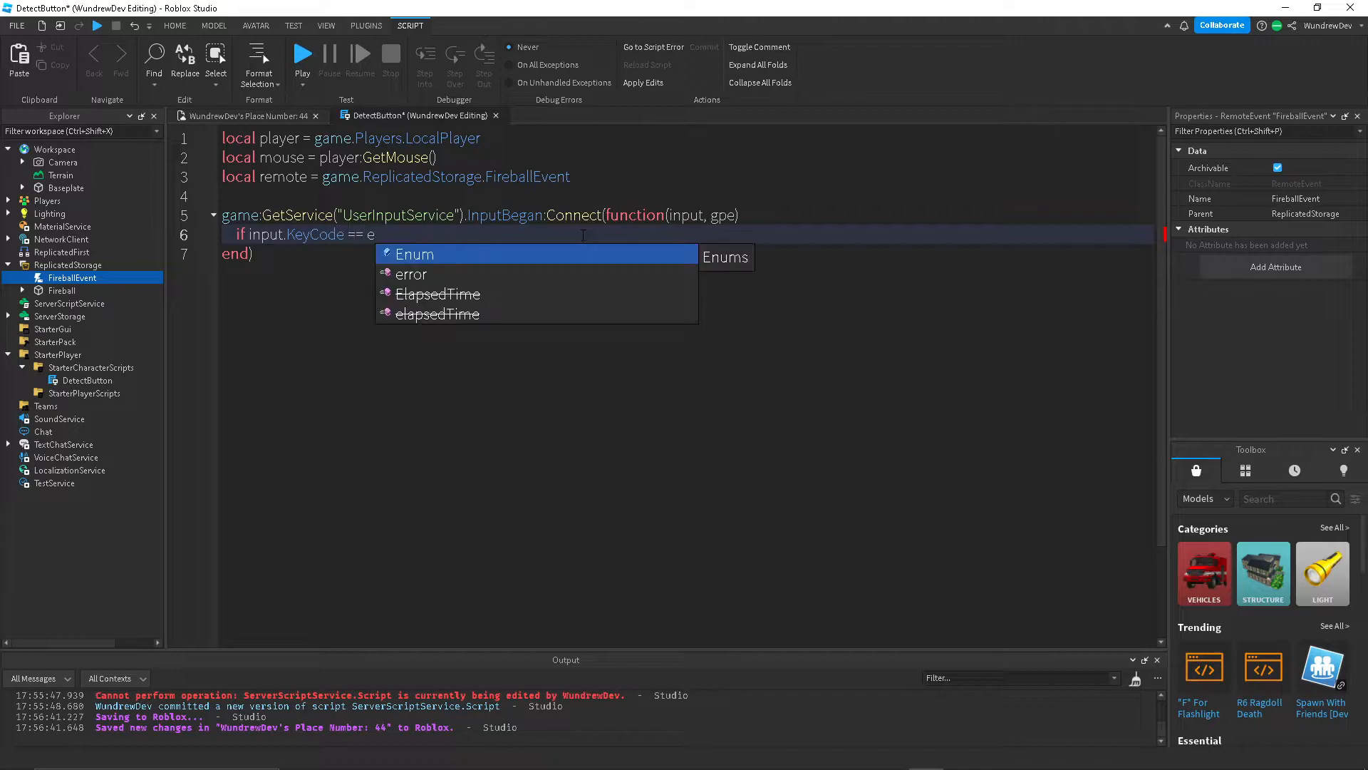
text(num.KeyCode.Q)
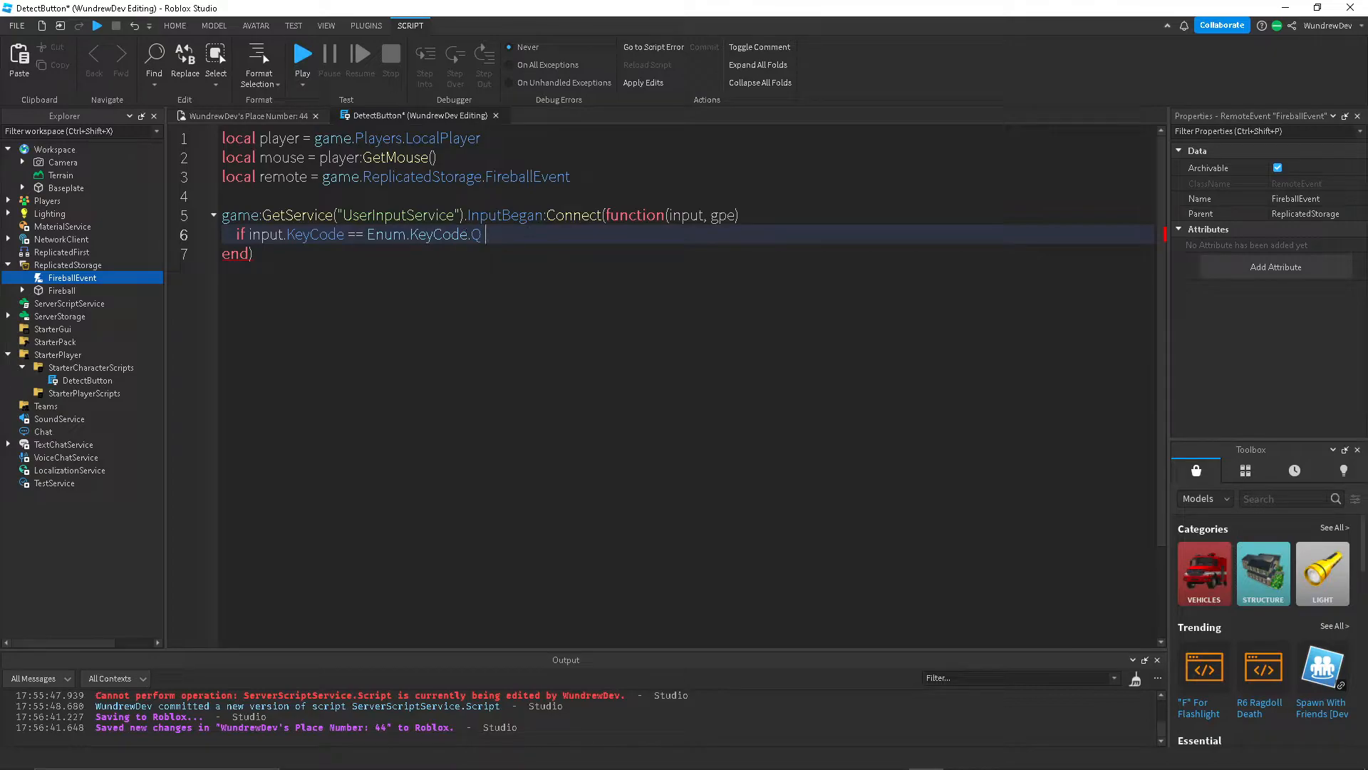
text(and not gpe)
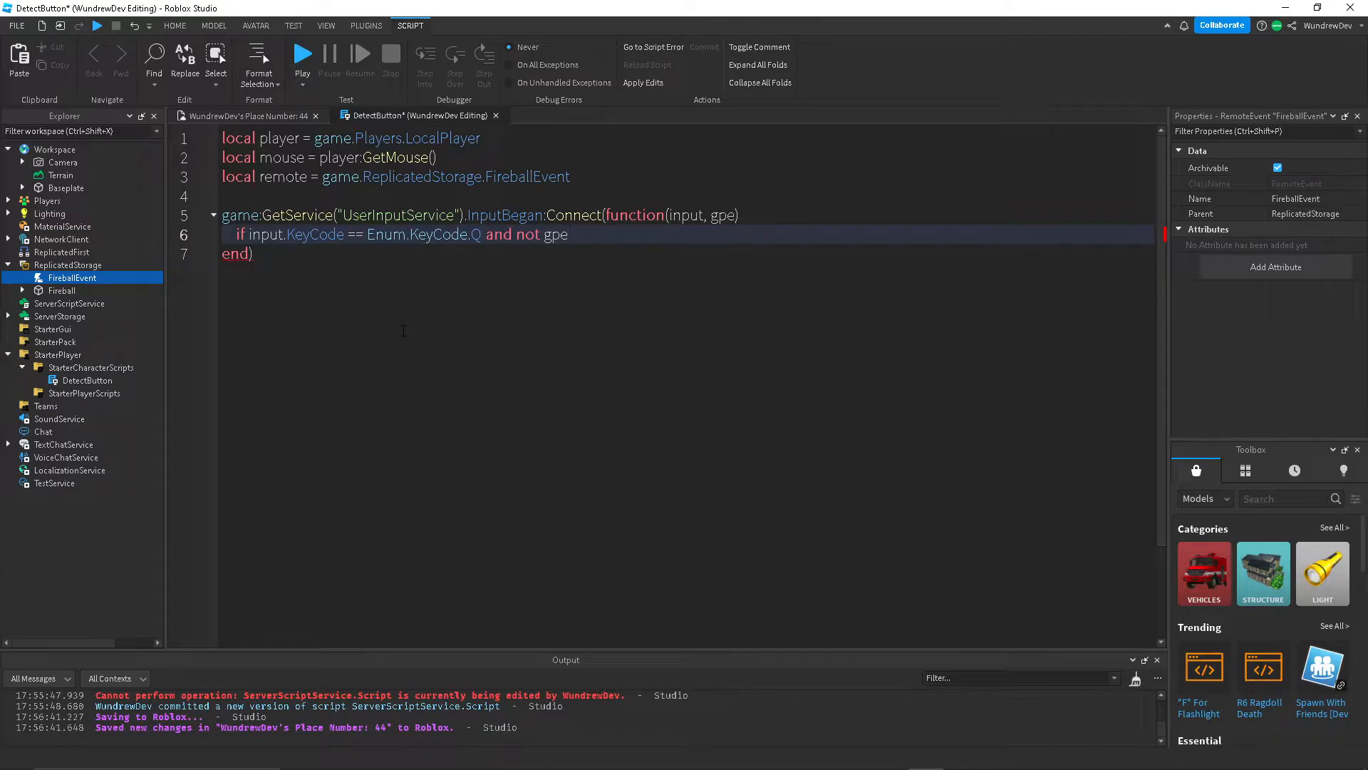
text(and)
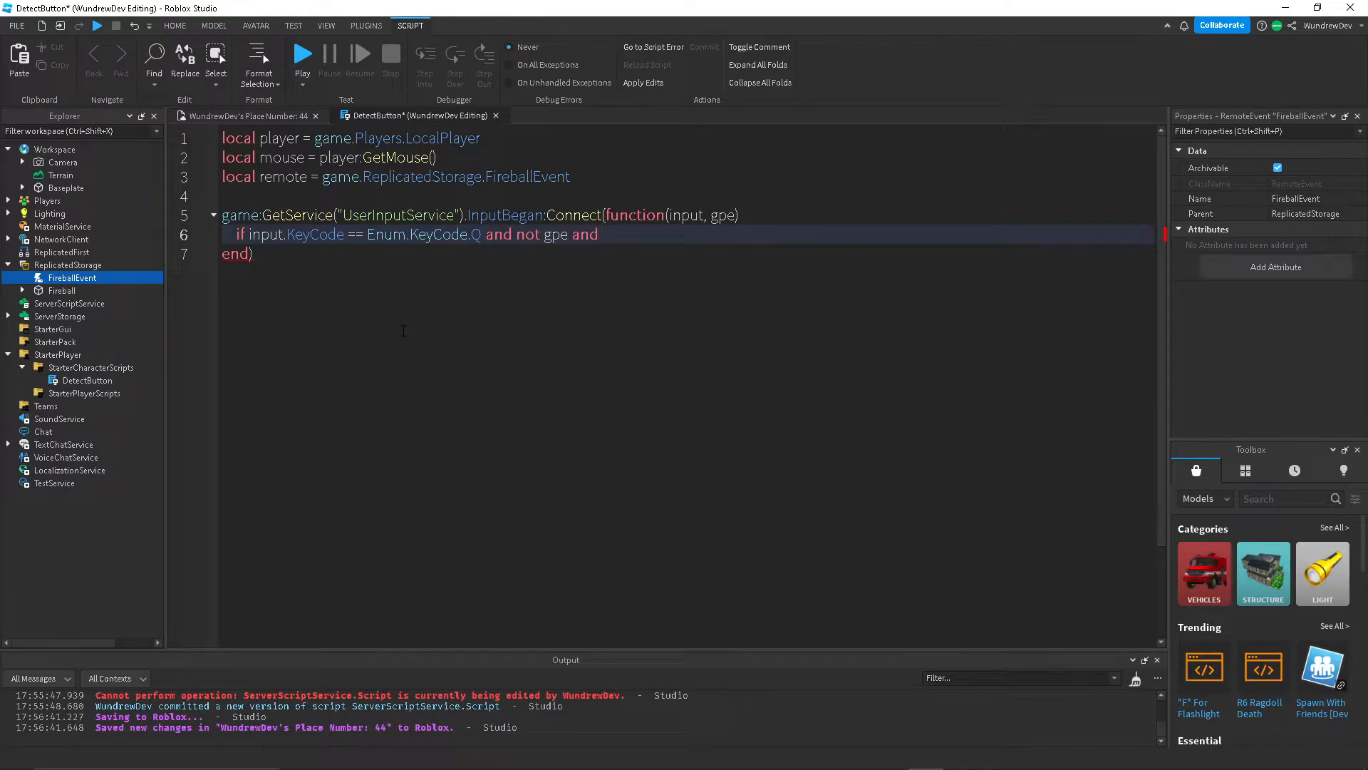
text(not debound)
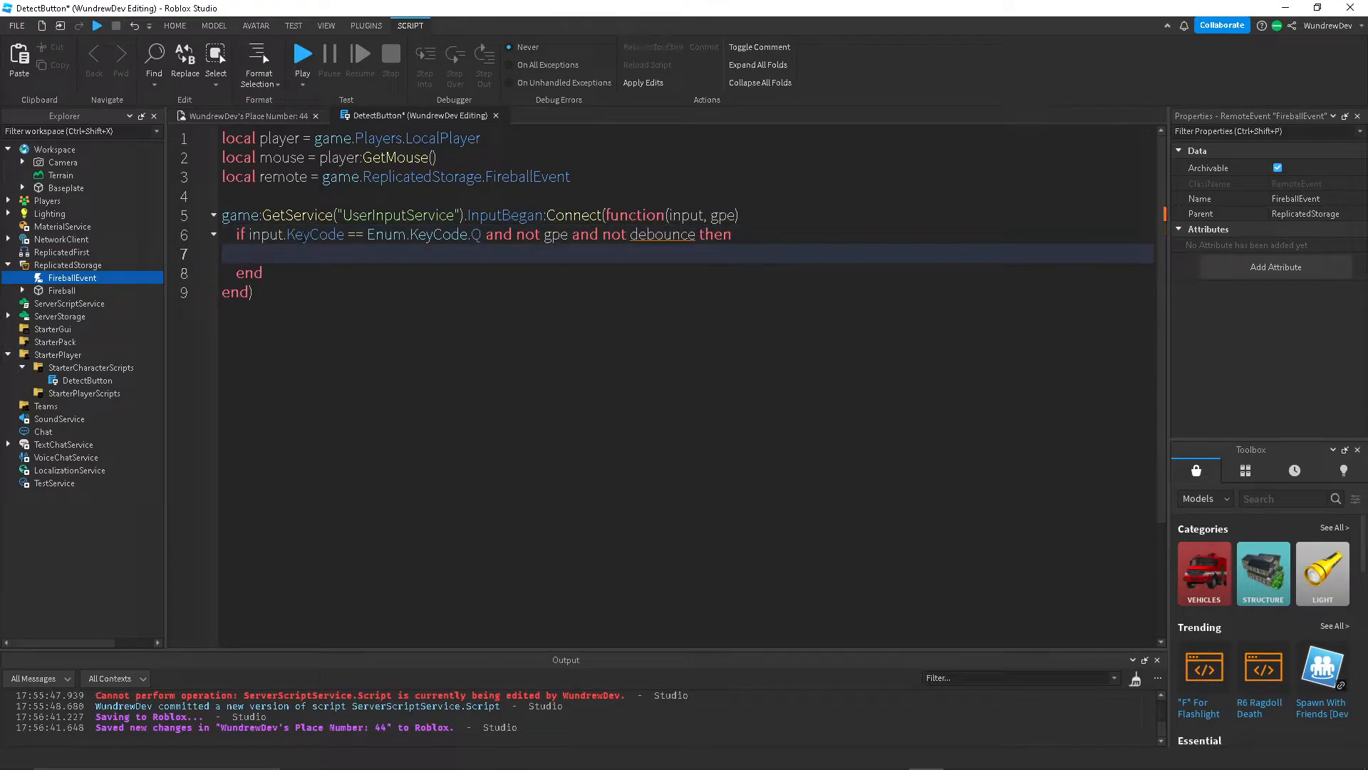
key(Enter)
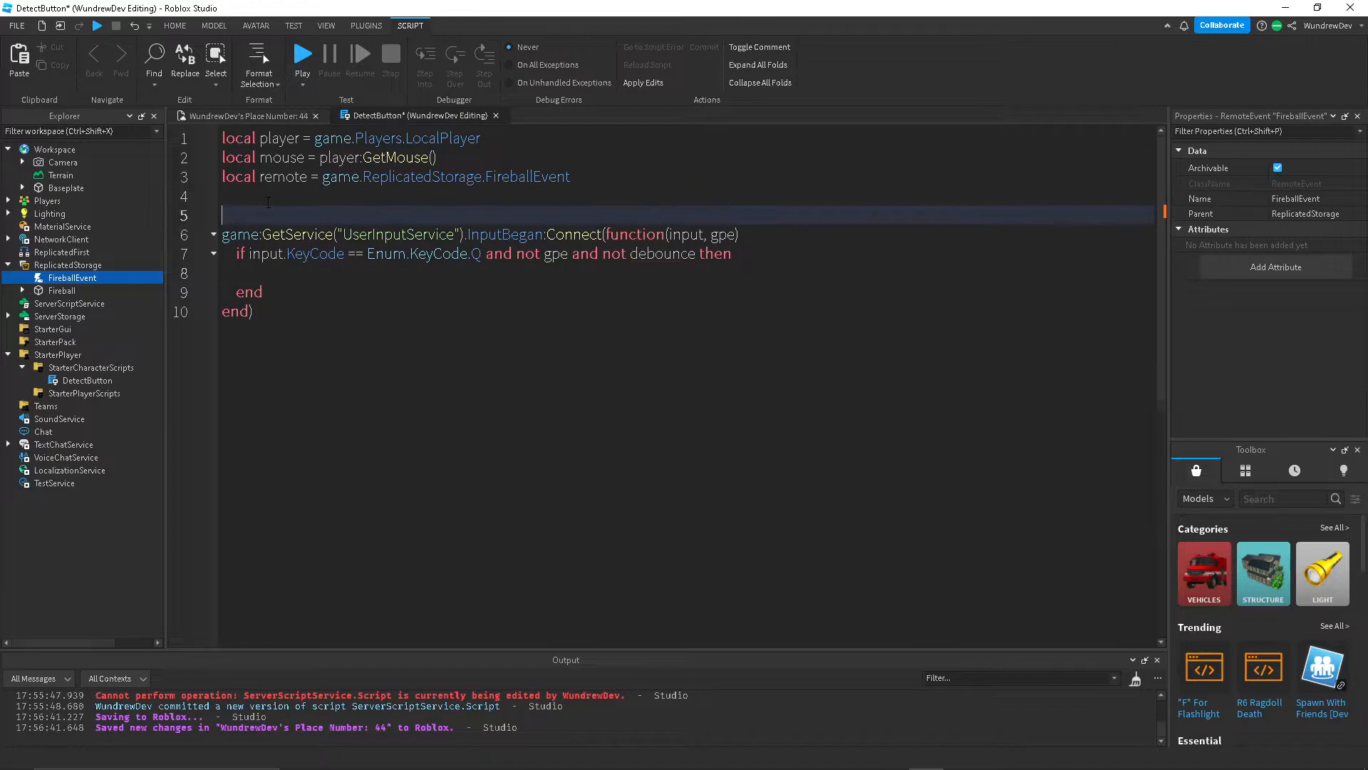
text(local debounce)
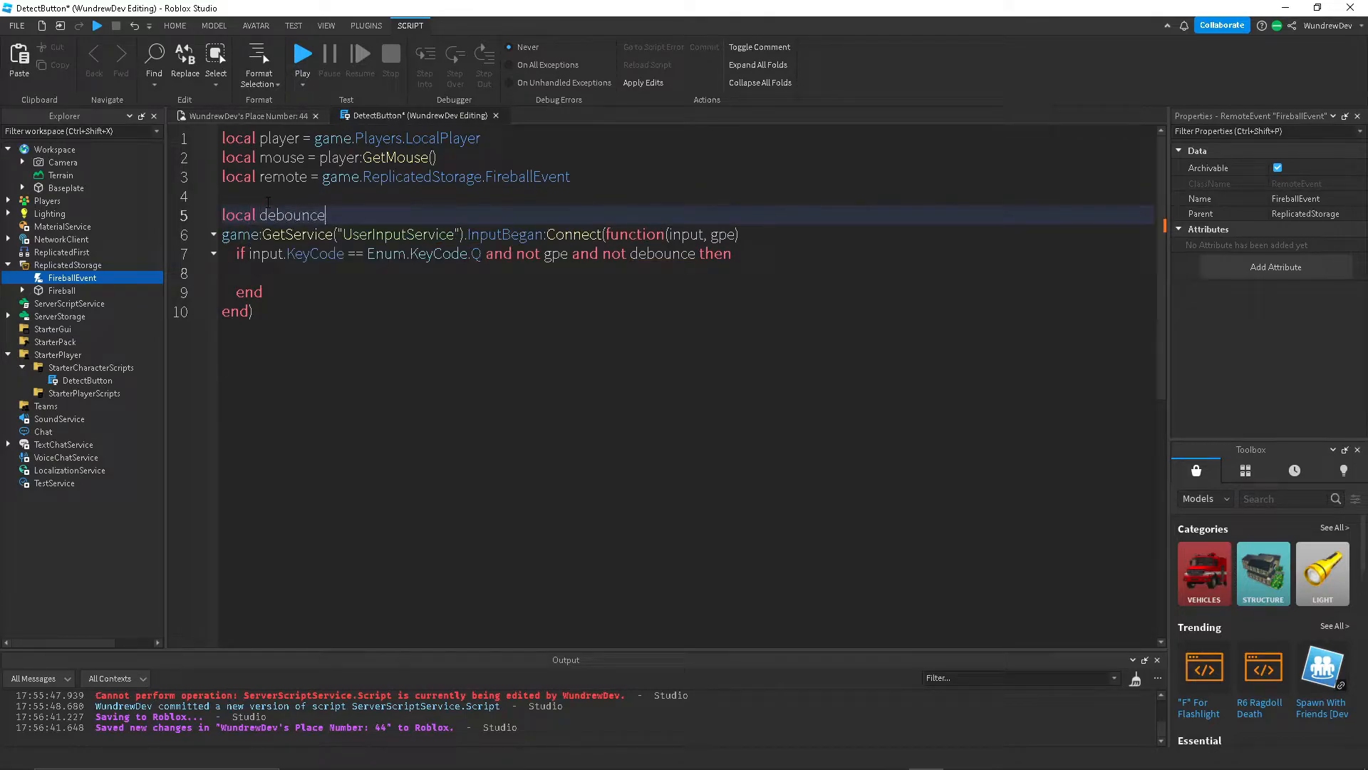
text(= false)
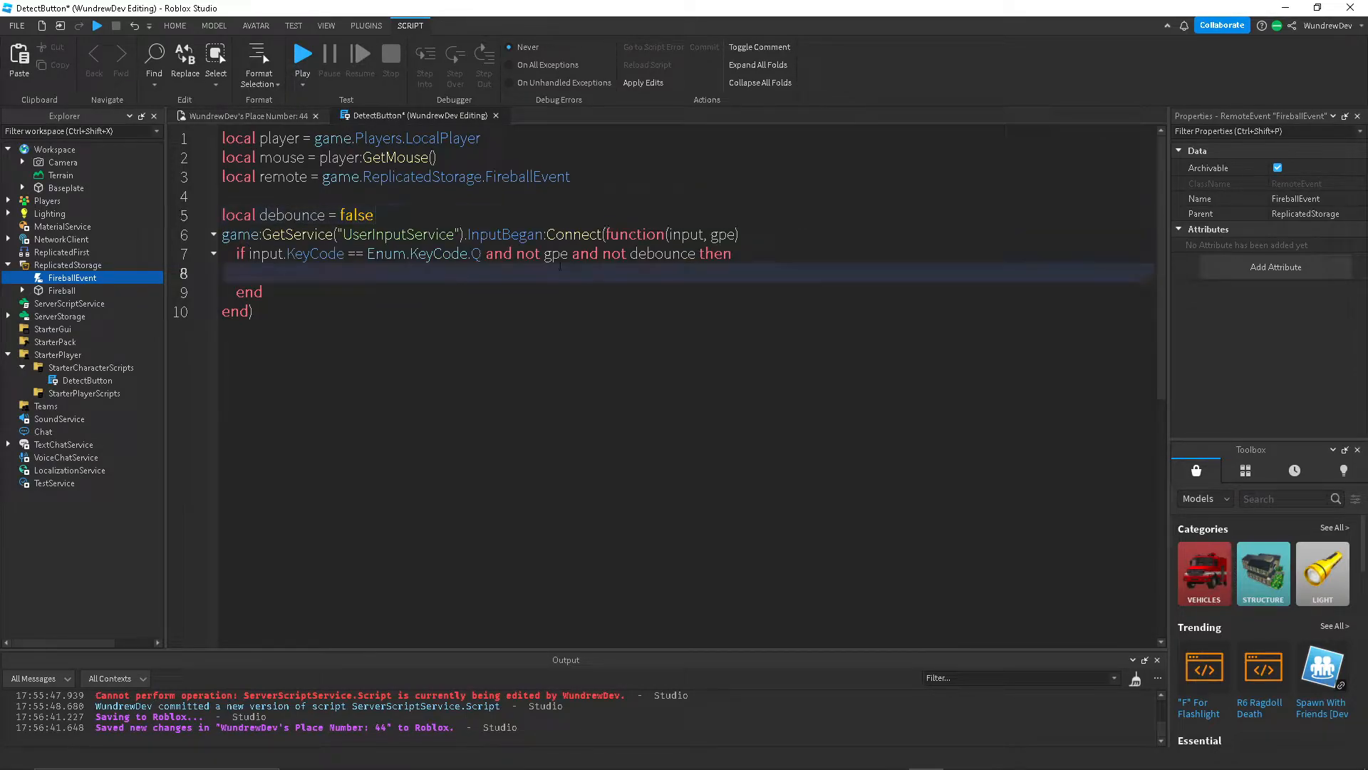
Set debounce true, FireServer with mouse.Hit.p, wait 0.5, then reset debounce.
text(debounce)
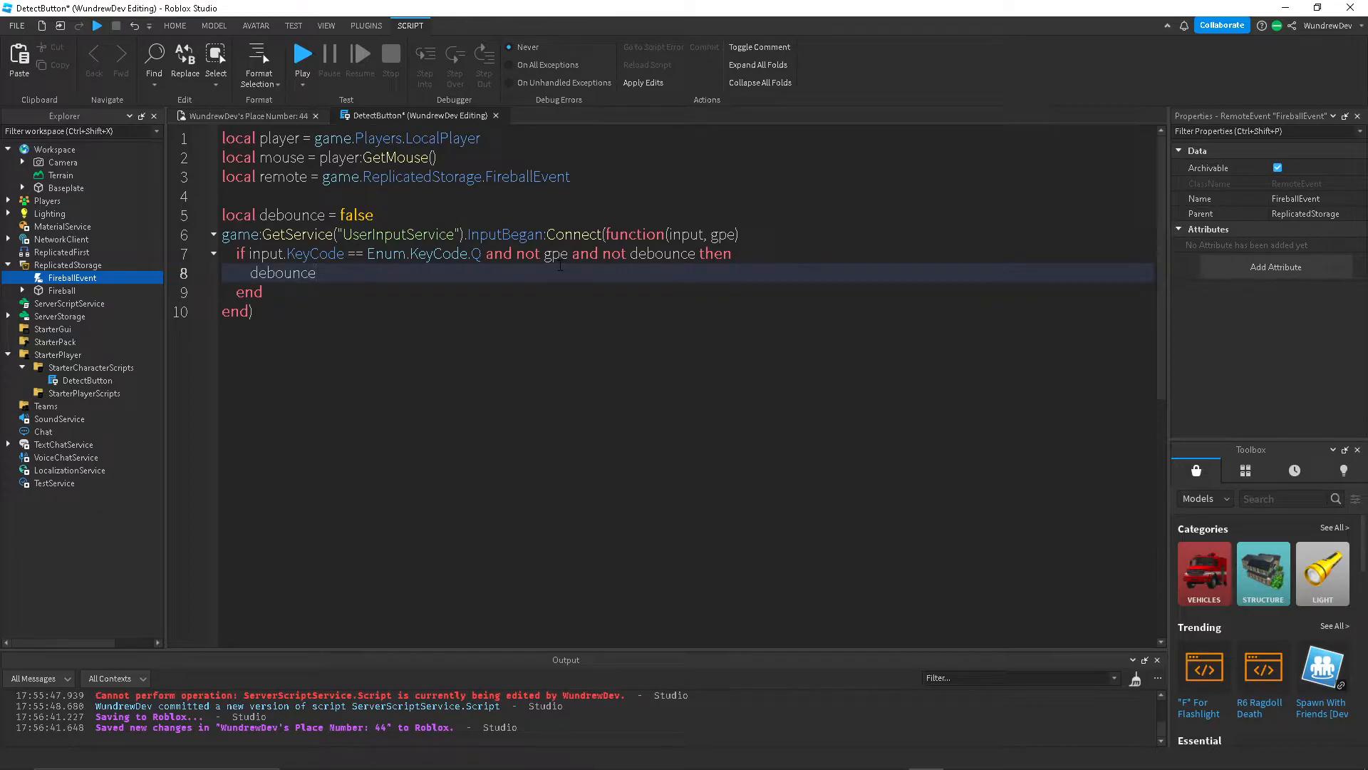
text(= true)
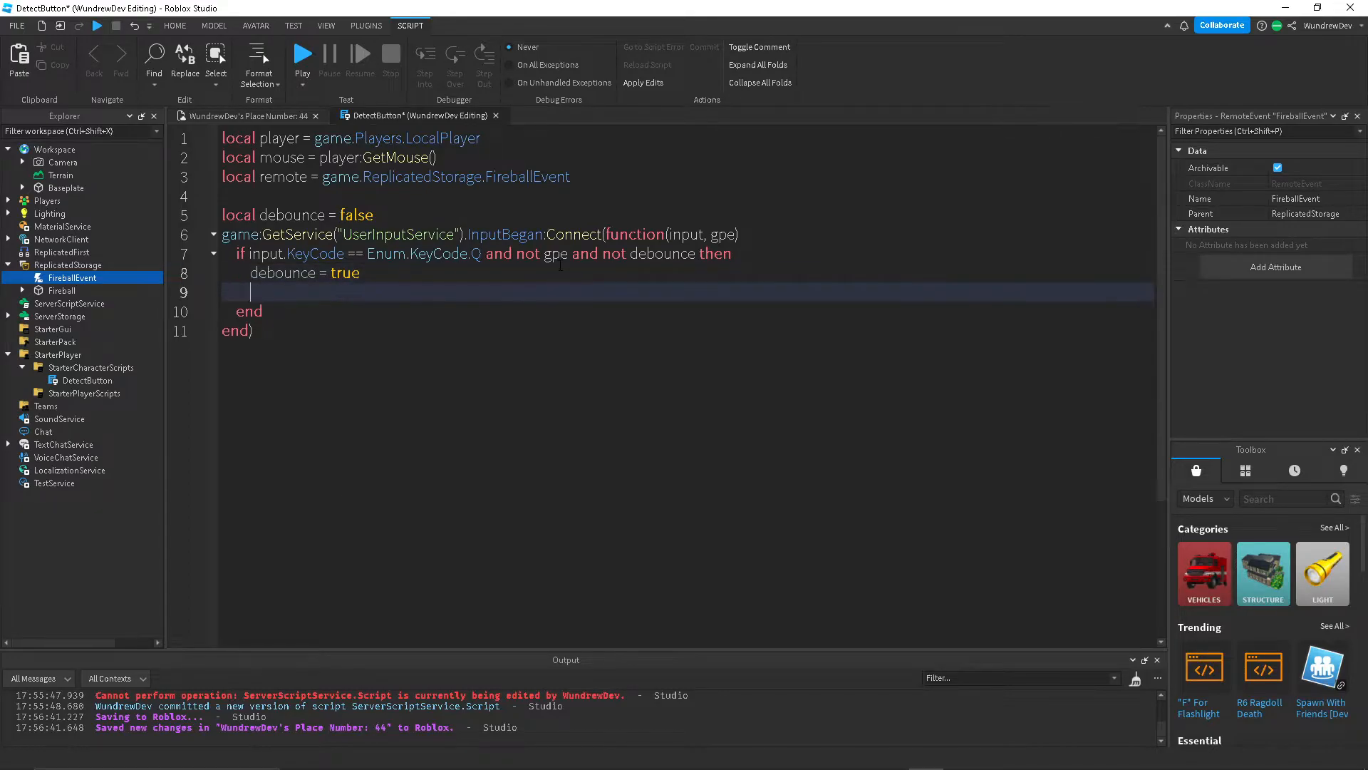
text(remote)
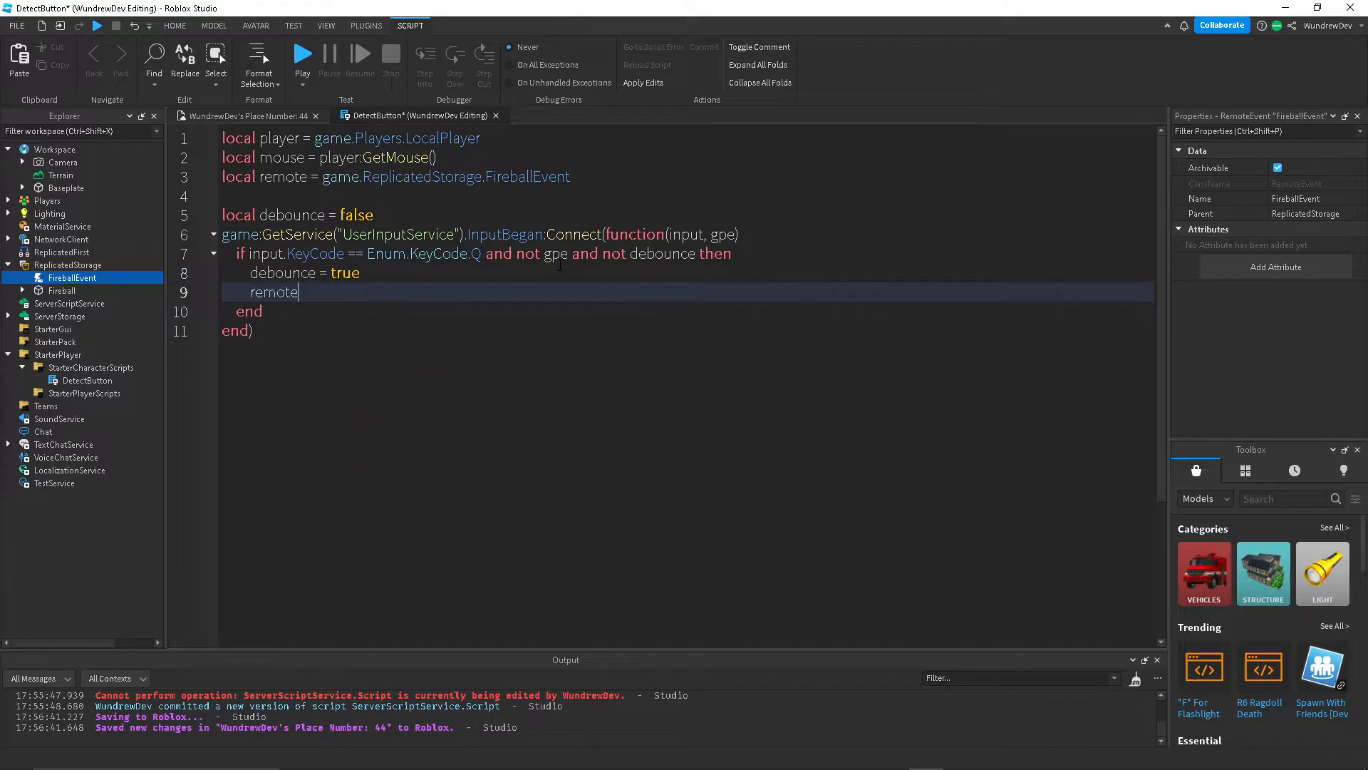
text(:FireServer())
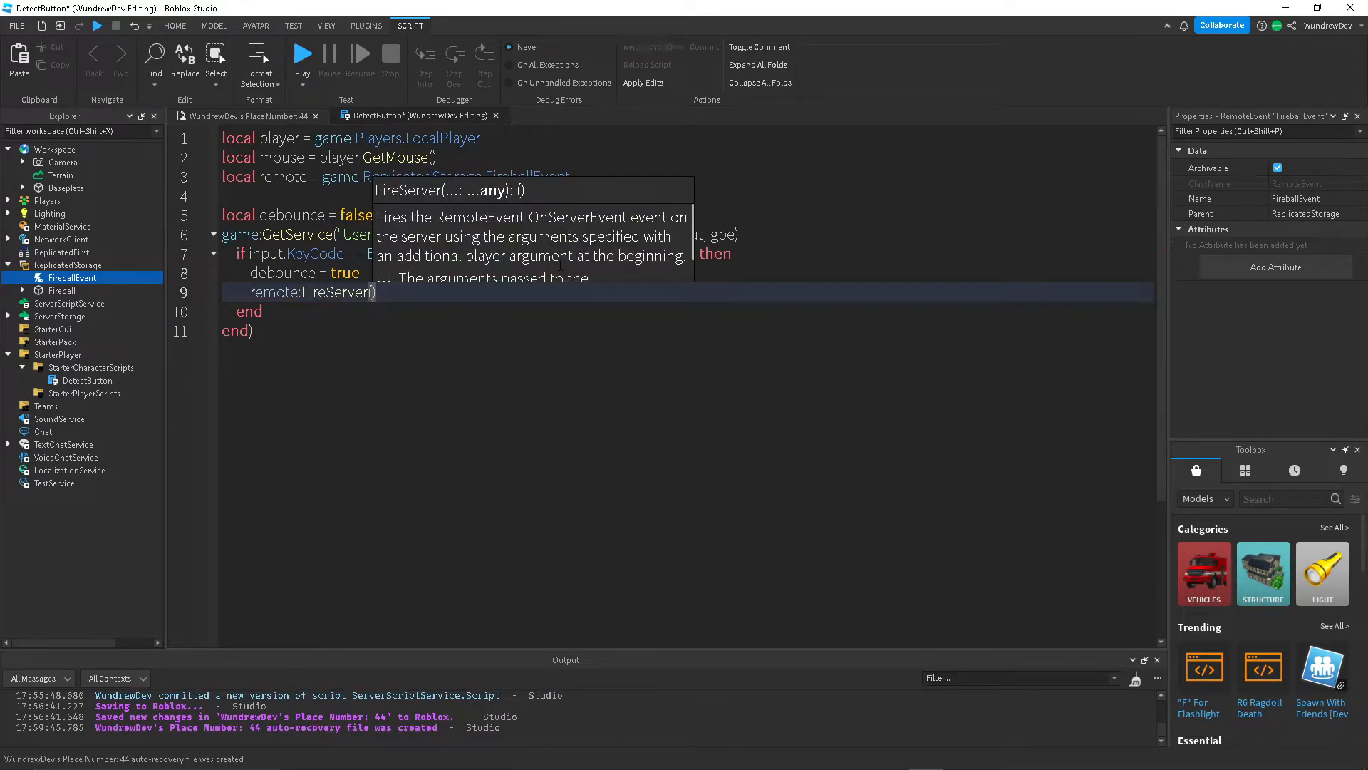
text(mouse.Hit.p)
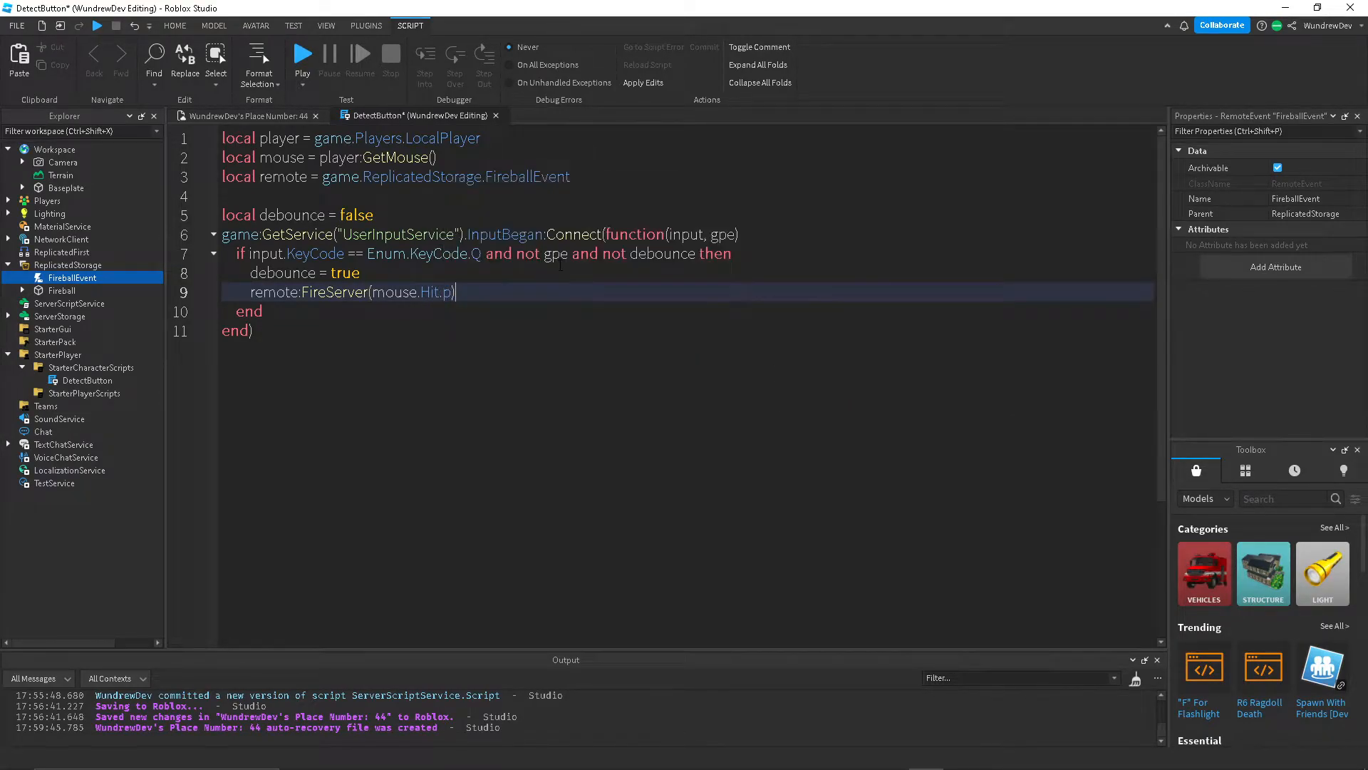
text(wait())
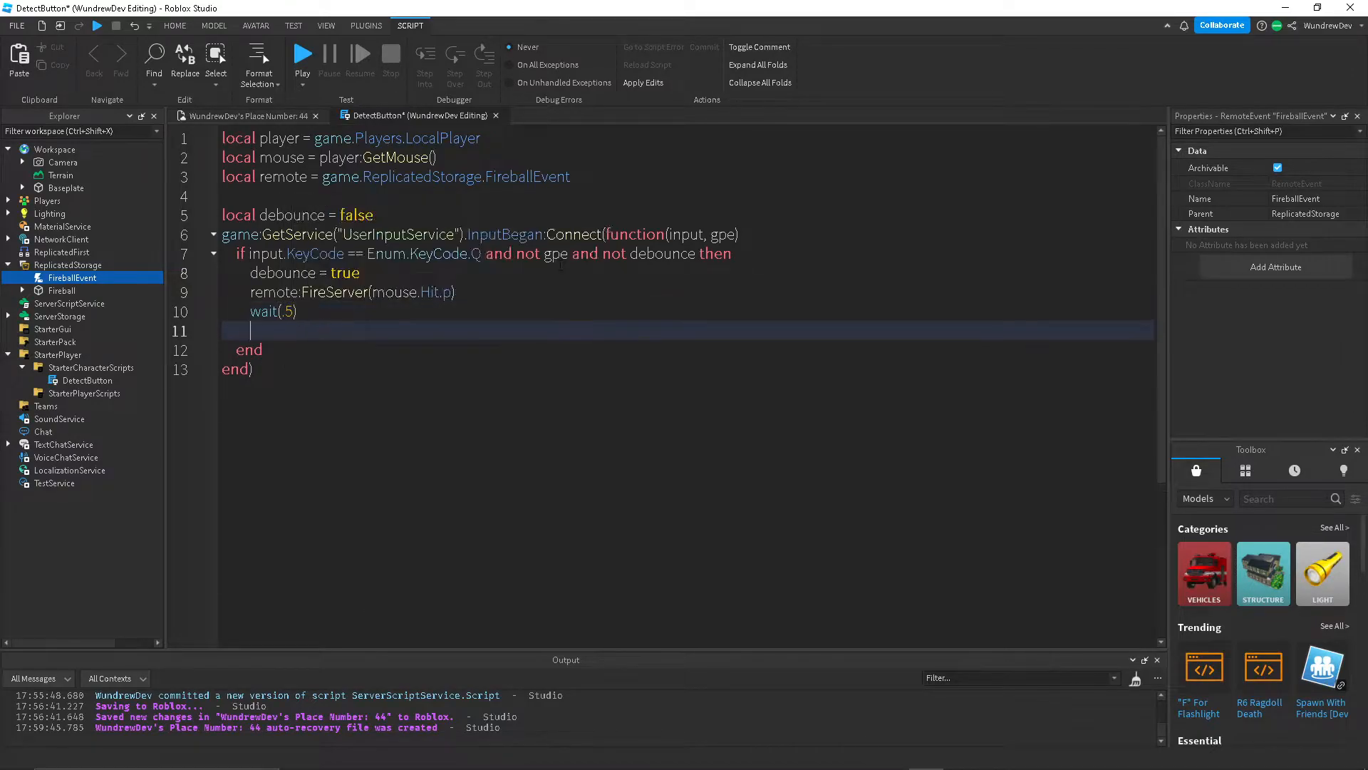
text(debounce = false)
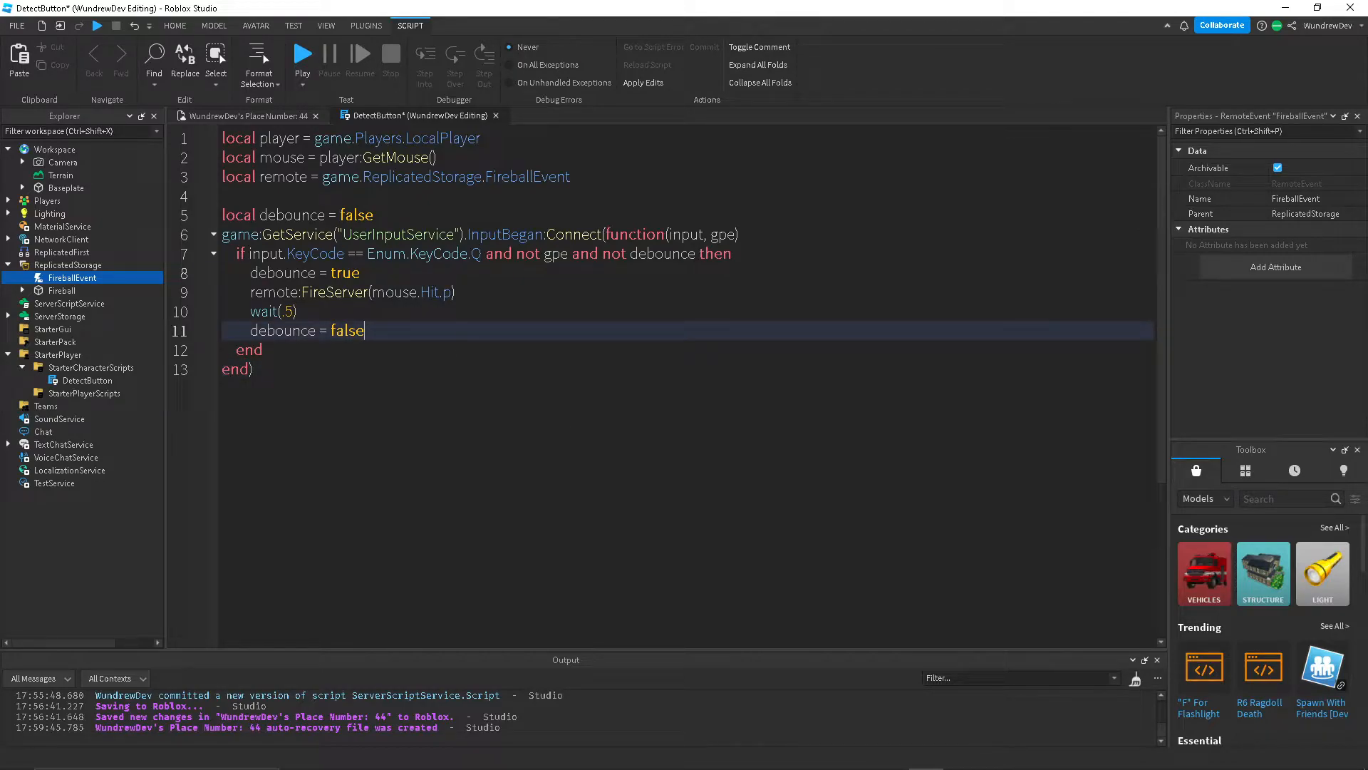
Select words in the DetectButton code, then return to the place view.
triple_click(296, 214)
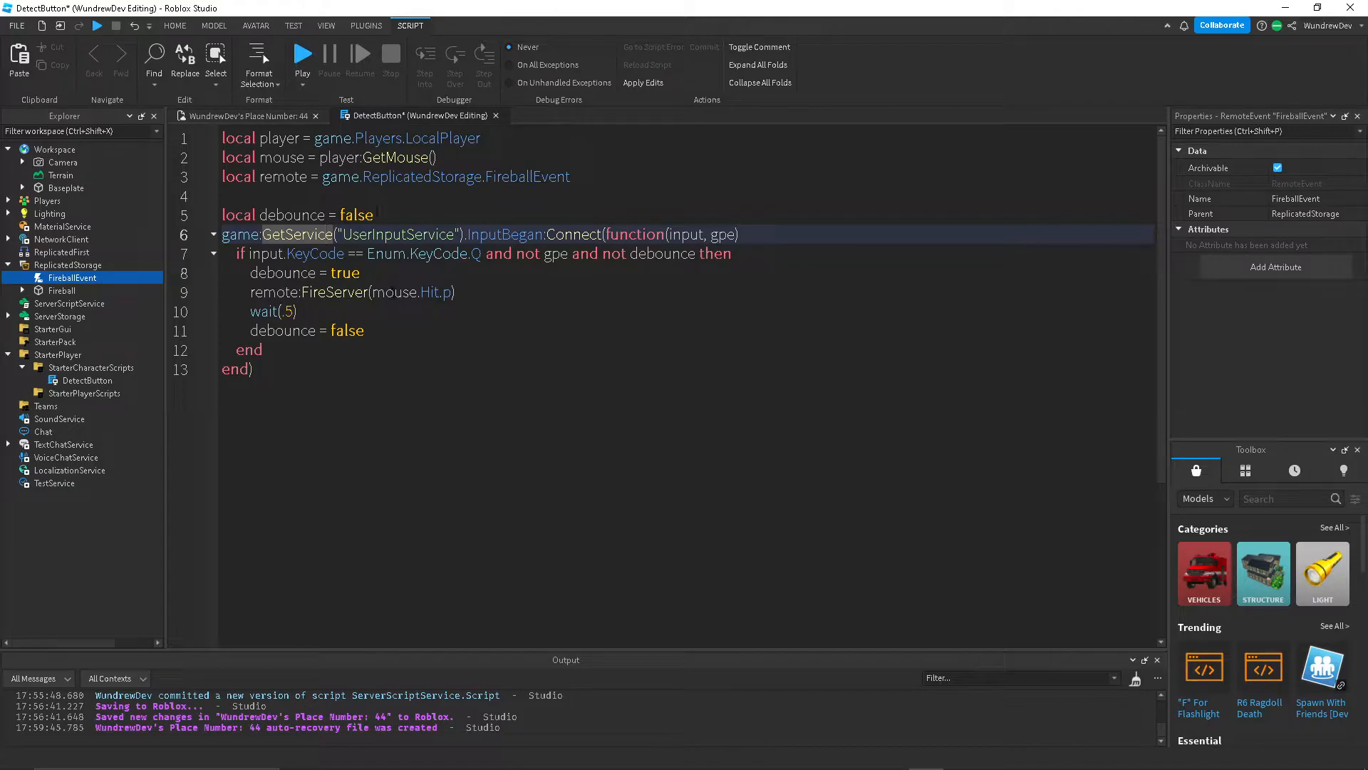
double_click(356, 214)
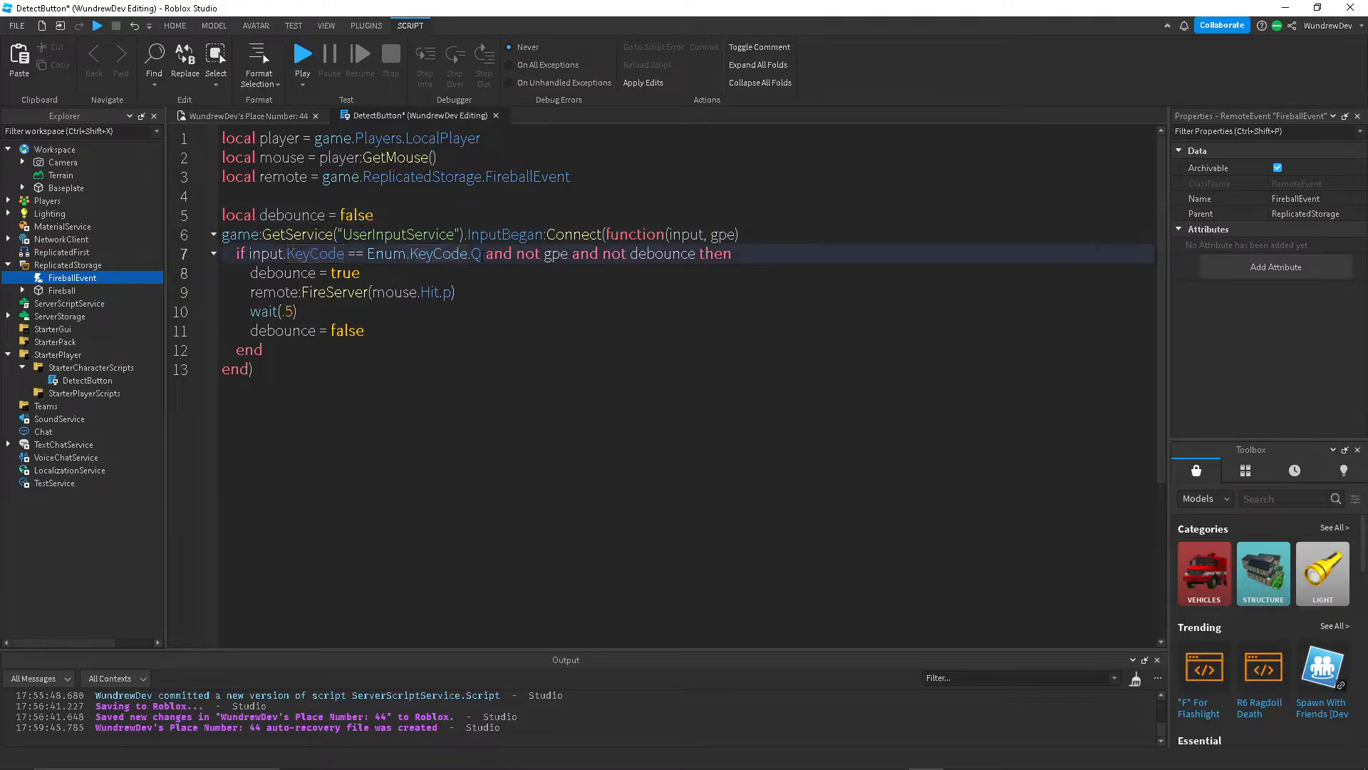
double_click(344, 273)
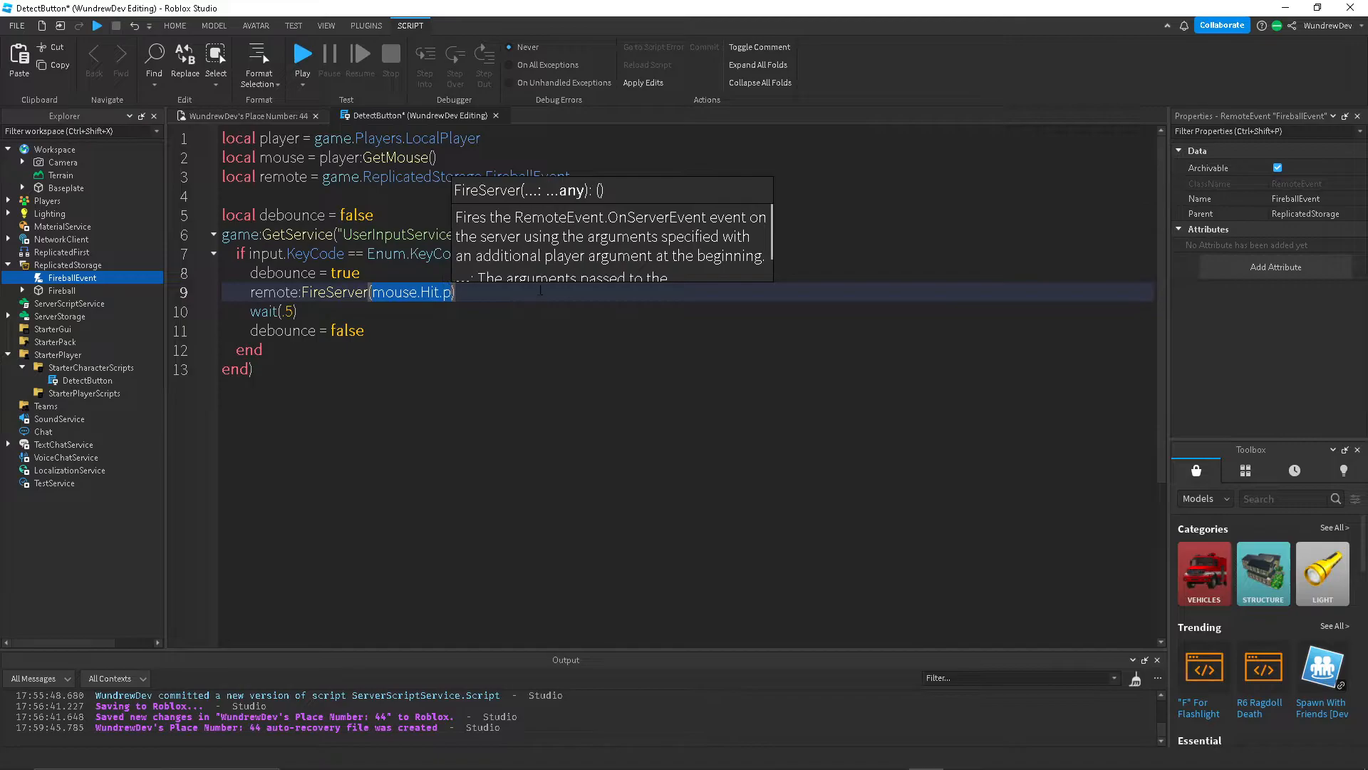
click(245, 115)
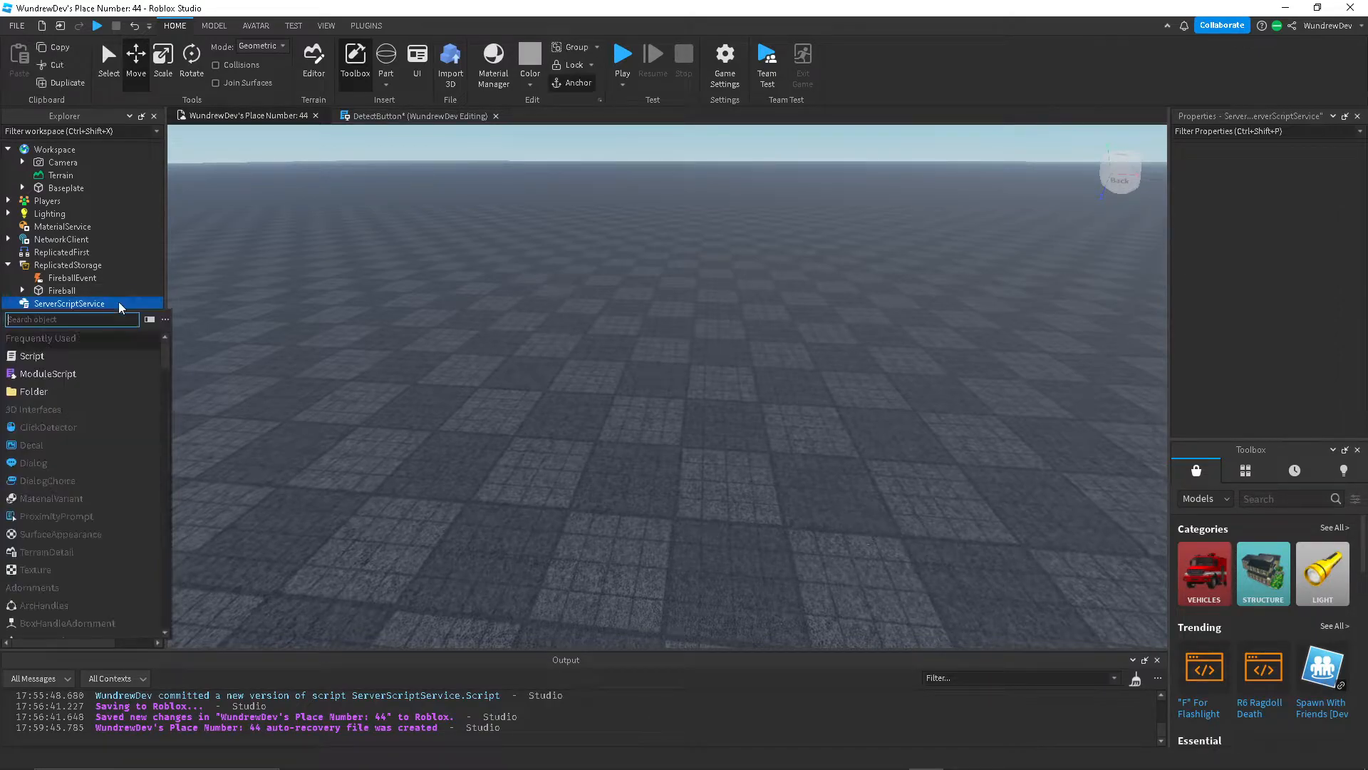
Insert a server Script and set local remote to game.ReplicatedStorage.FireballEvent.
click(32, 356)
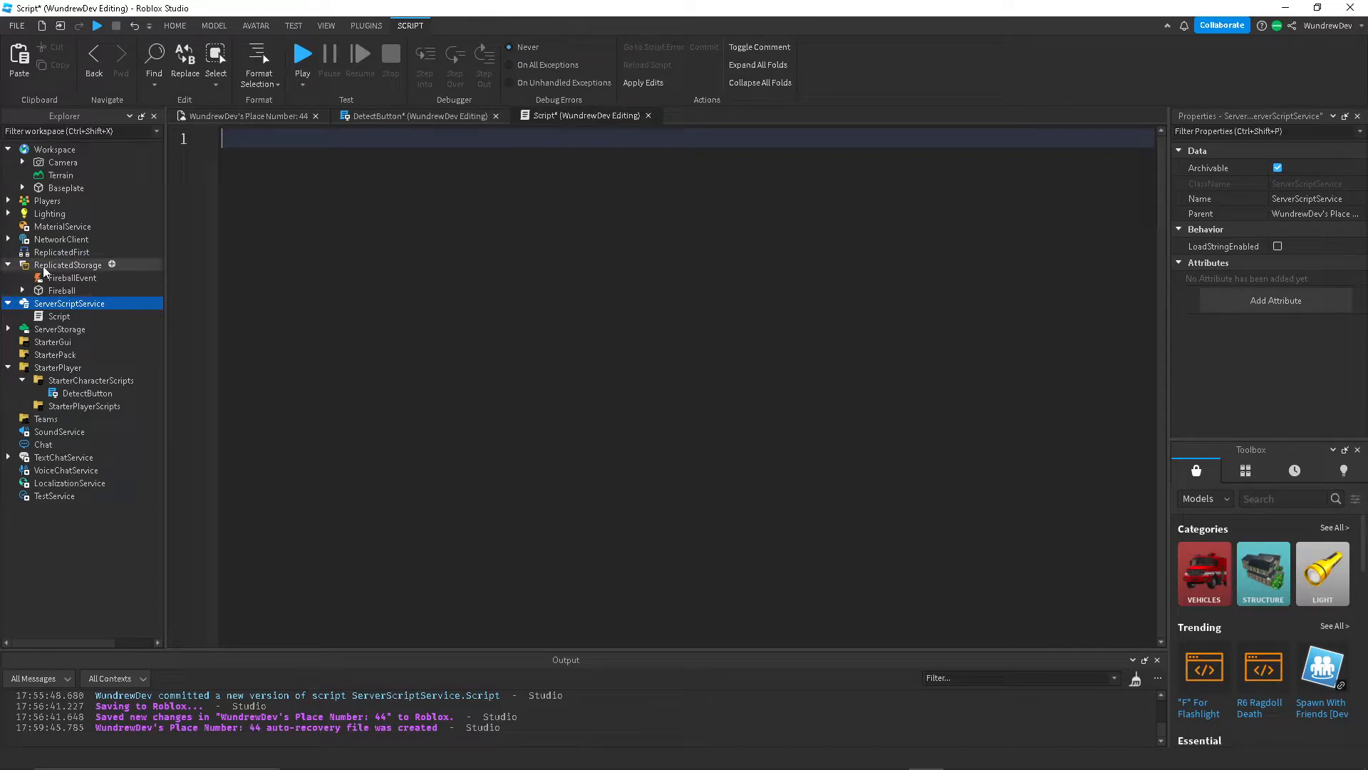
text(l)
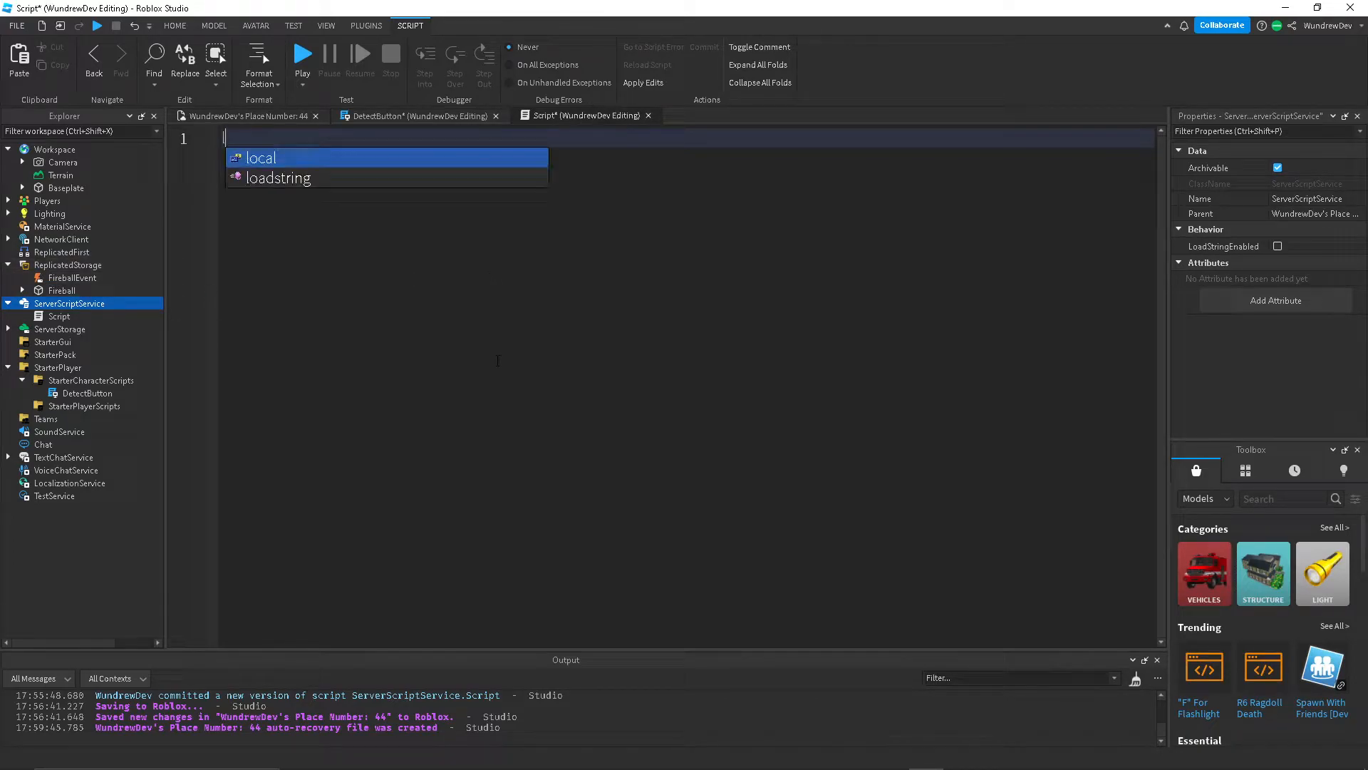
text(local remote =)
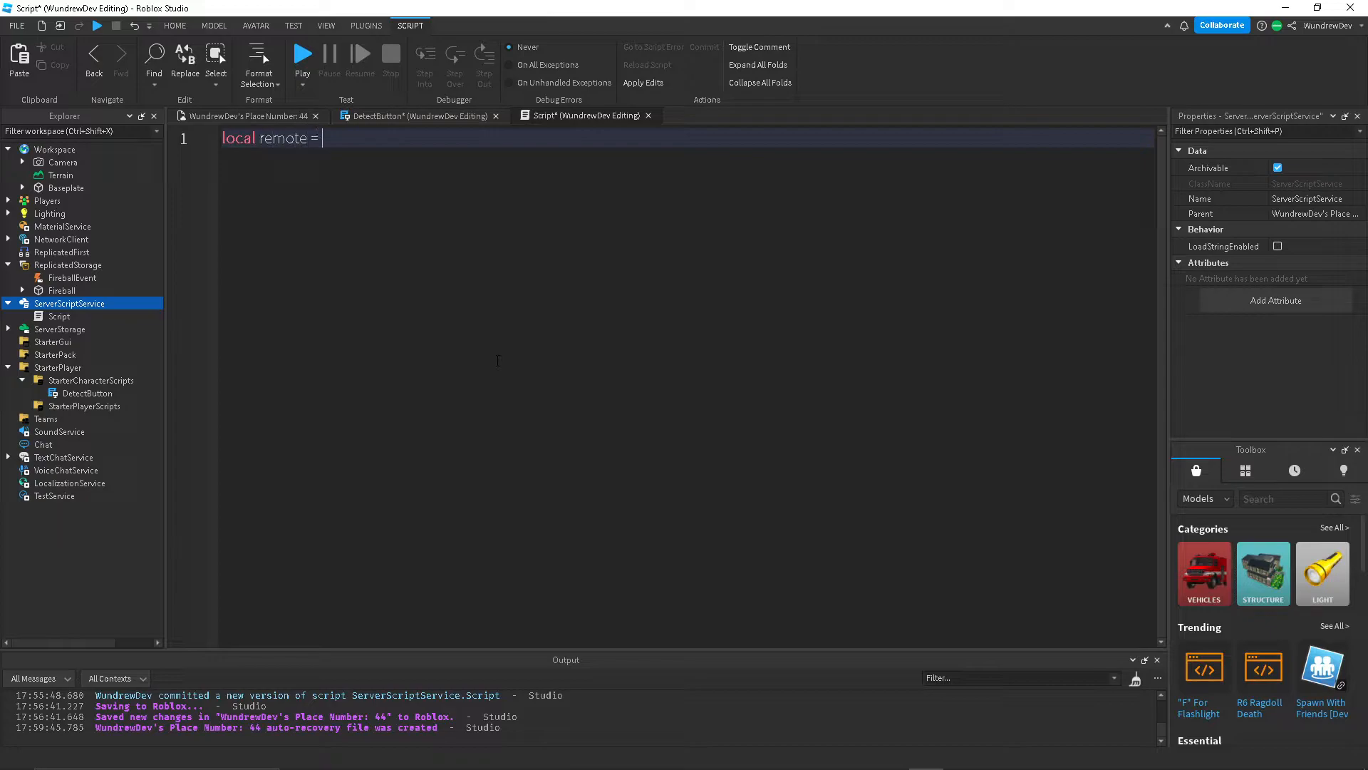
text(game.ReplicatedStorage.fireballEvent)
text(remo)
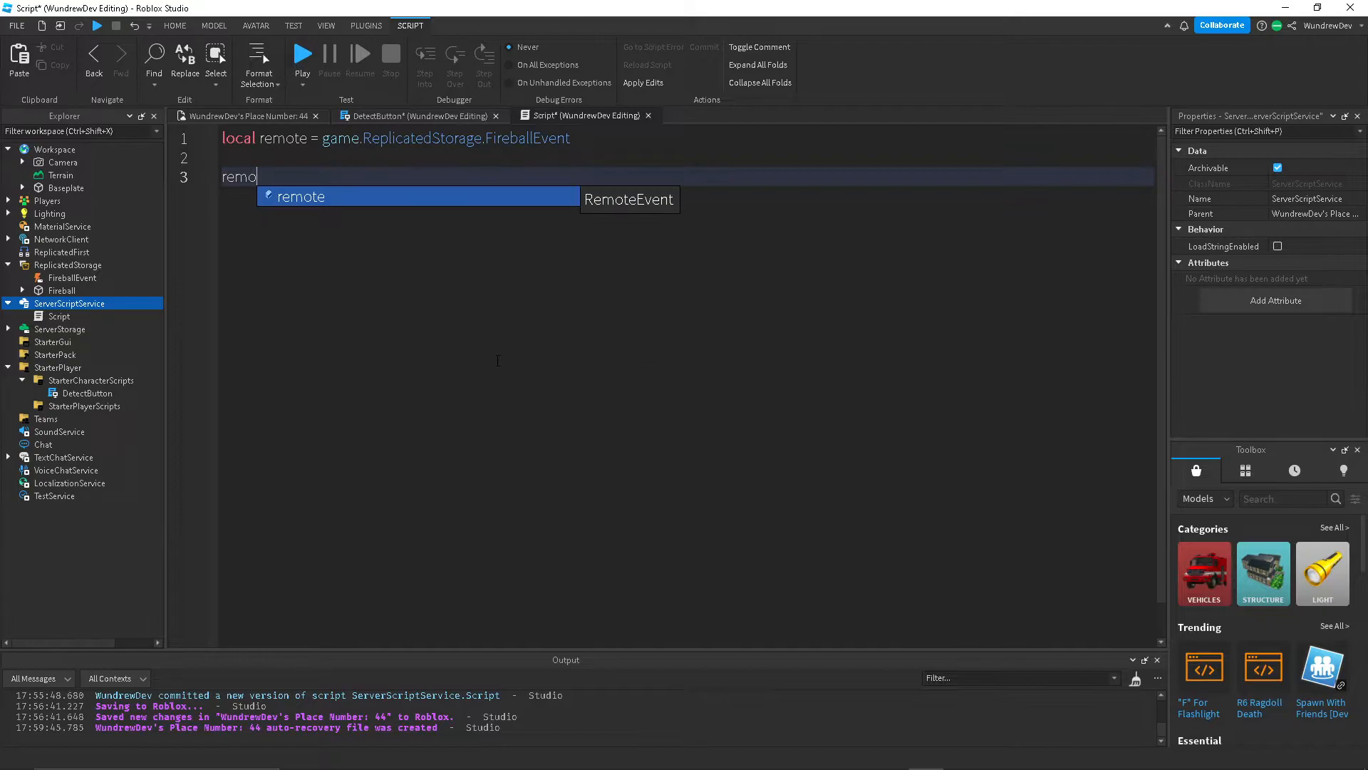
Connect remote.OnServerEvent to a function taking player and MousePosition.
text(.OnServerEvent)
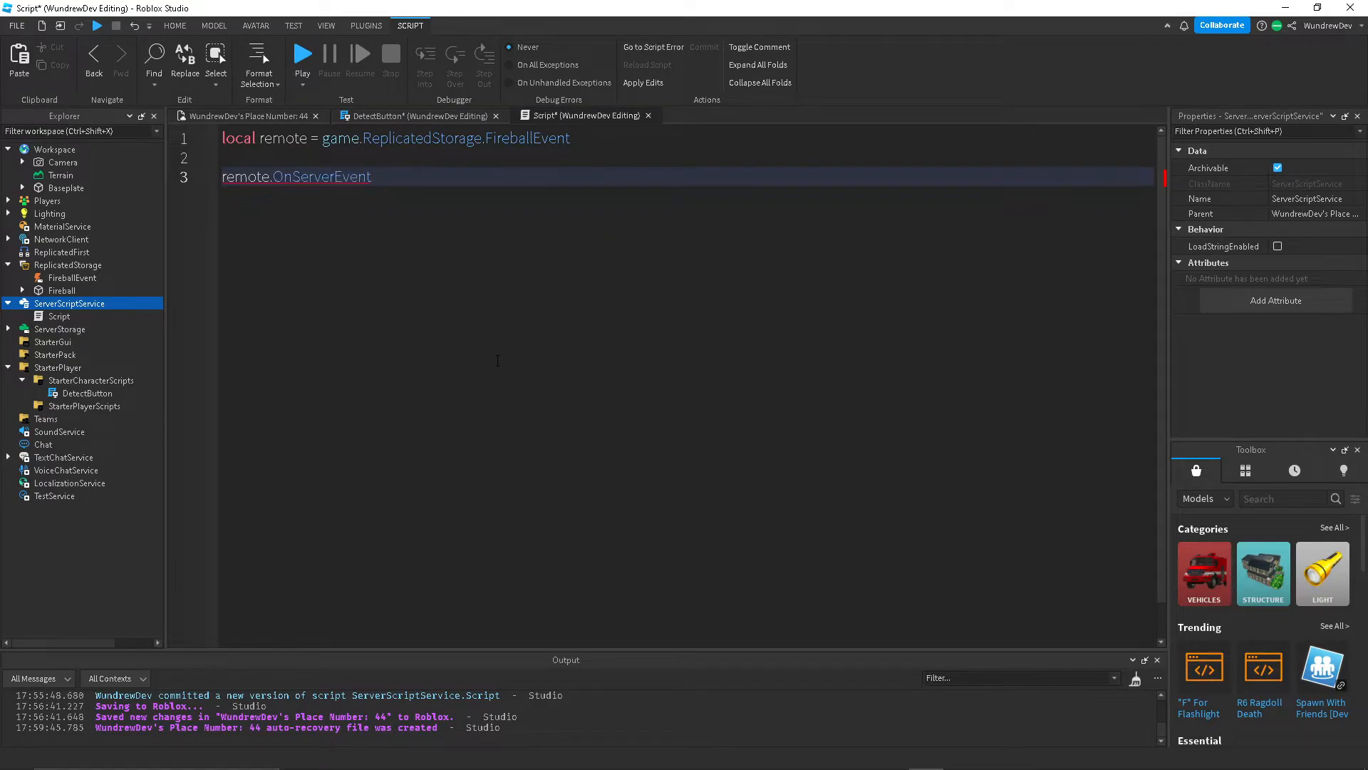
text(:Connect(function())
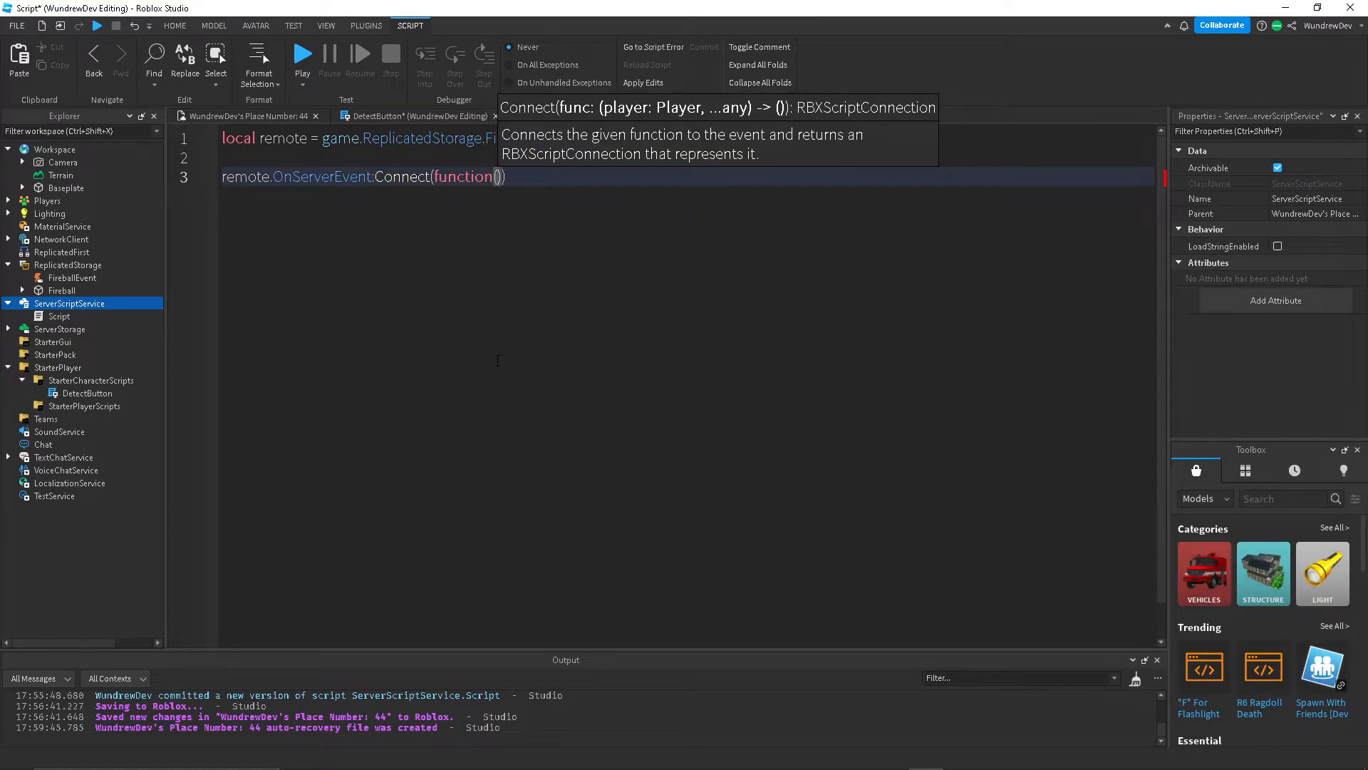
text(player,)
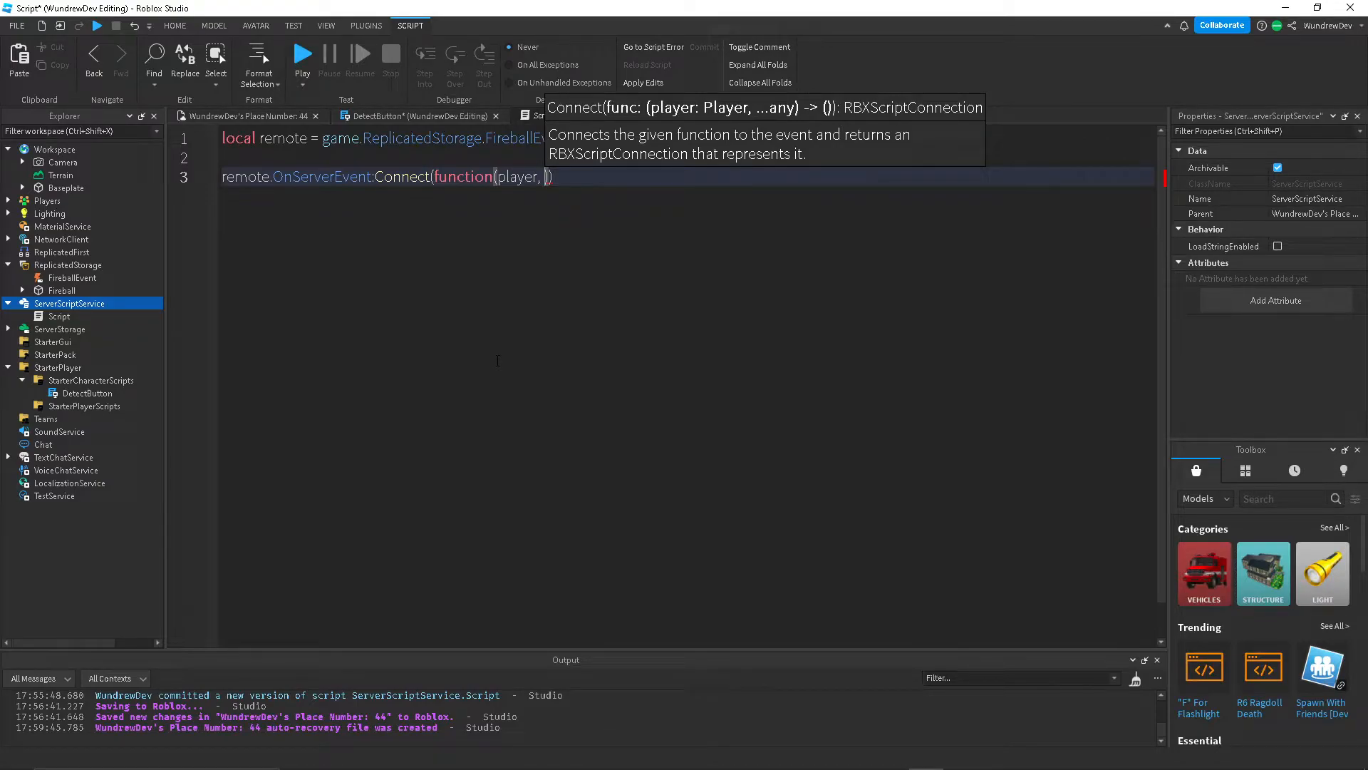
text(MousePosition)
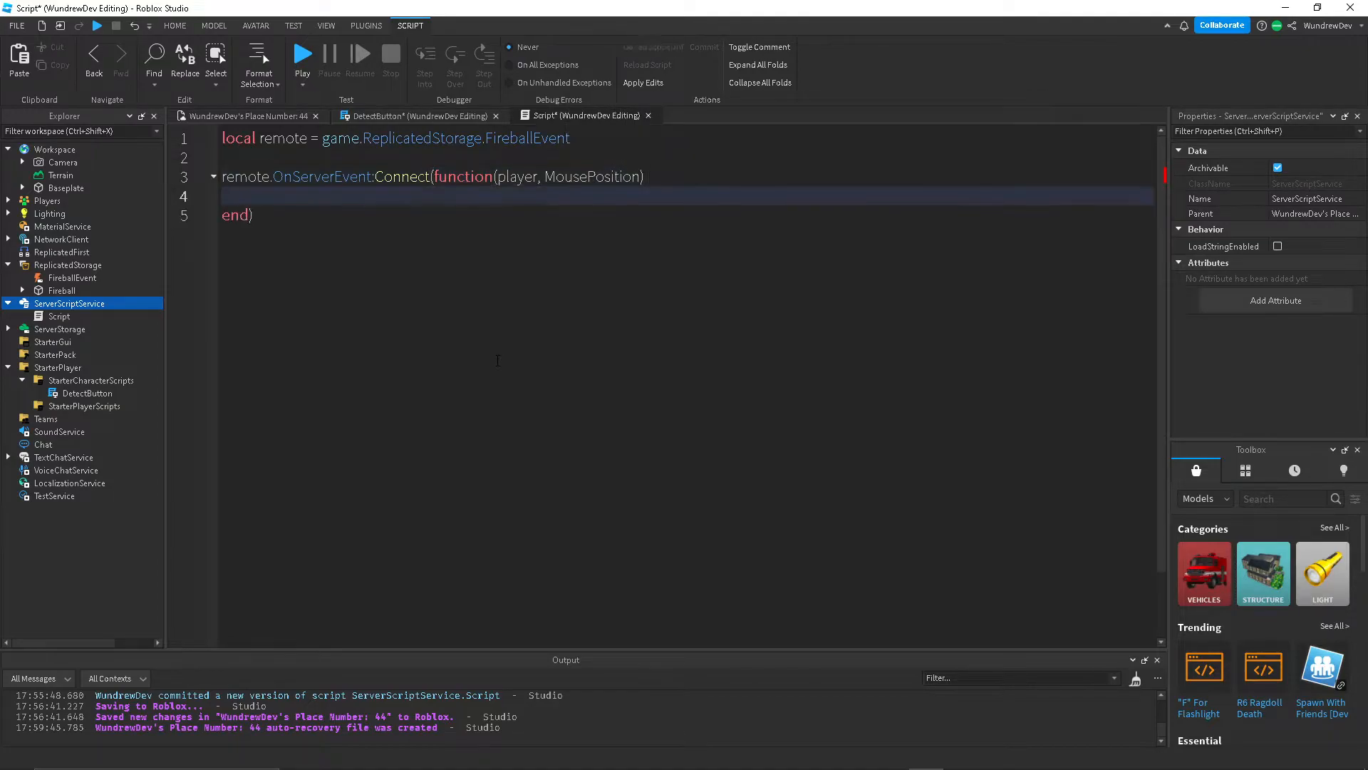
click(418, 116)
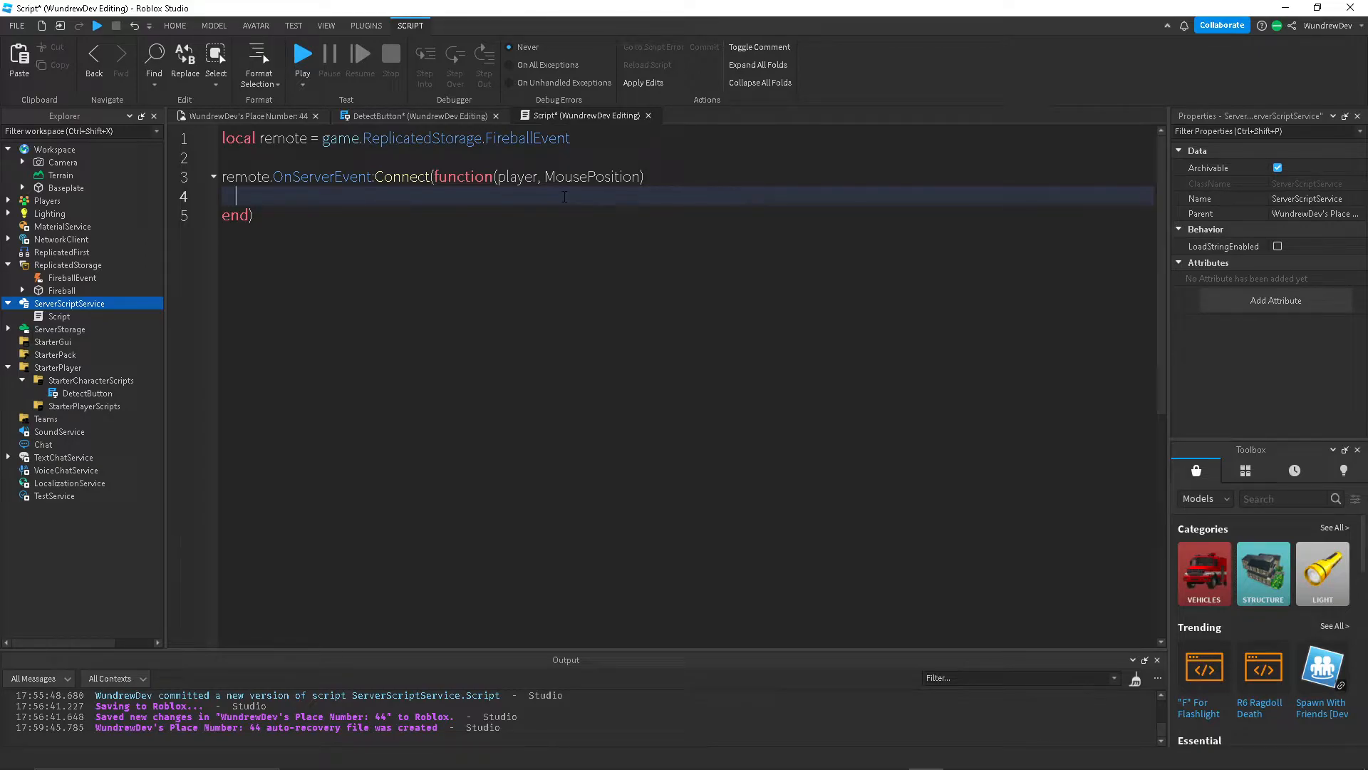
Clone the Fireball into a local variable and parent it to workspace.
text(local)
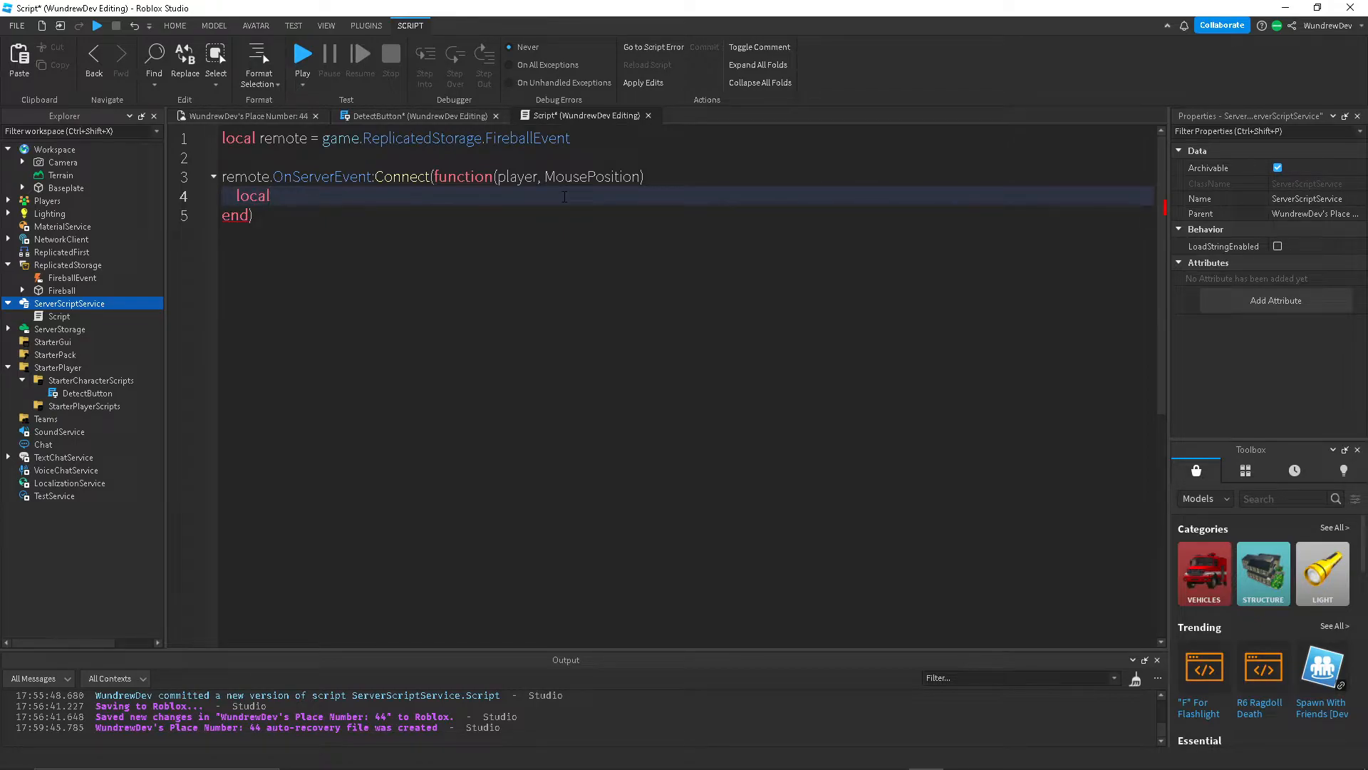
text(fireball = game.ReplicatedStorage.Fireball:Clone()
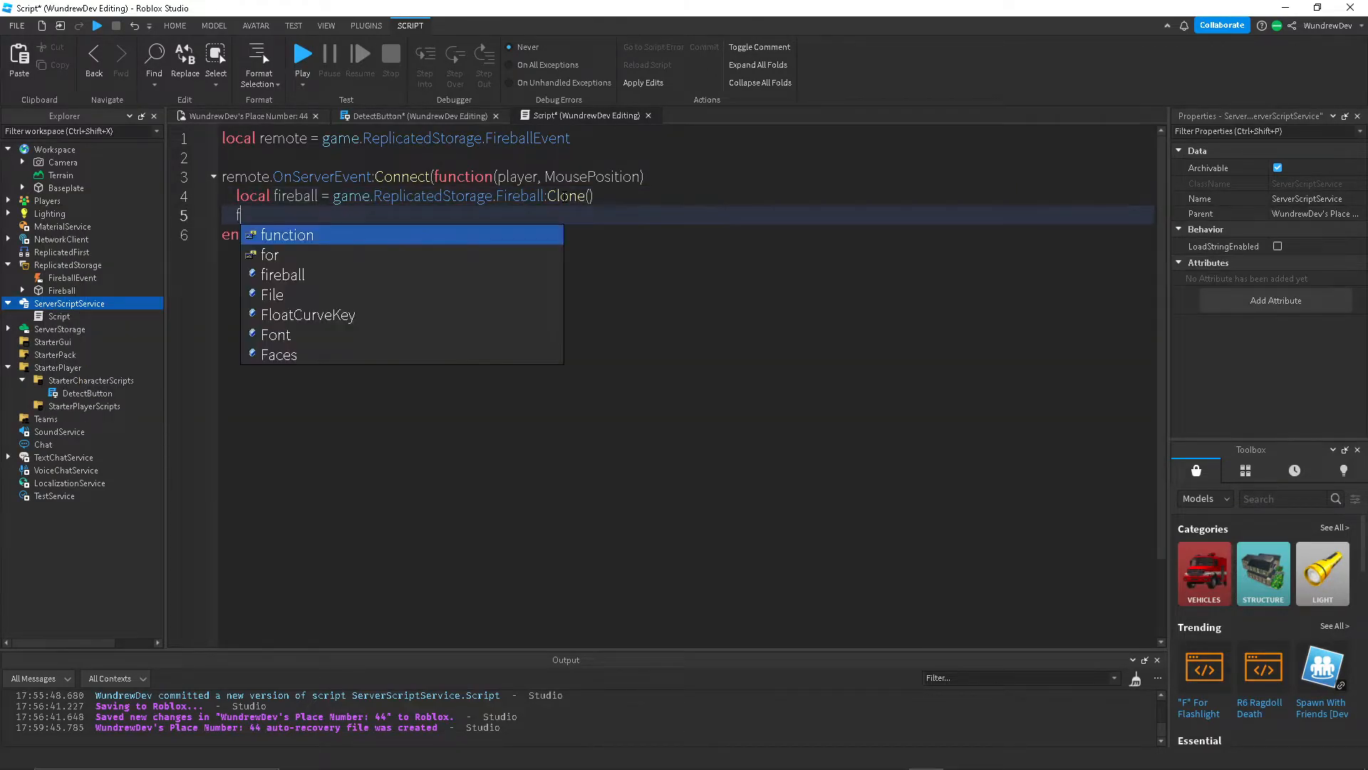
text(fireball.p)
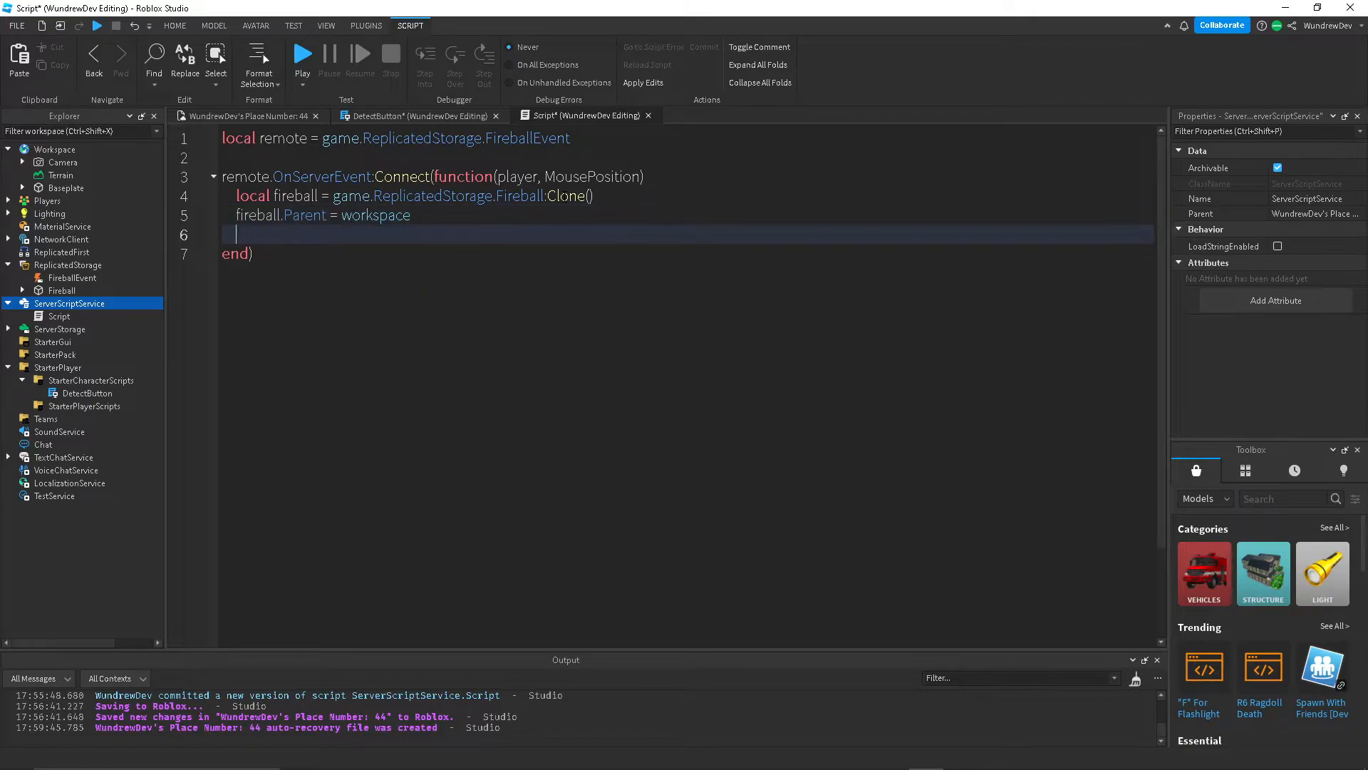
text(fireball.)
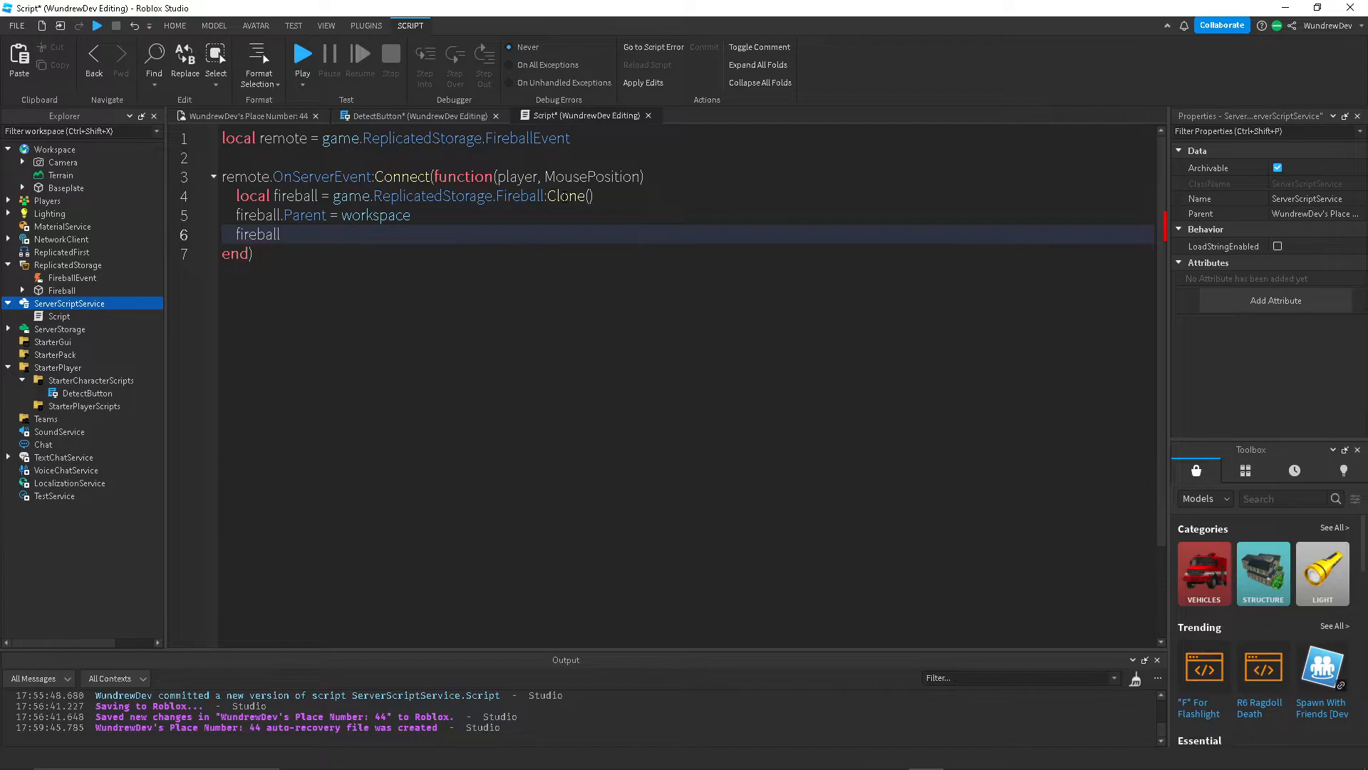
Set fireball.CFrame to HumanoidRootPart.CFrame * CFrame.new(0,0,-2).
text(.CFrame = player.Character.)
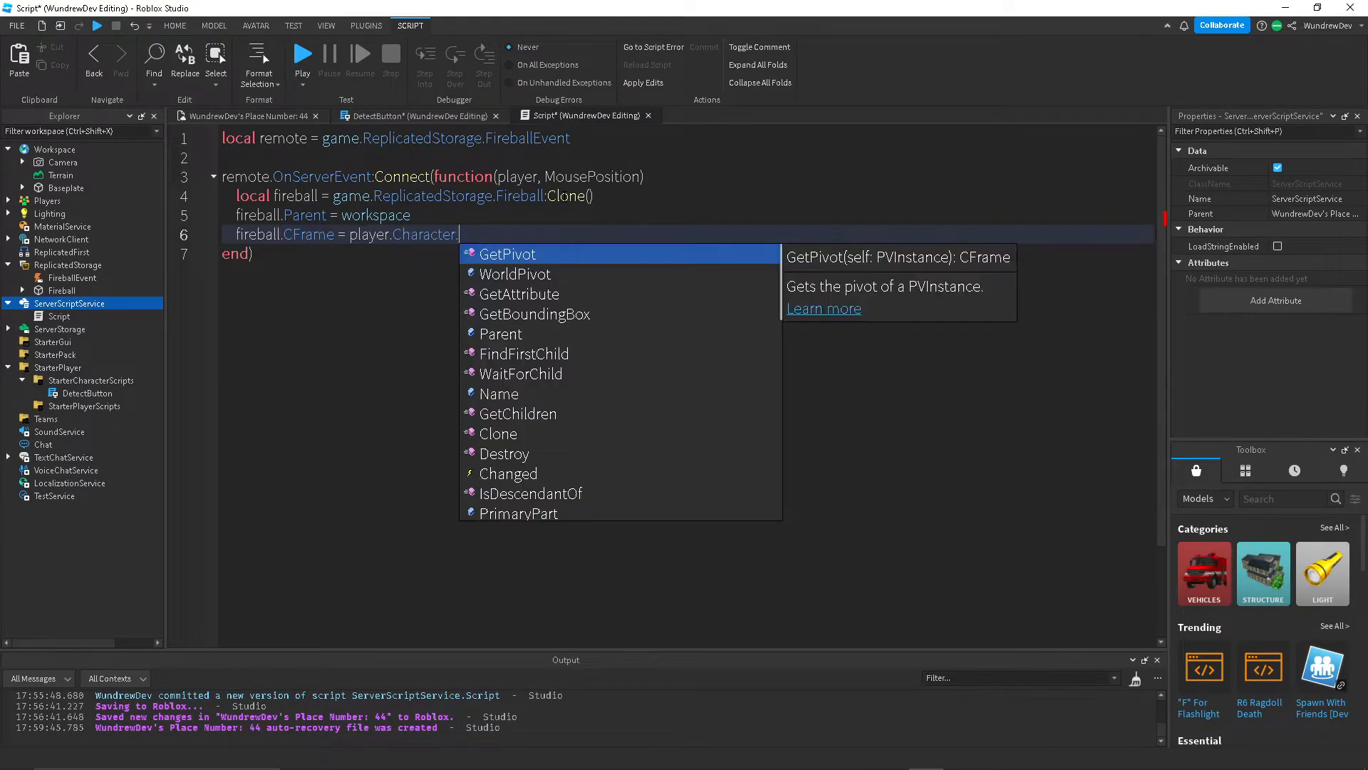
text(HumanoidRoot)
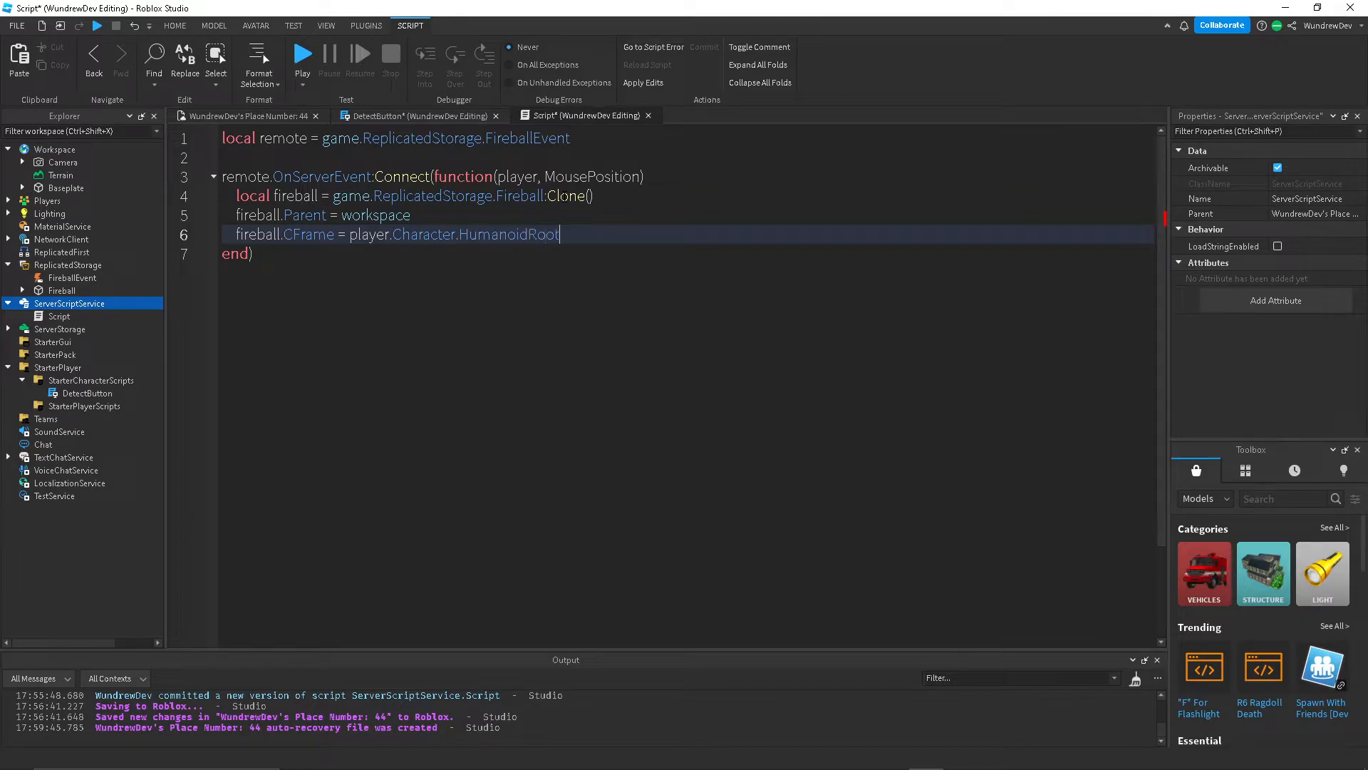
text(Part.CF)
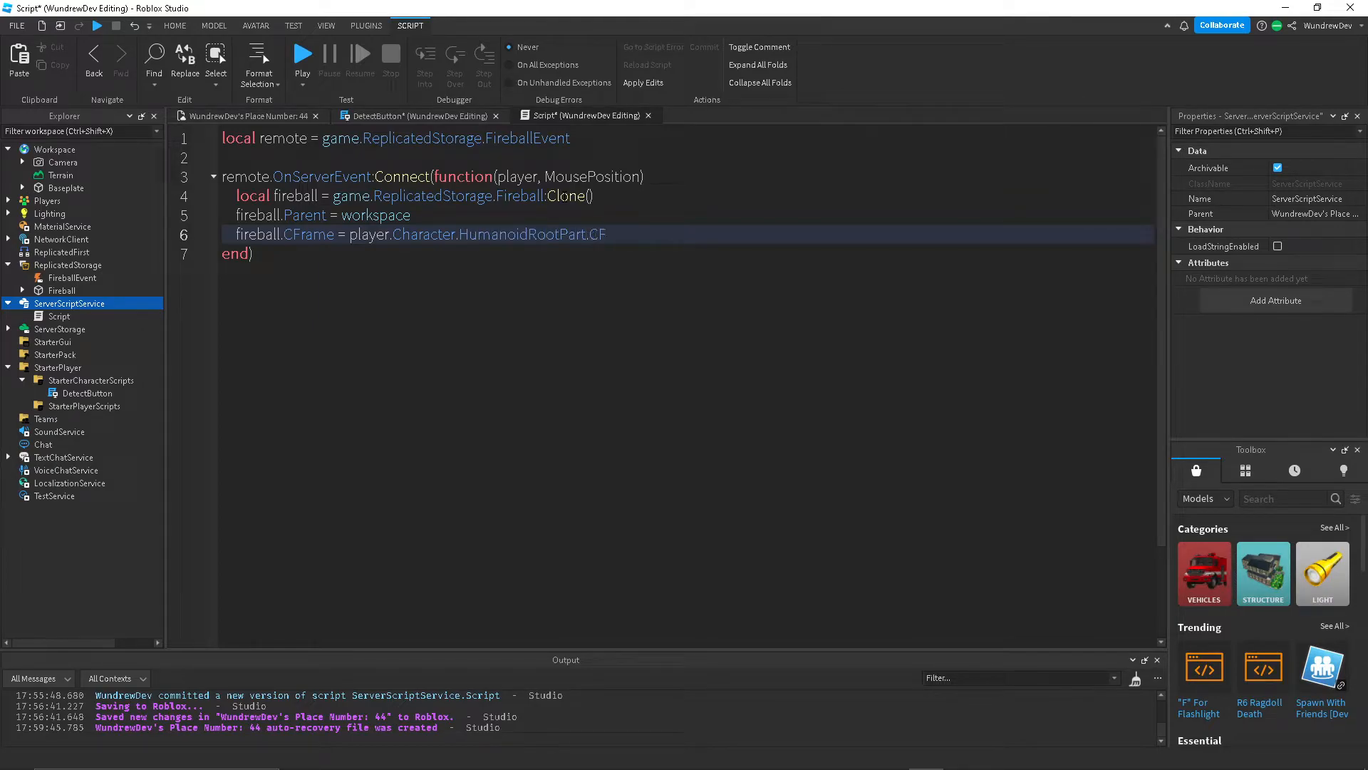
text(a)
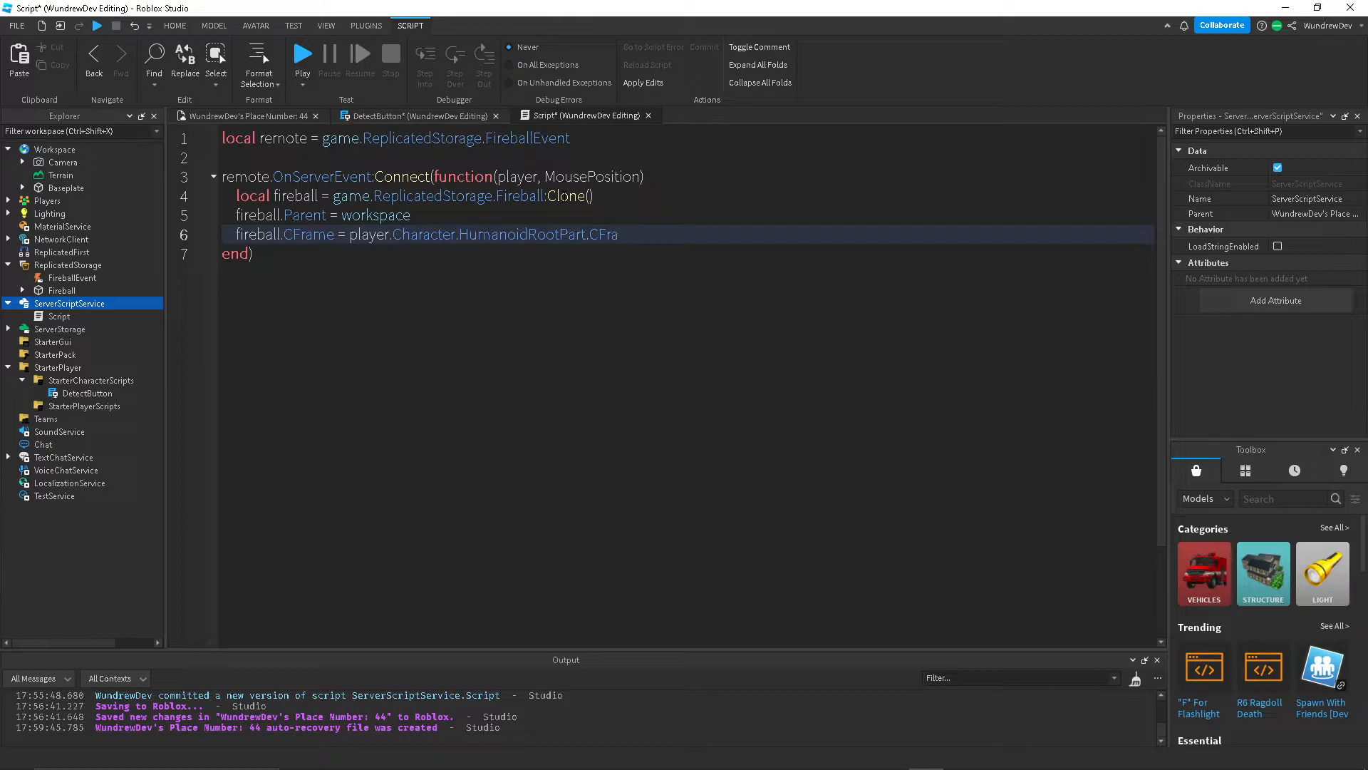
text(* CFrame.)
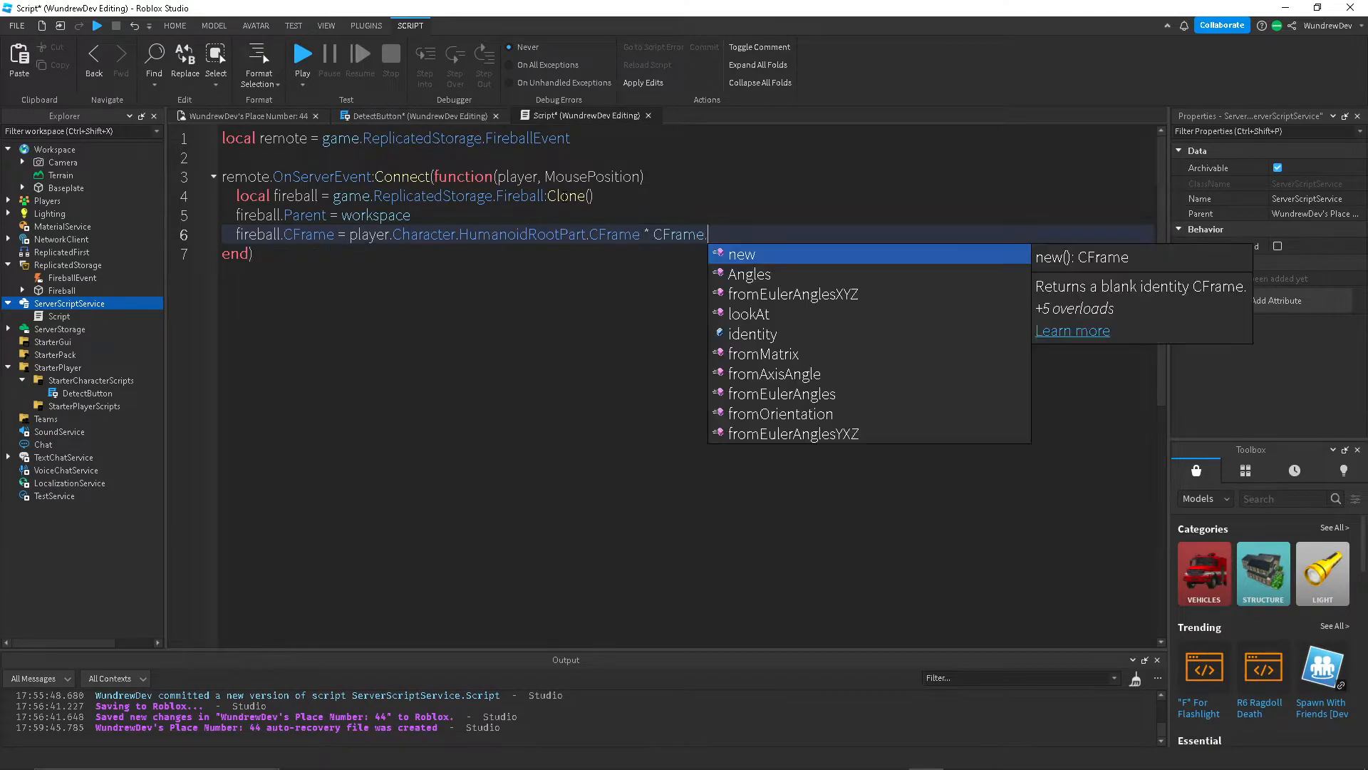
text(new(0,0,)
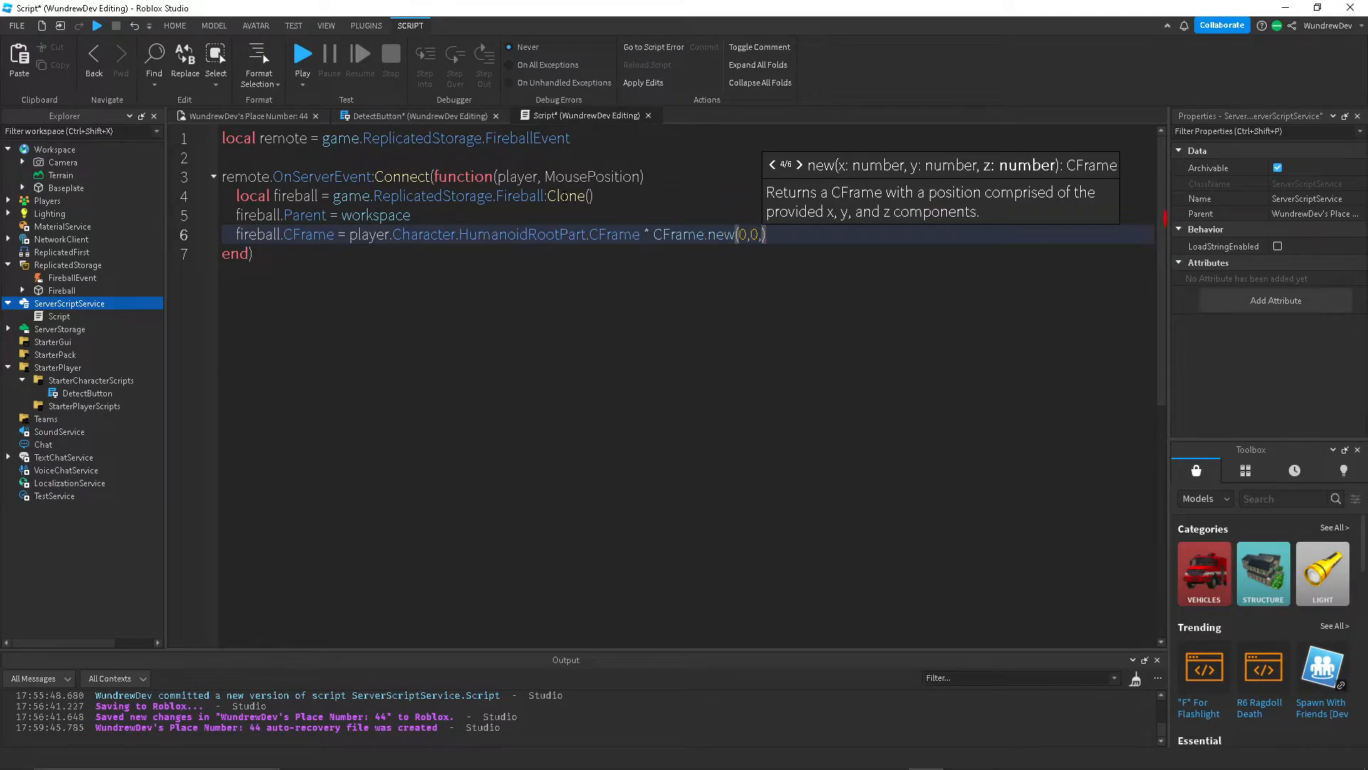
text(-2)
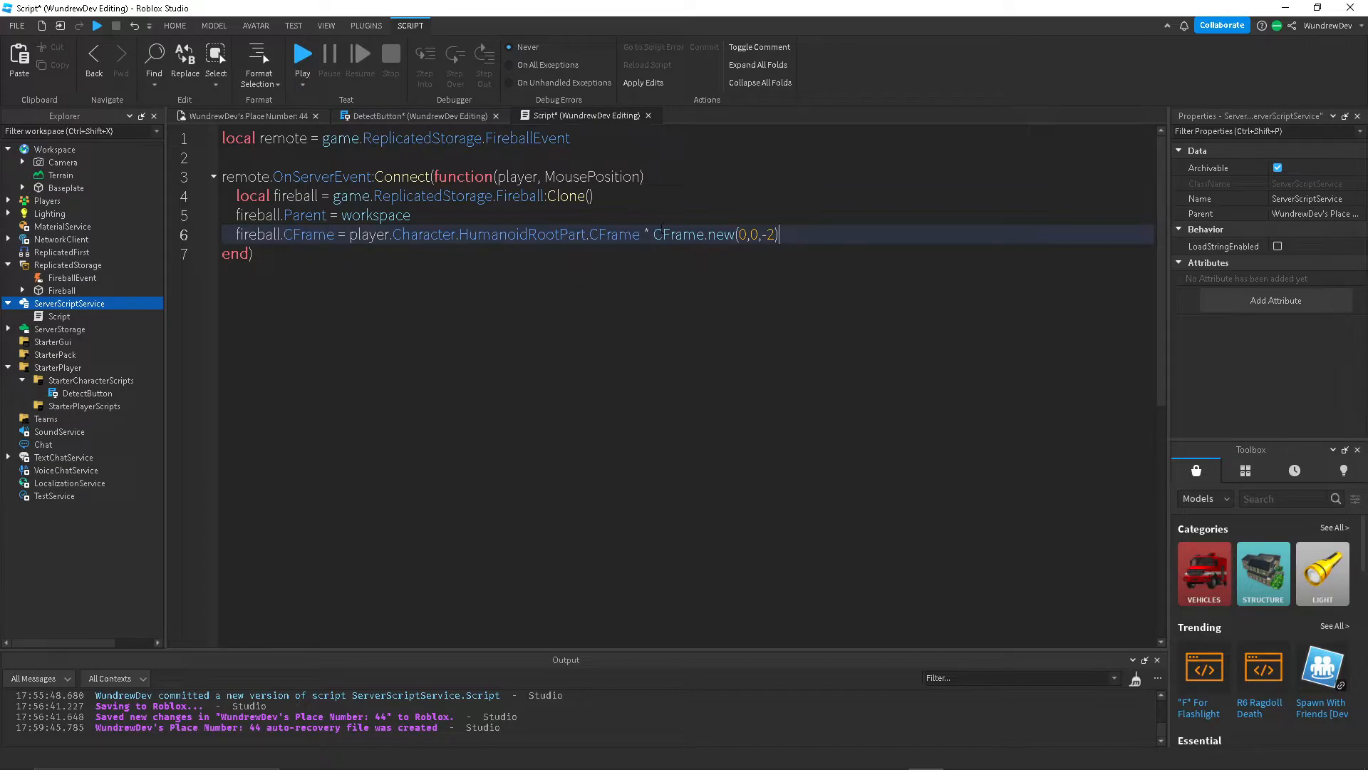
key(Enter)
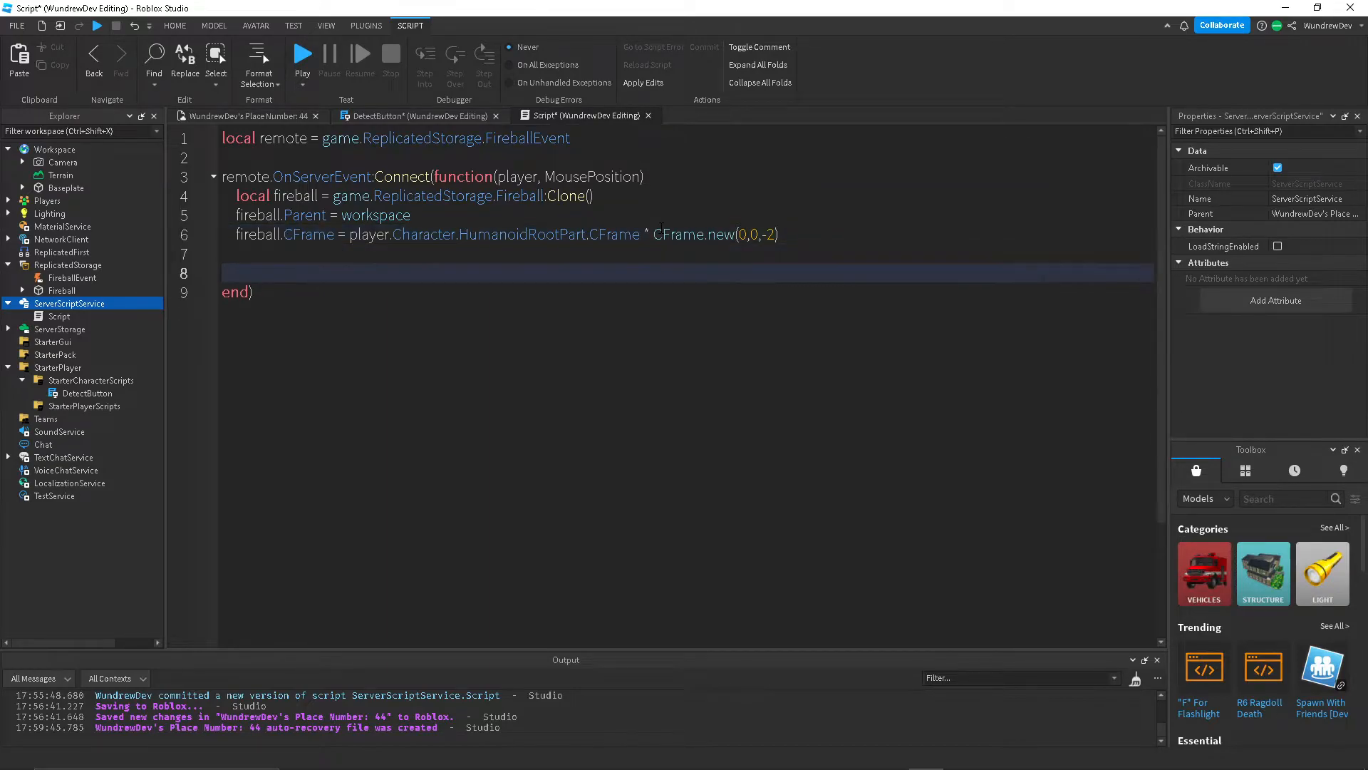
Create a new BodyForce instance stored in the NewForce variable.
text(l)
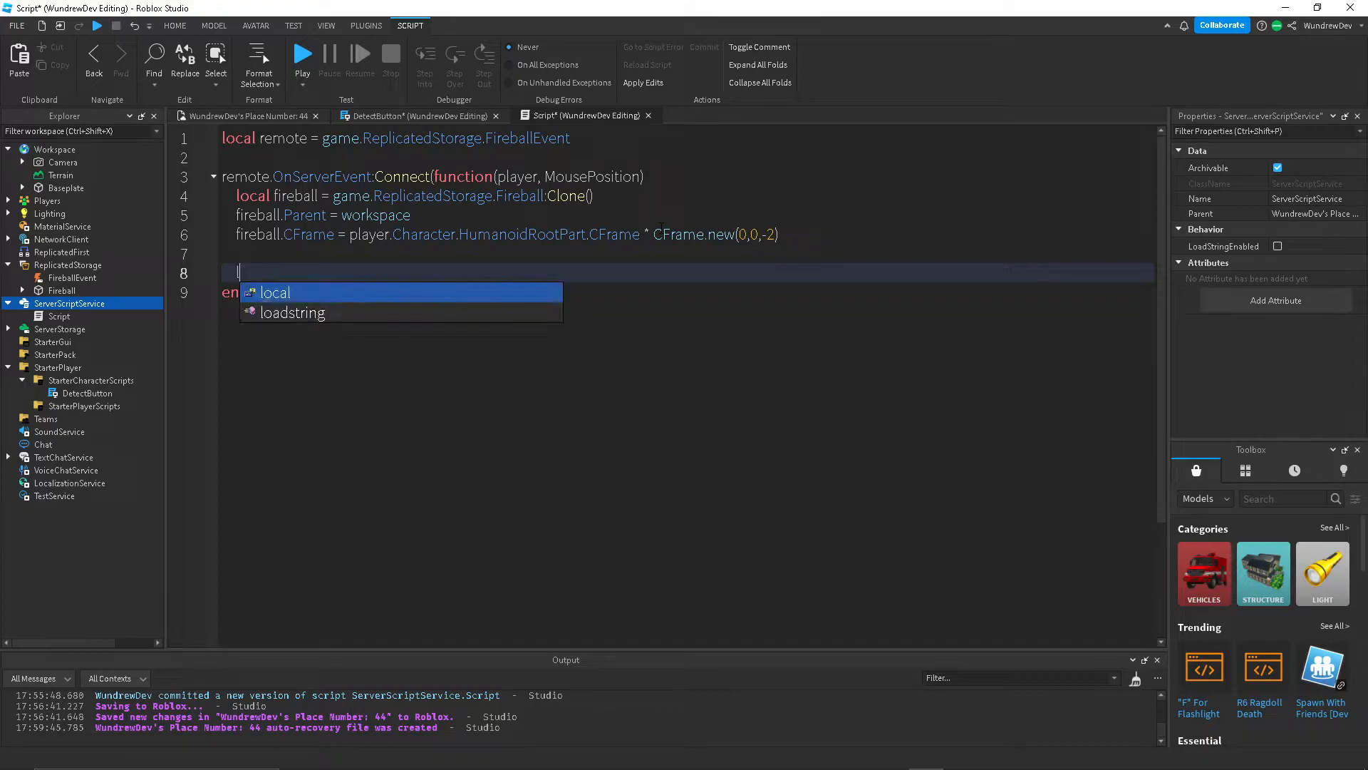
text(local)
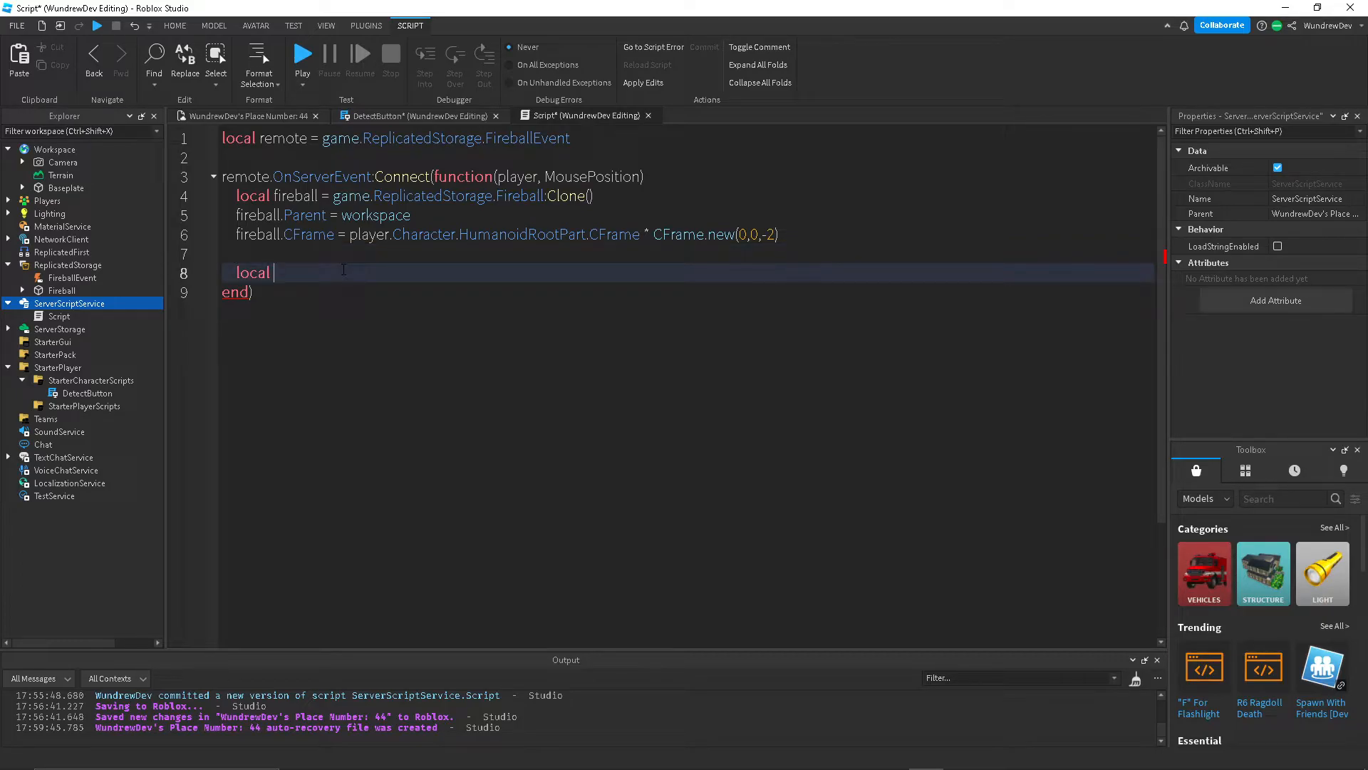
text(NewForce =)
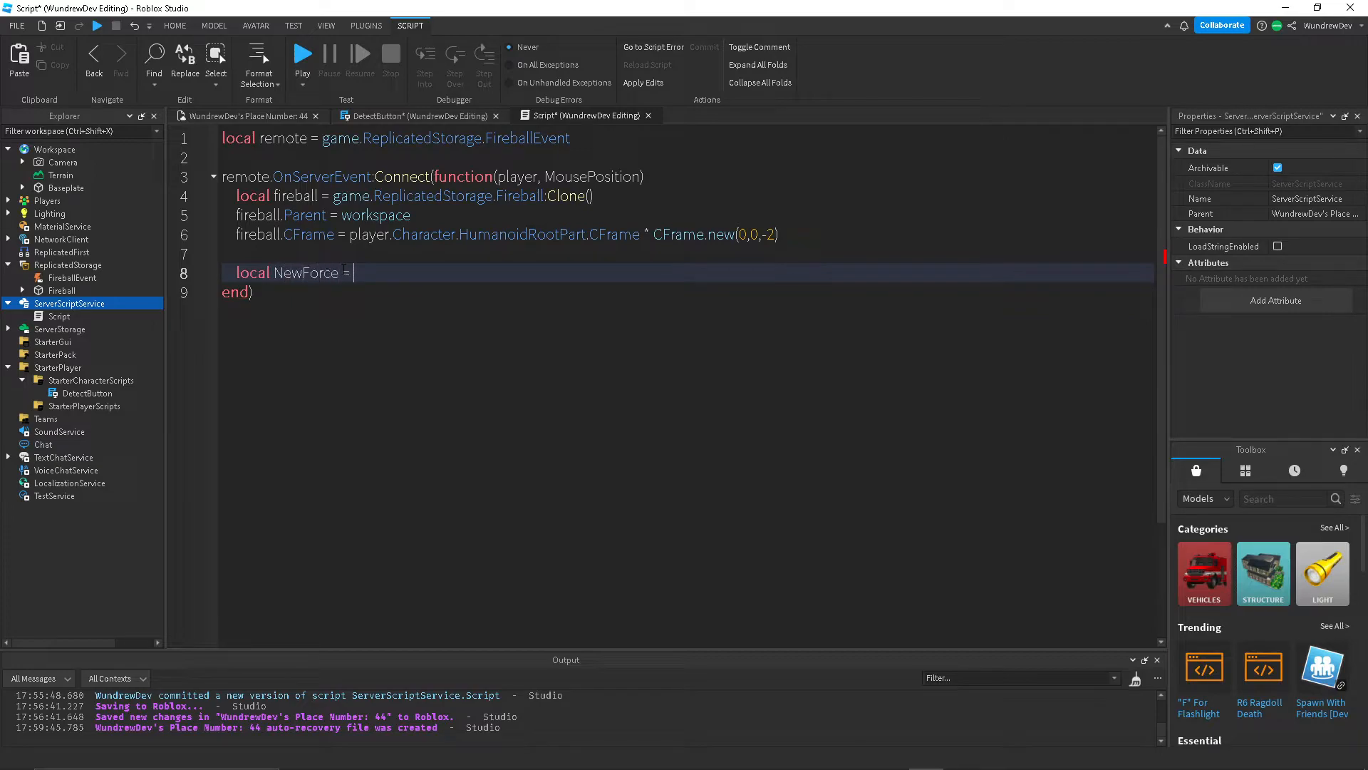
text(Instance.new("BodyForce)
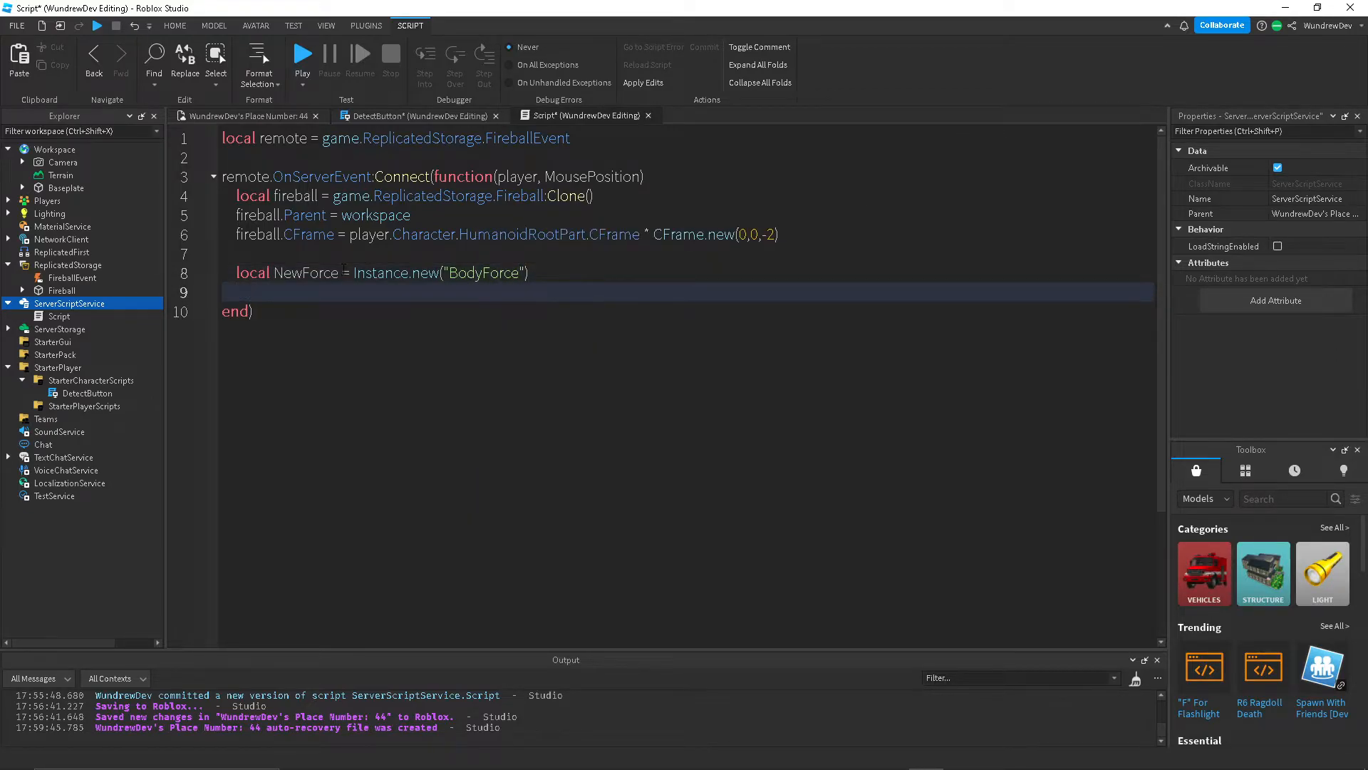
text(newproxy())
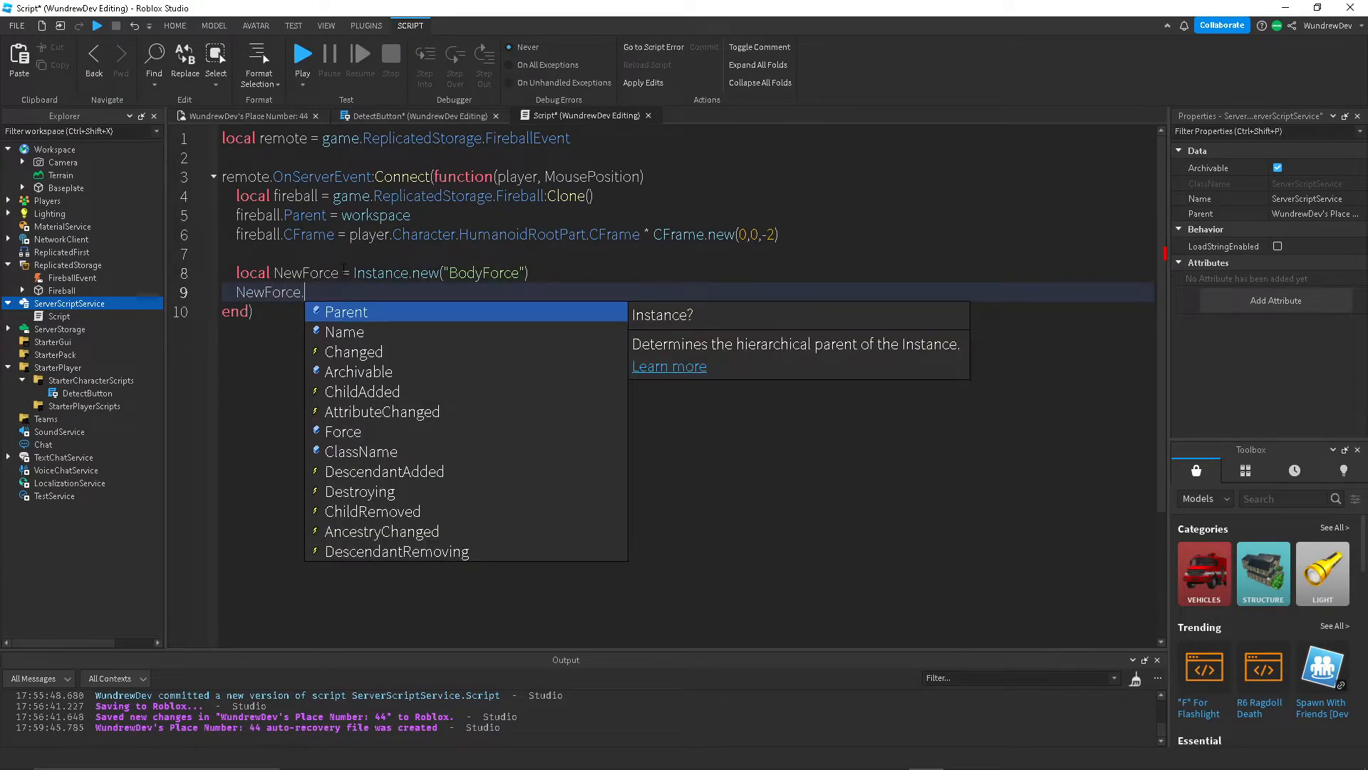
Set the BodyForce's Force to Vector3.new(0, workspace.Gravity, 0).
text(for)
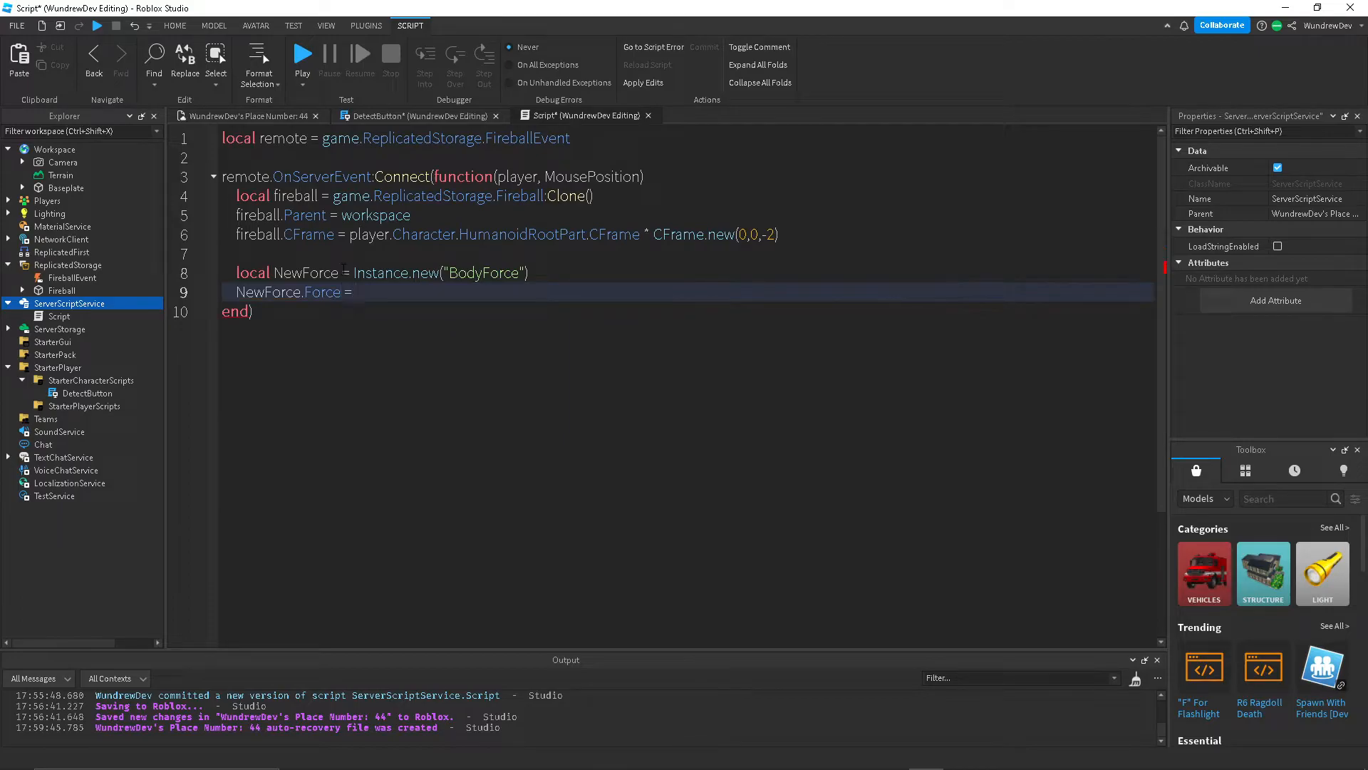
text(Vector3)
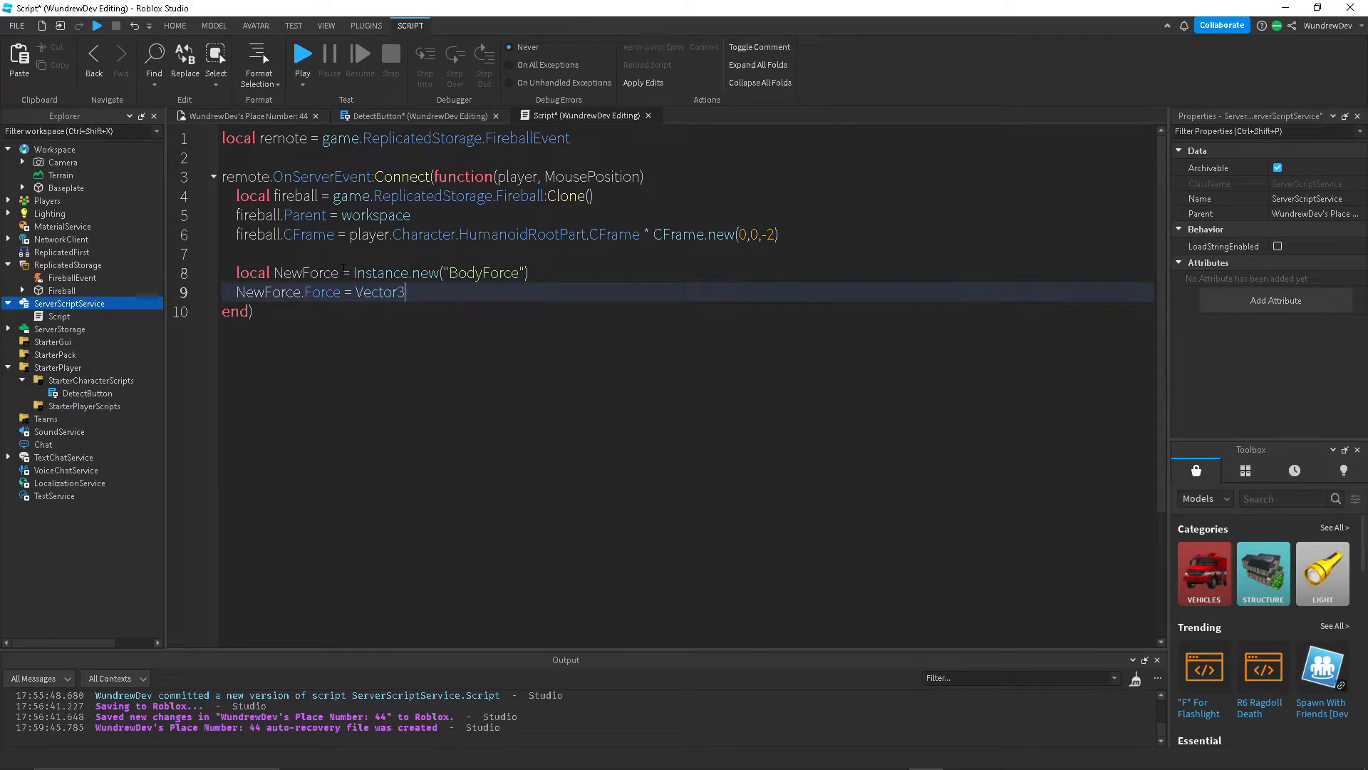
text(.new()
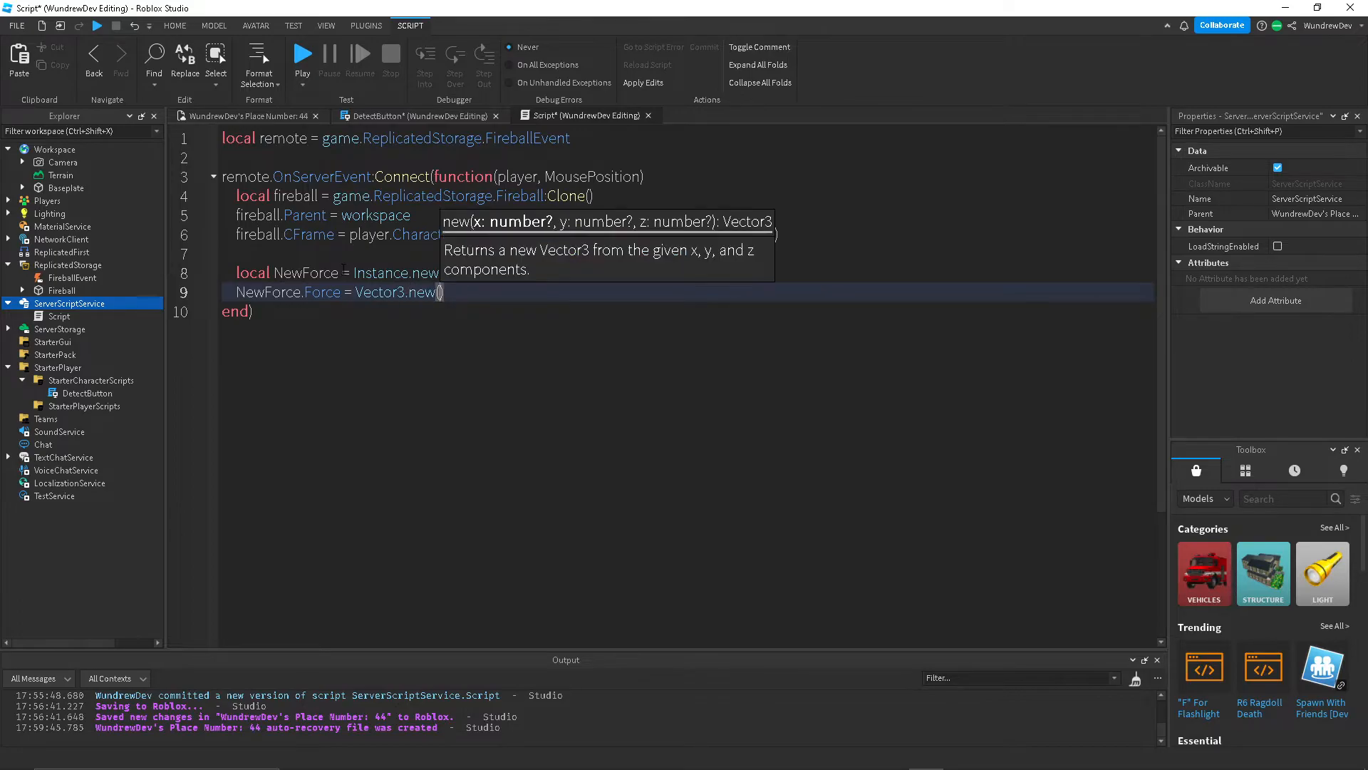
text(0,)
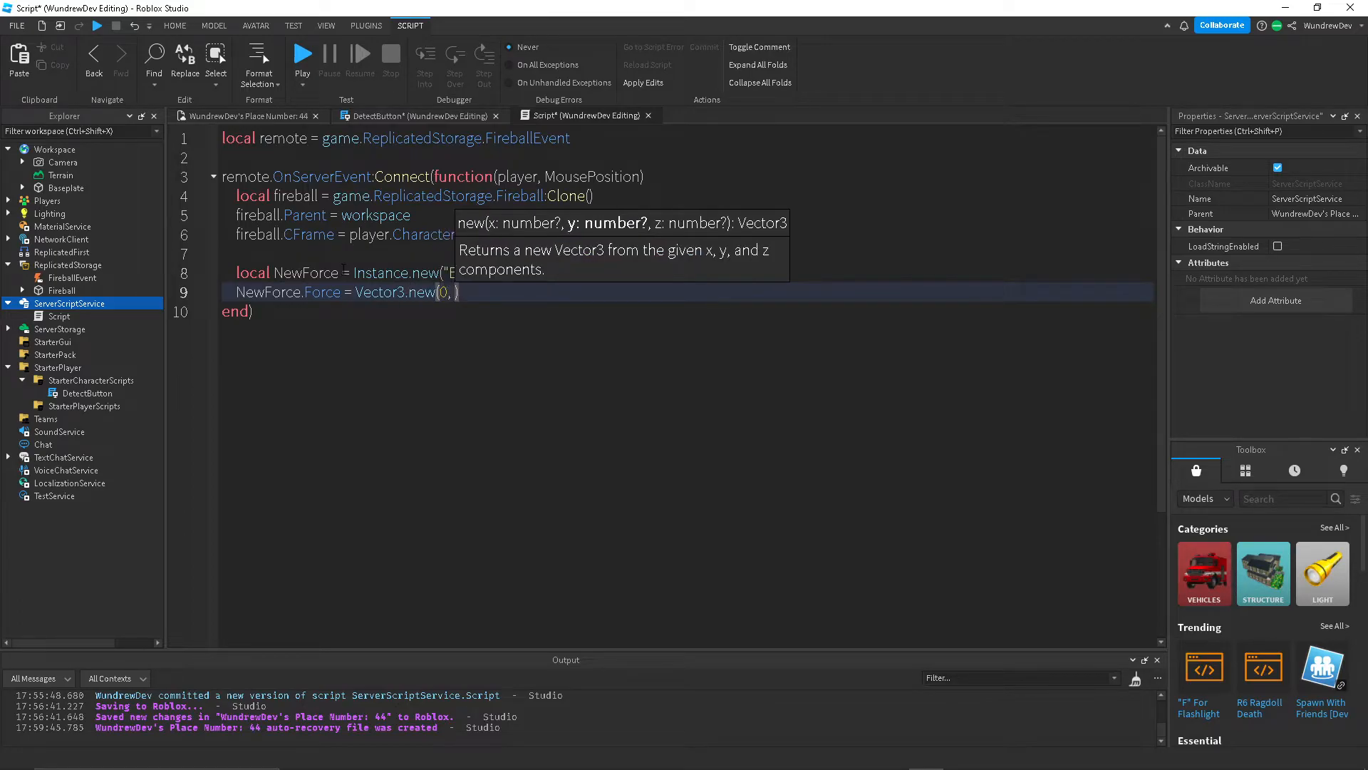
text(workspace.Gravity)
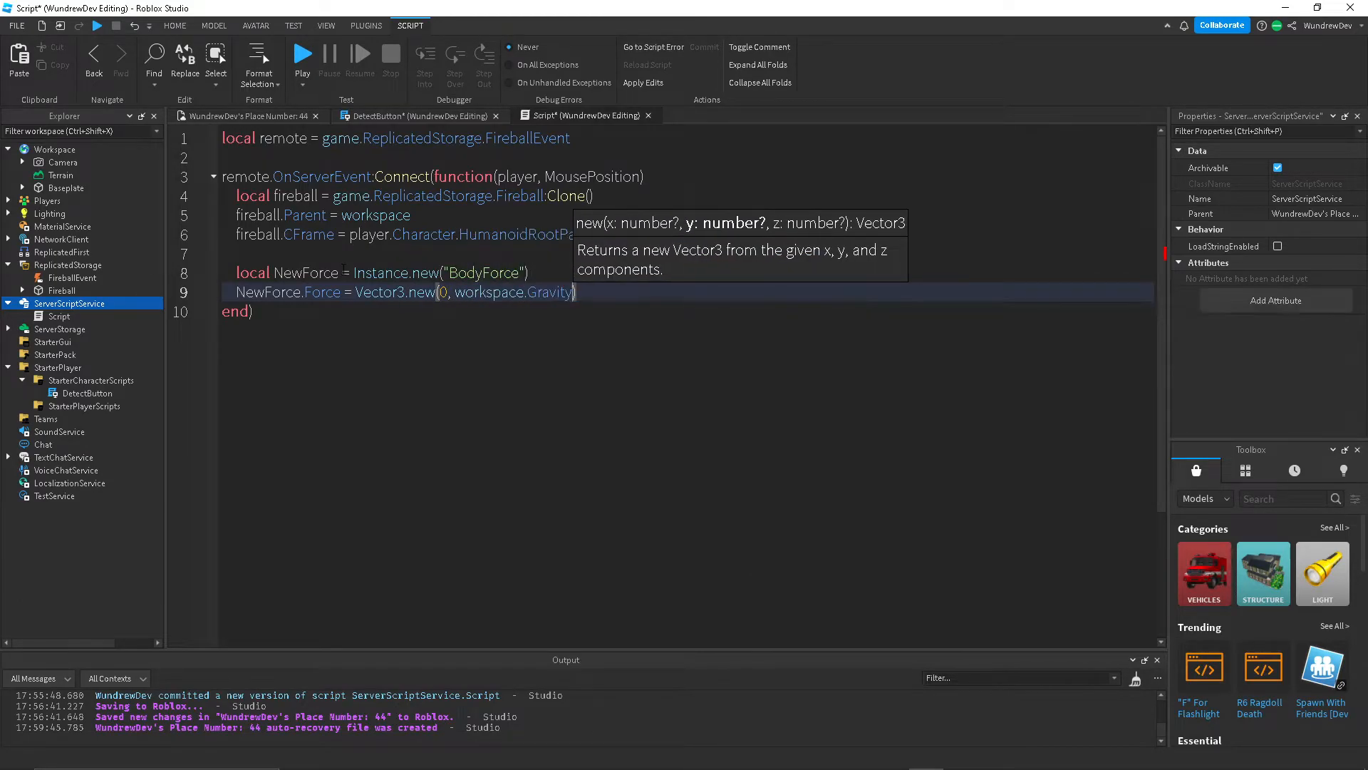
text(, 0)
click(687, 253)
text(f)
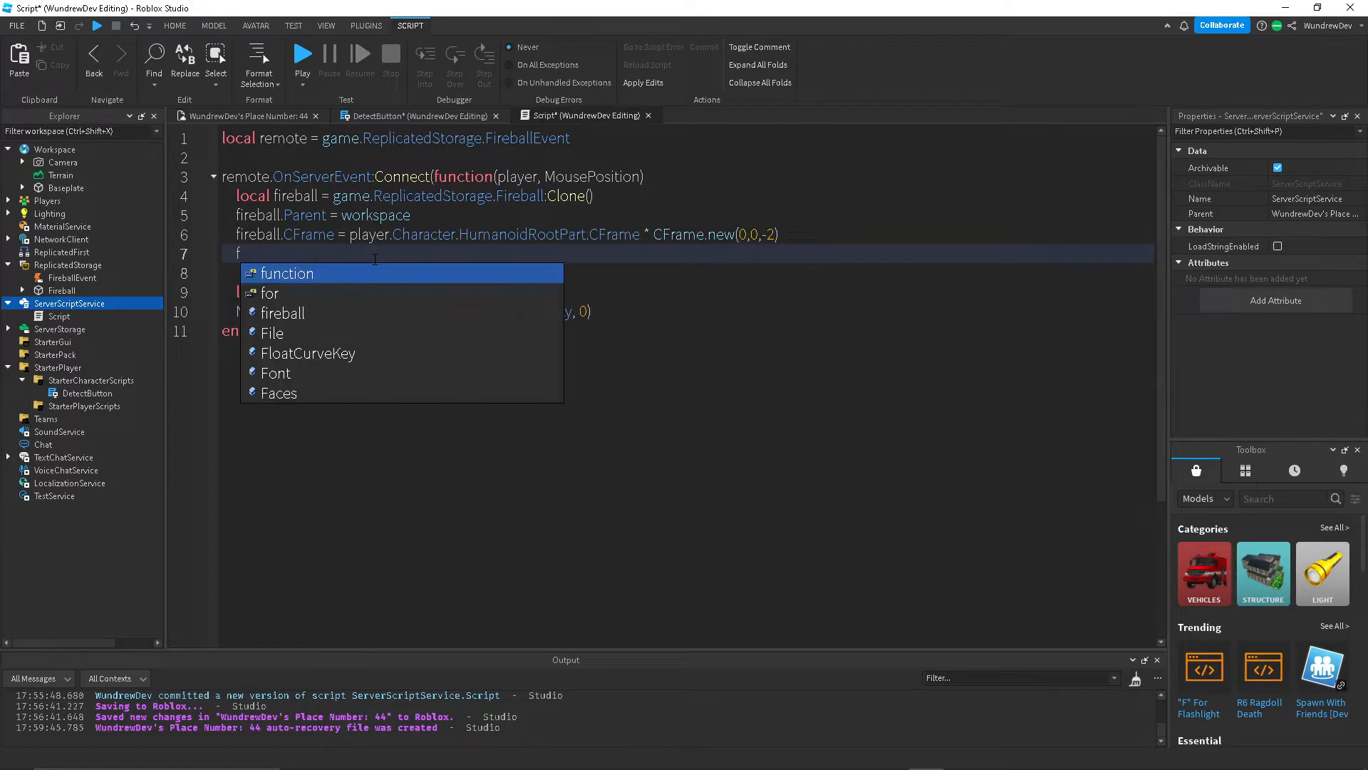
Make the fireball massless and parent the BodyForce to it.
text(ireball.Massless = true)
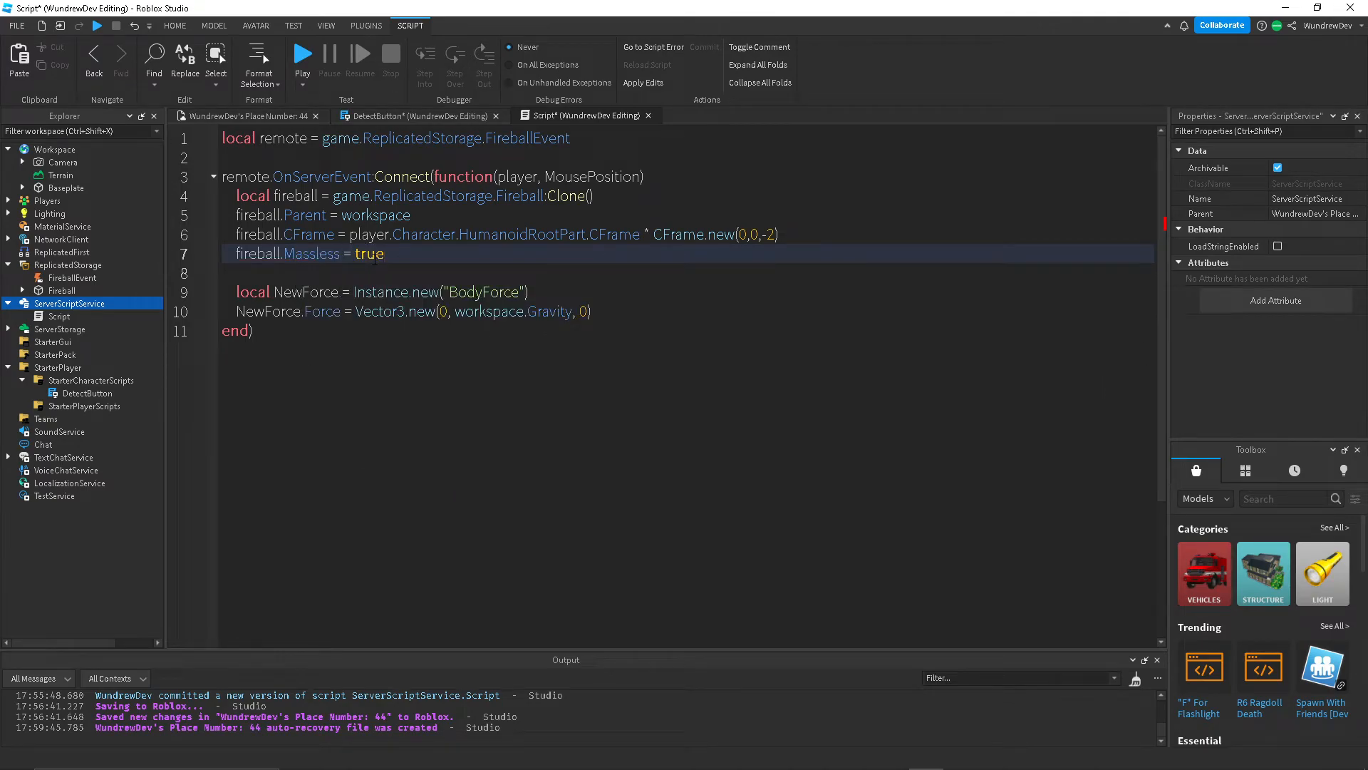
key(Enter)
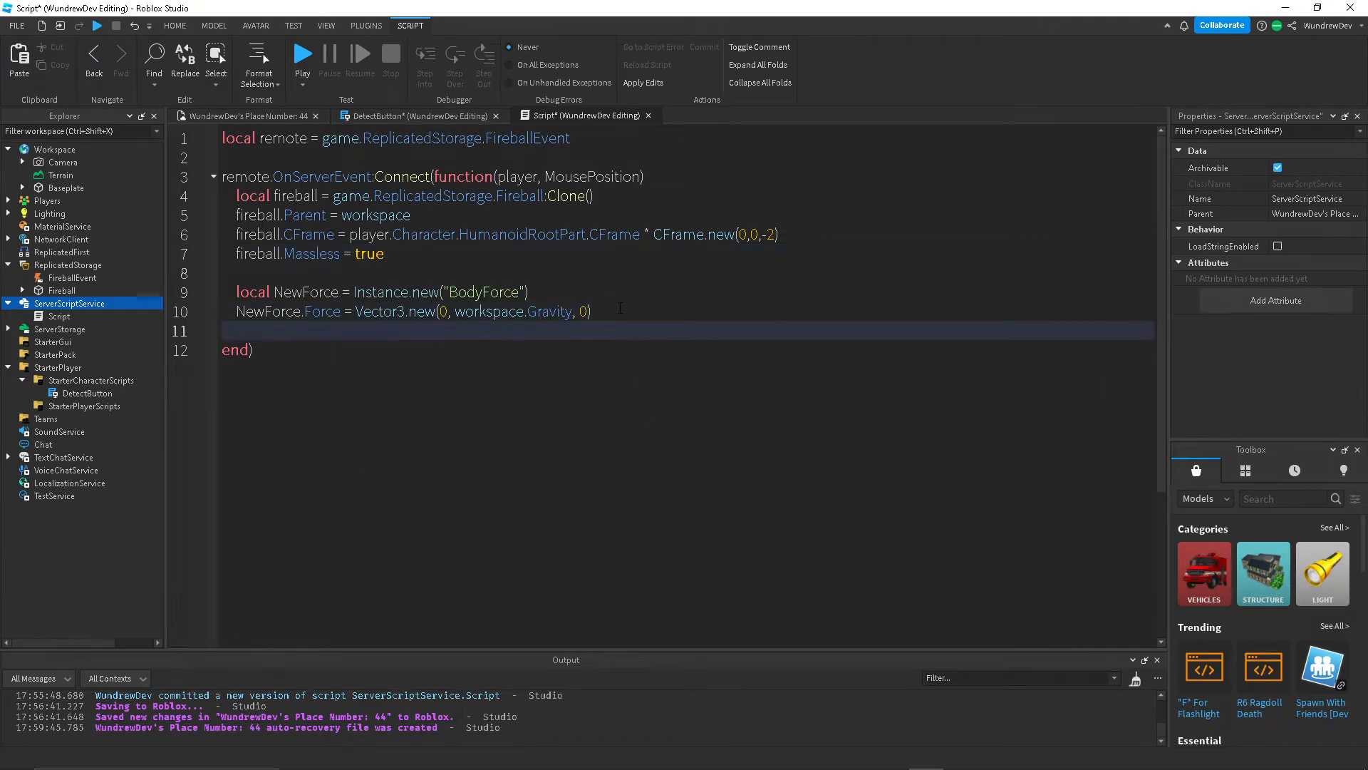
key(Enter)
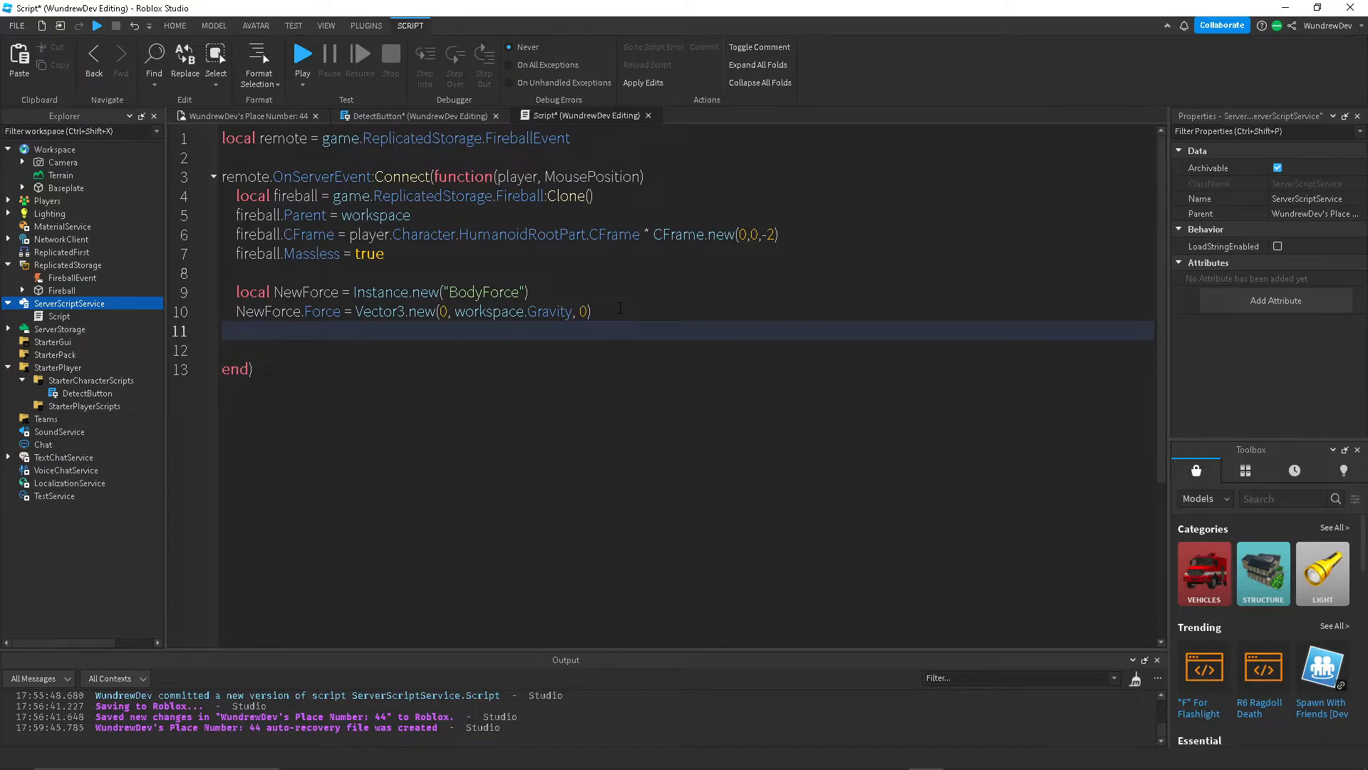
text(new)
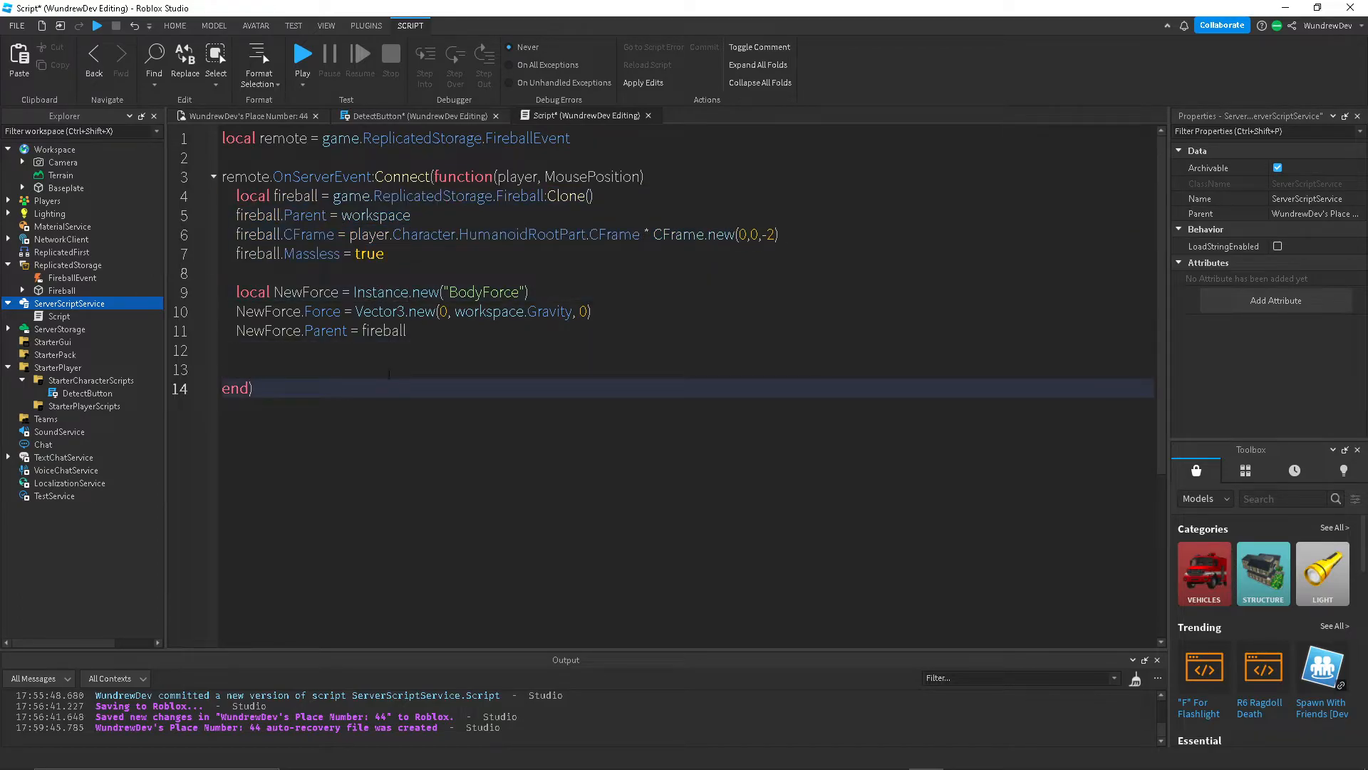
Set fireball.Velocity to a CFrame starting at the character's HumanoidRootPart position.
click(239, 369)
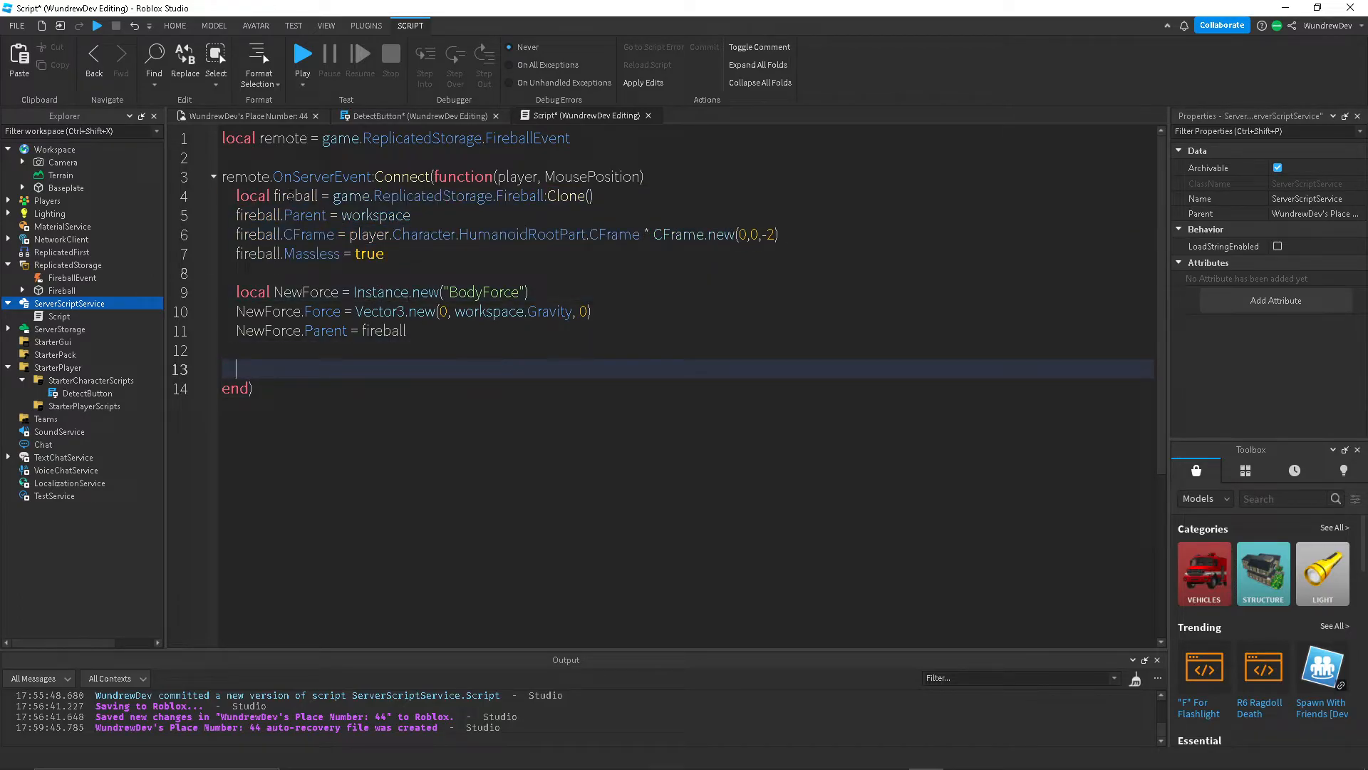
mouse_move(518, 350)
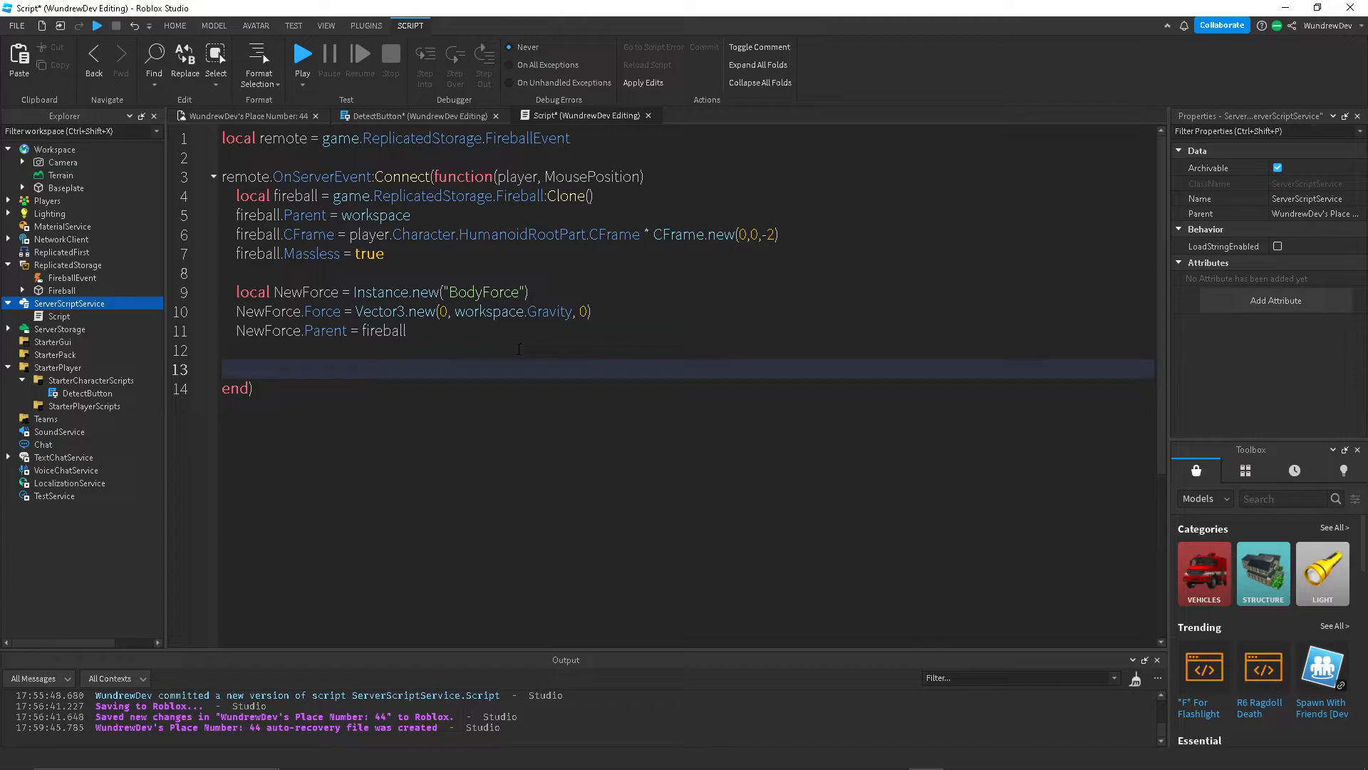
text(fireball)
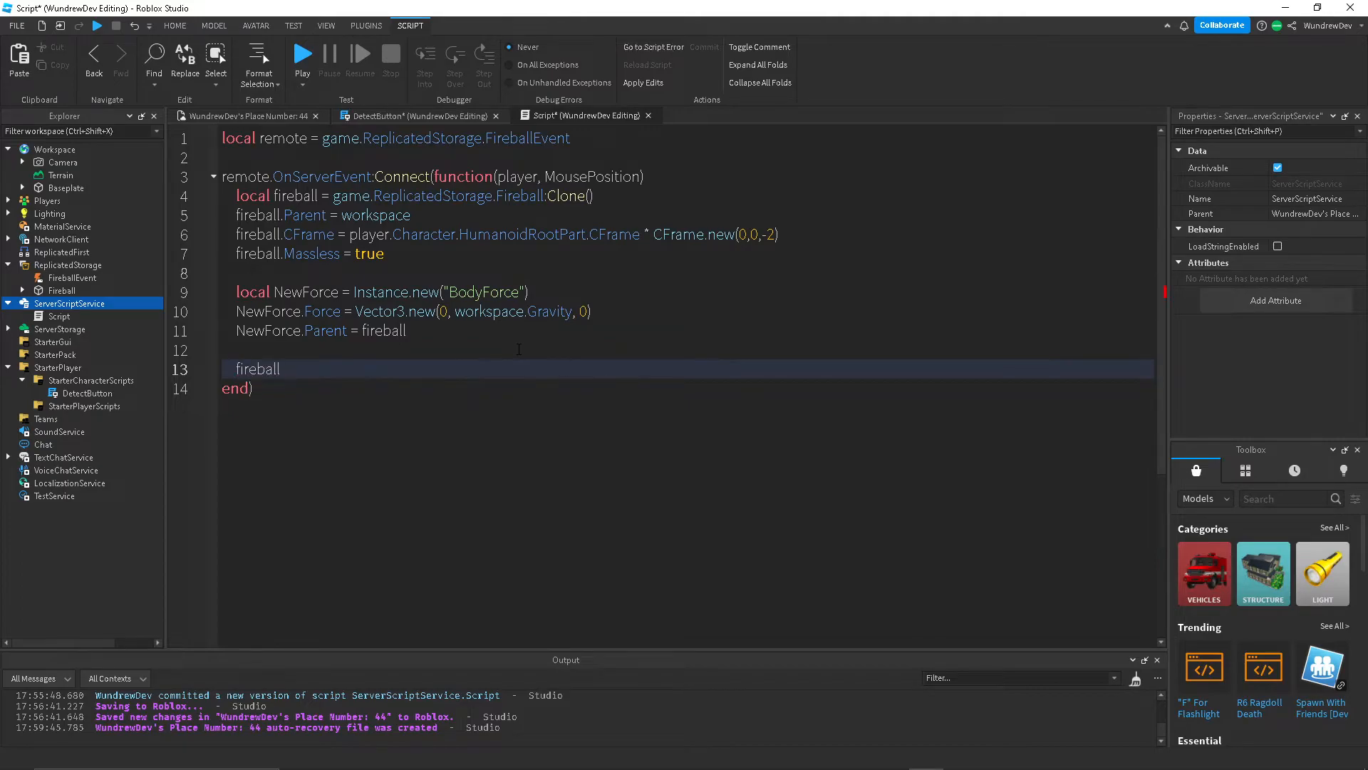
text(.Velocity)
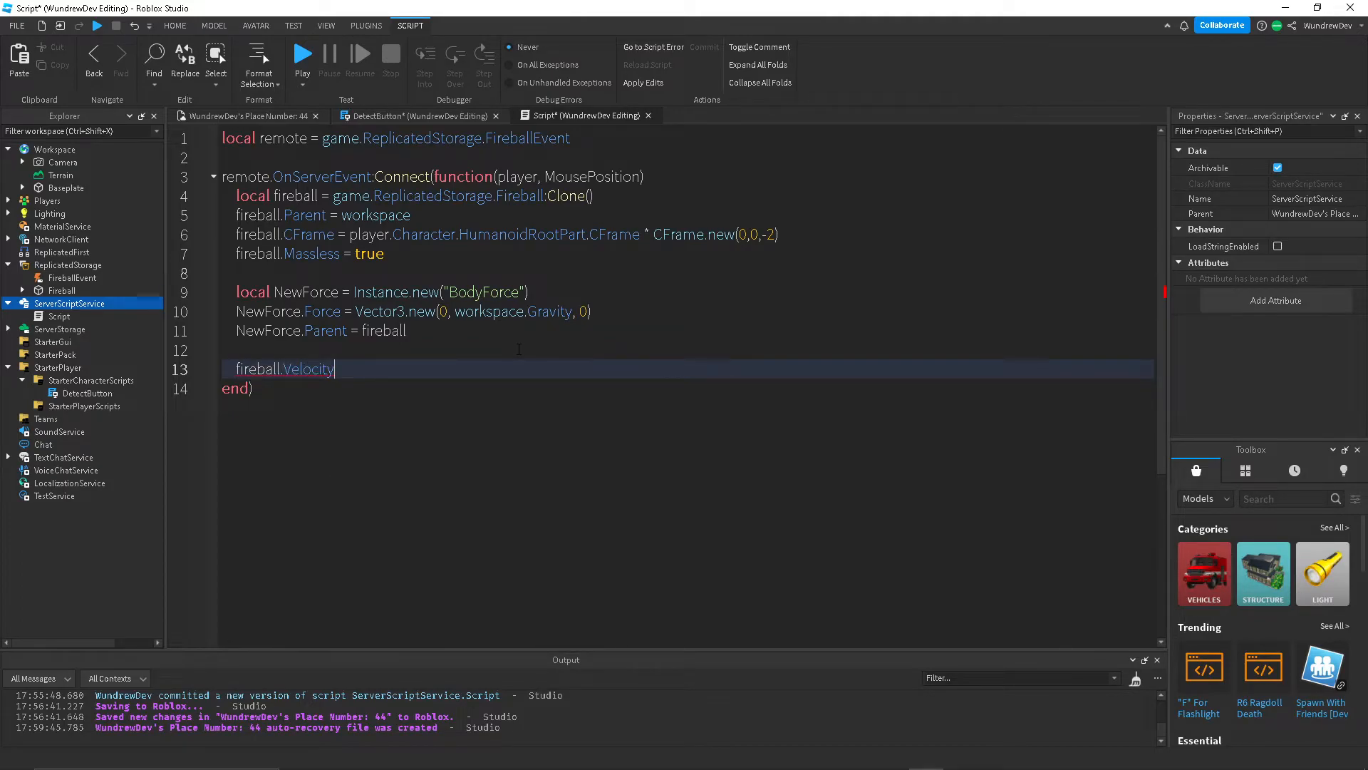
text(= CFrame.)
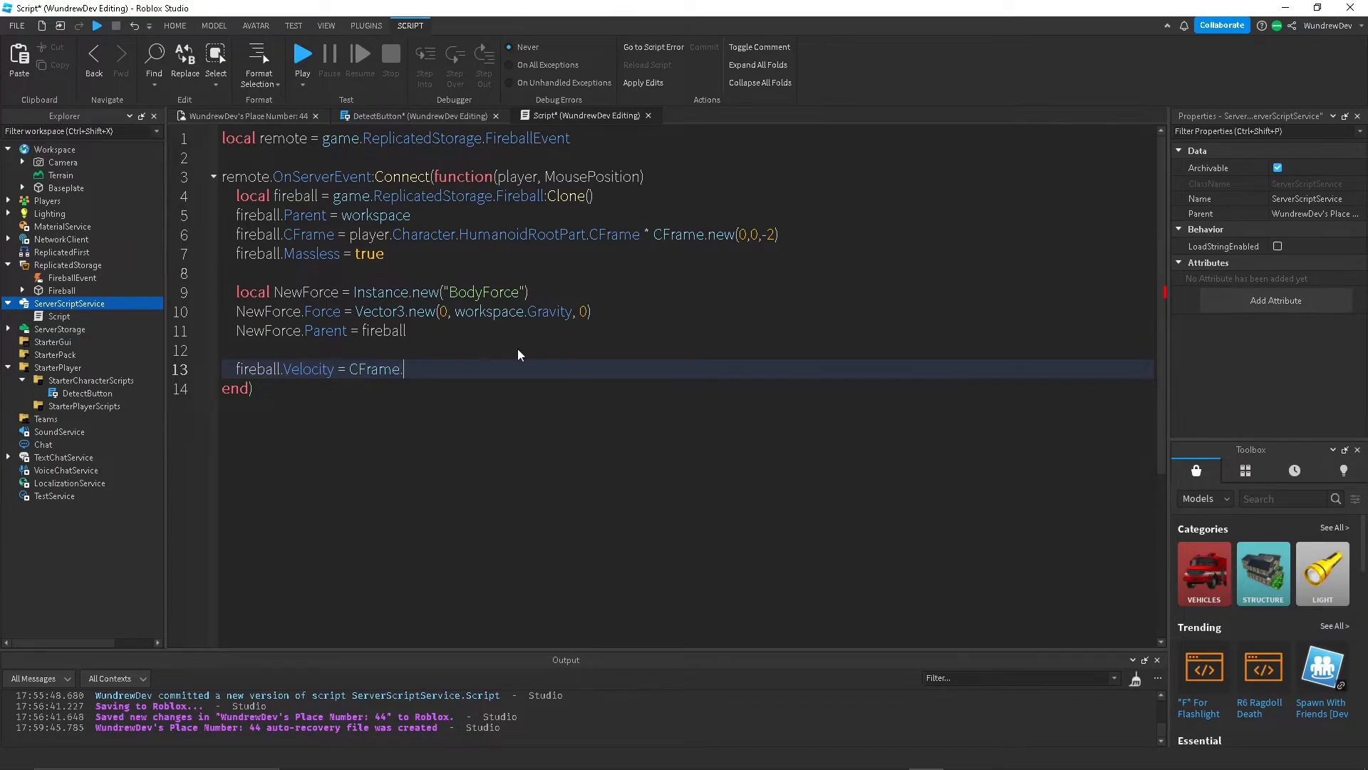
text(new())
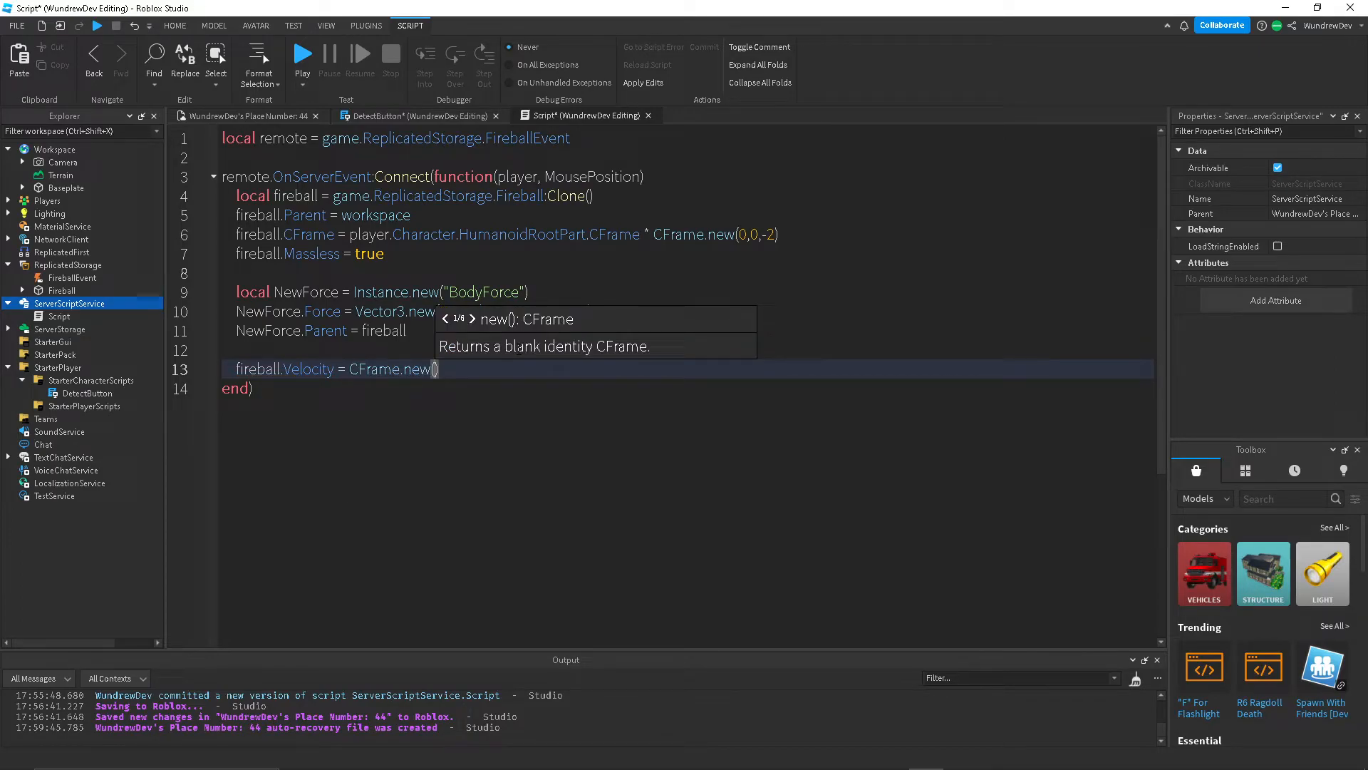
text(pla)
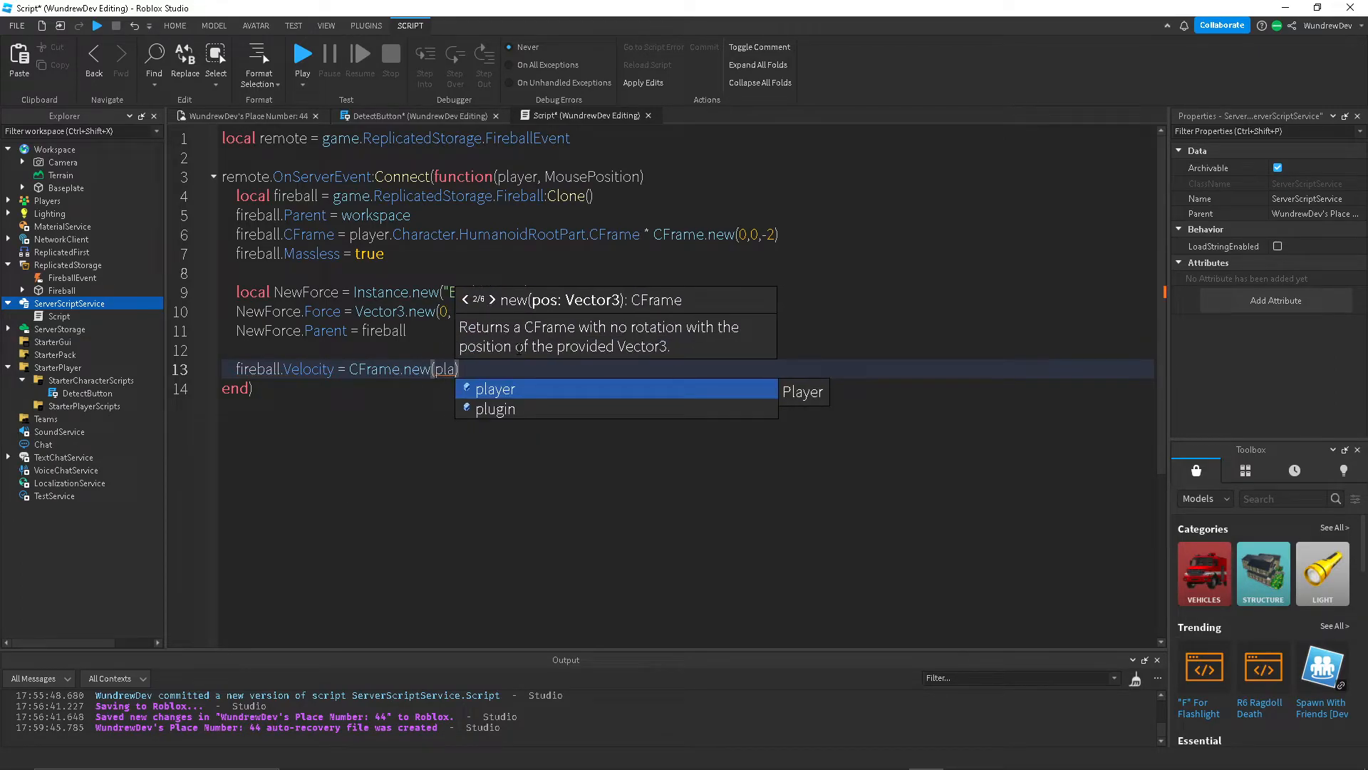
text(.Character)
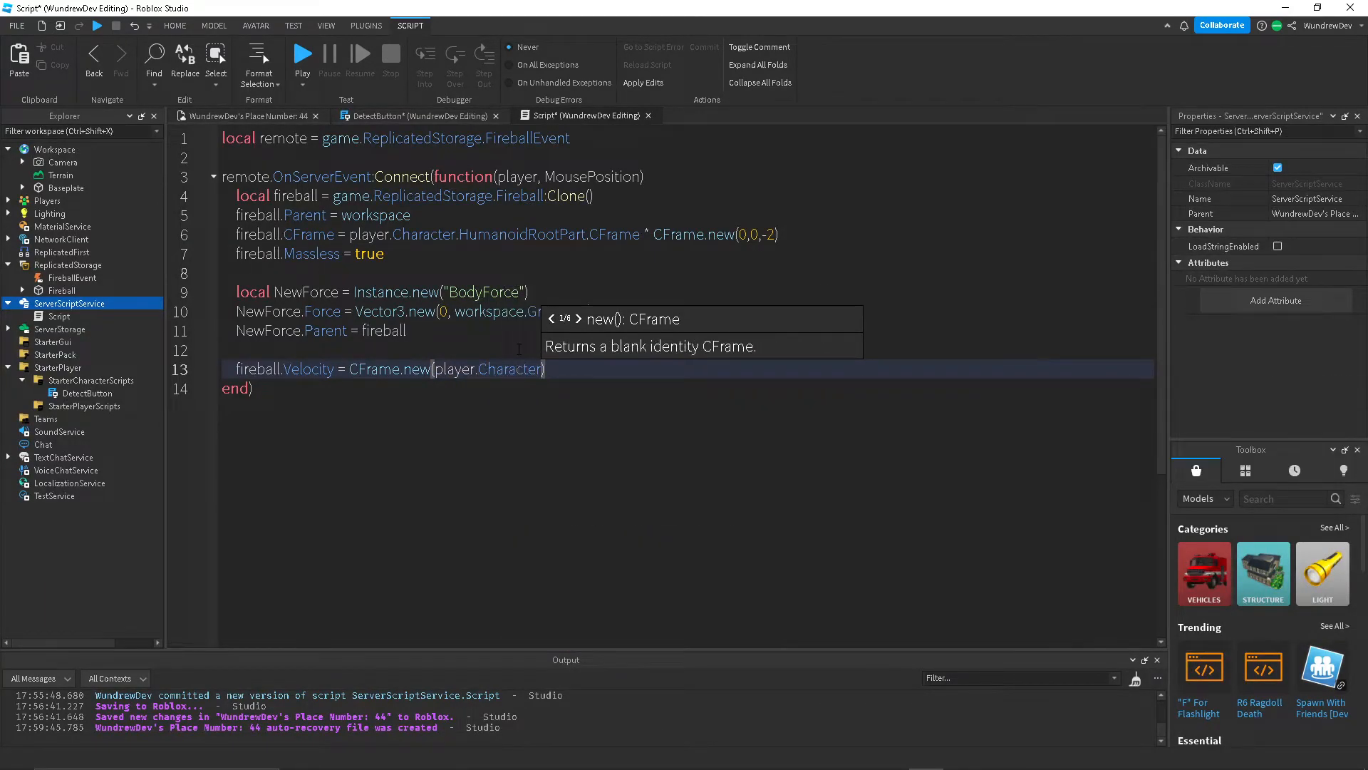
text(HumanoidR)
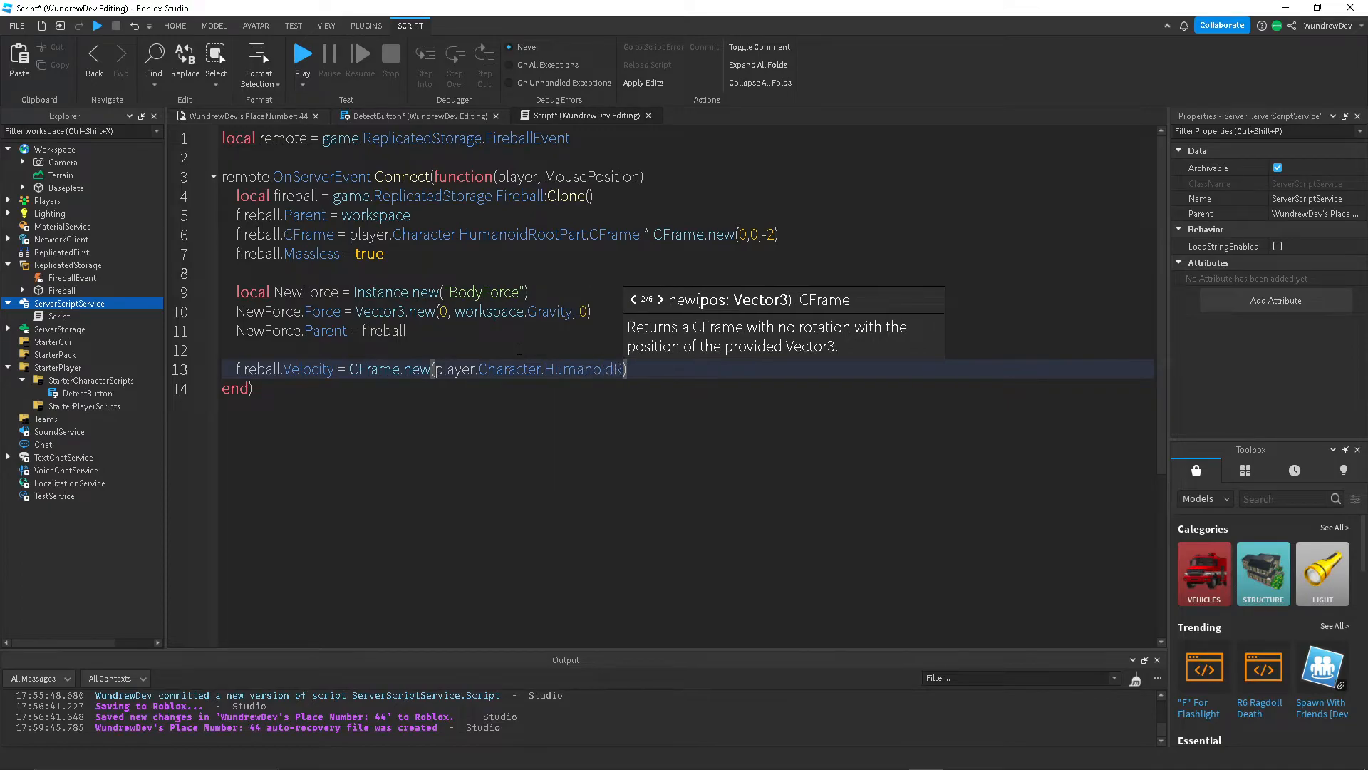
text(ootPart)
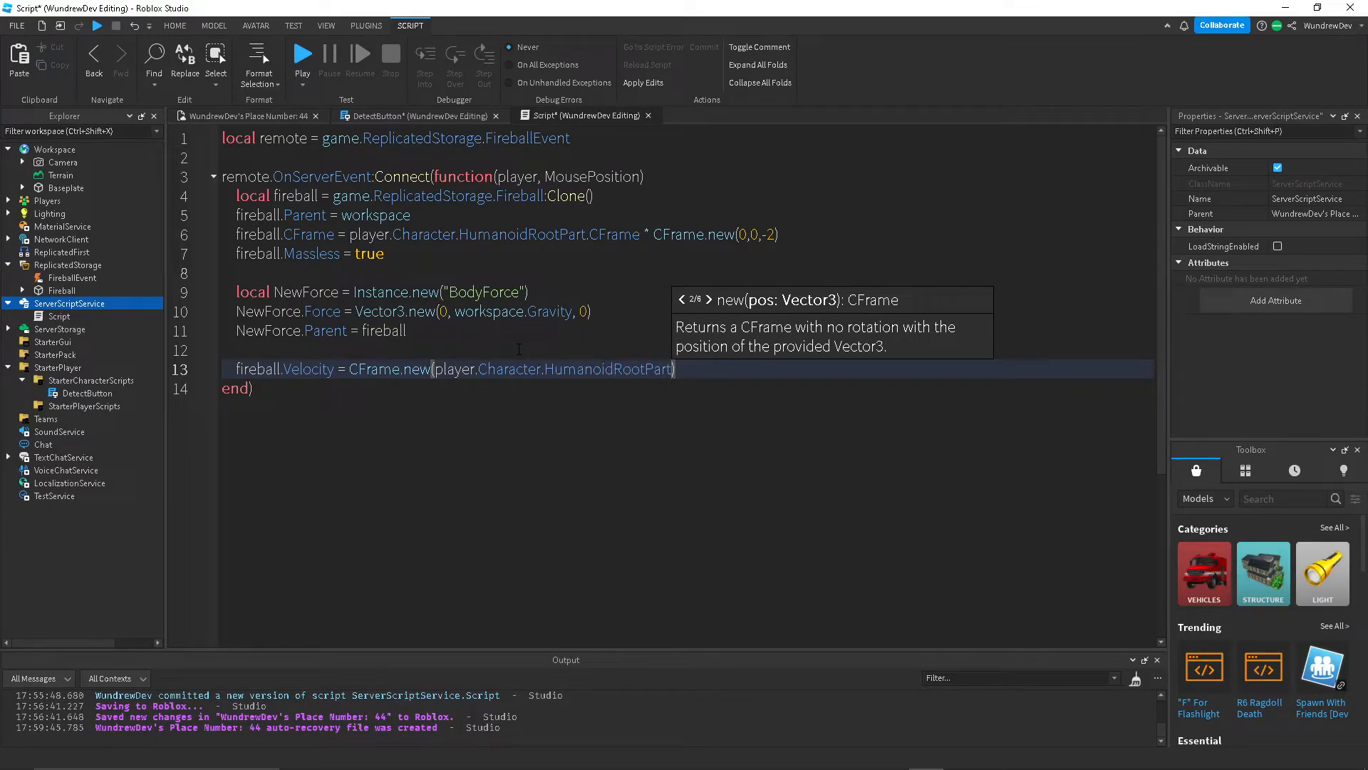
text(.Pio)
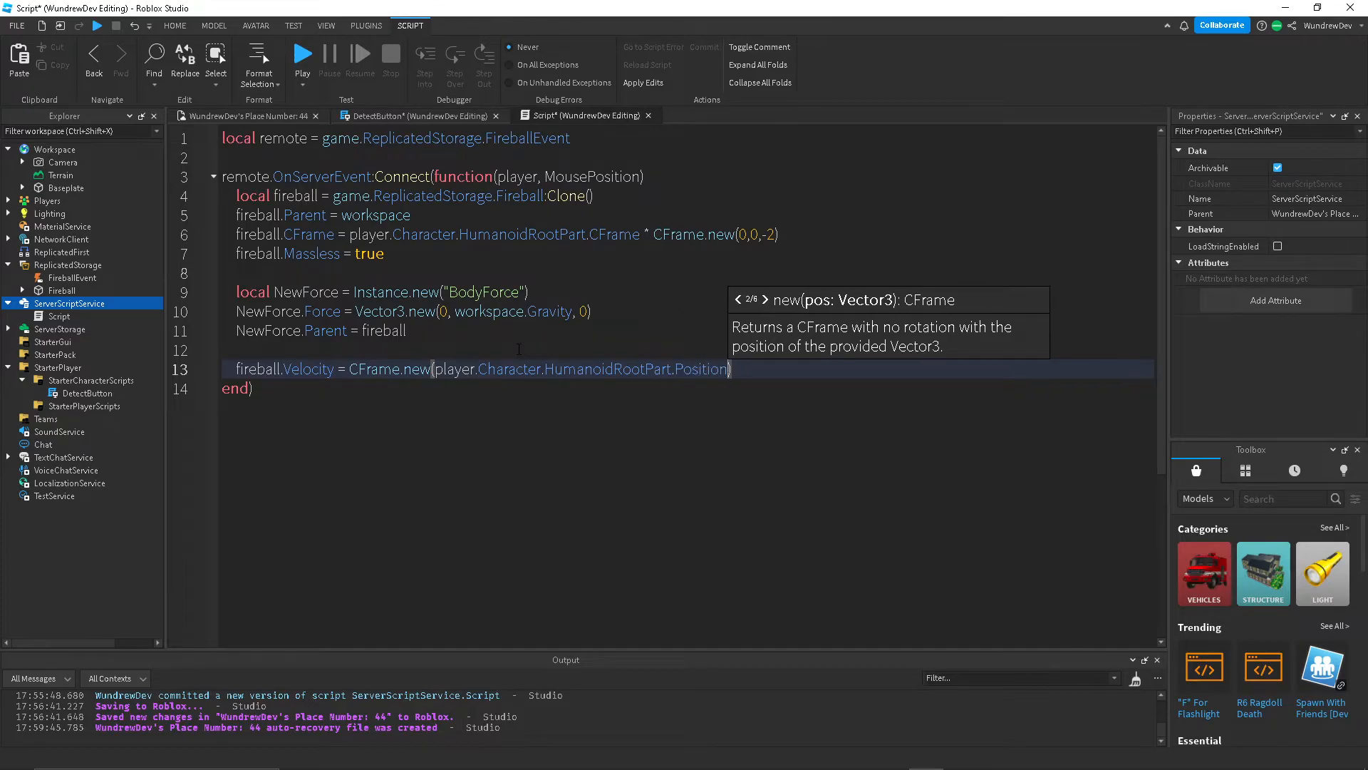
Aim that CFrame at MousePosition and multiply its LookVector by 50.
text(,)
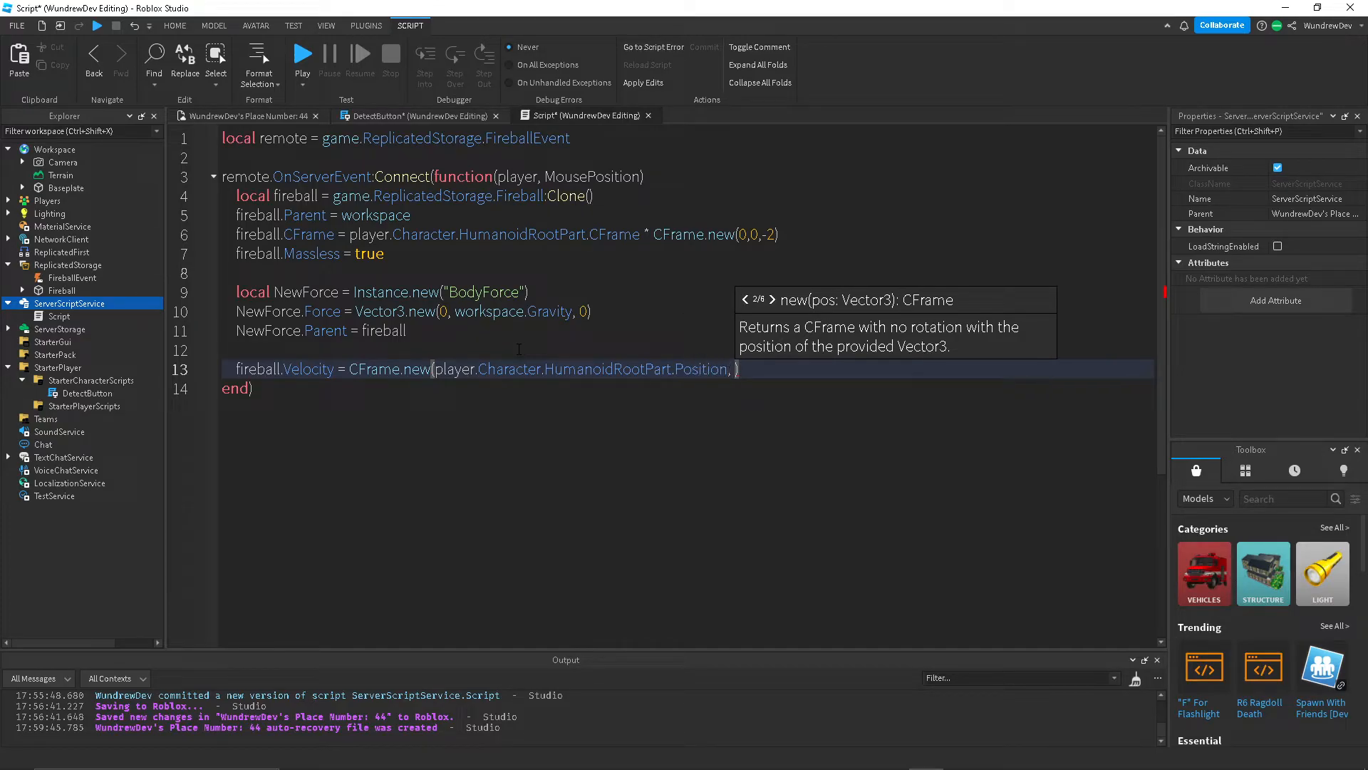
text(MousePosition))
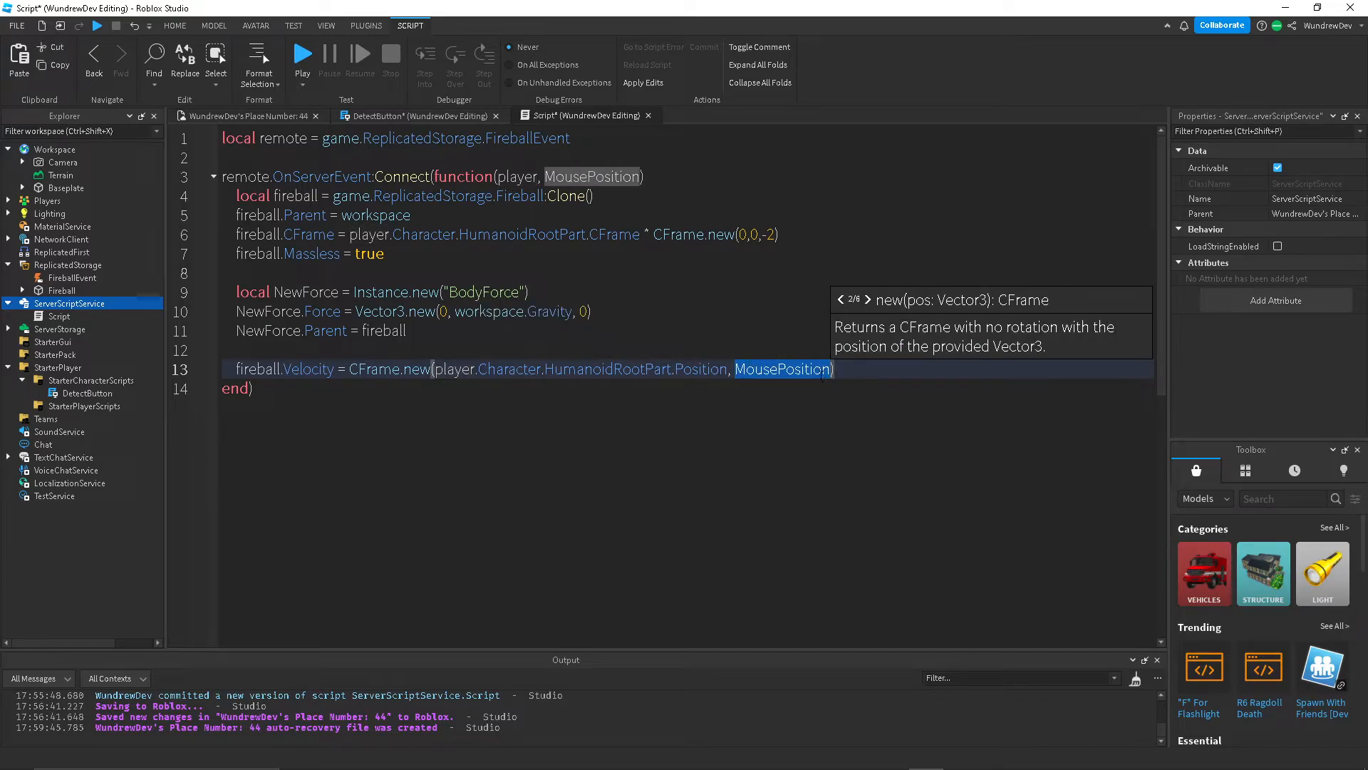
text(.LookVector *)
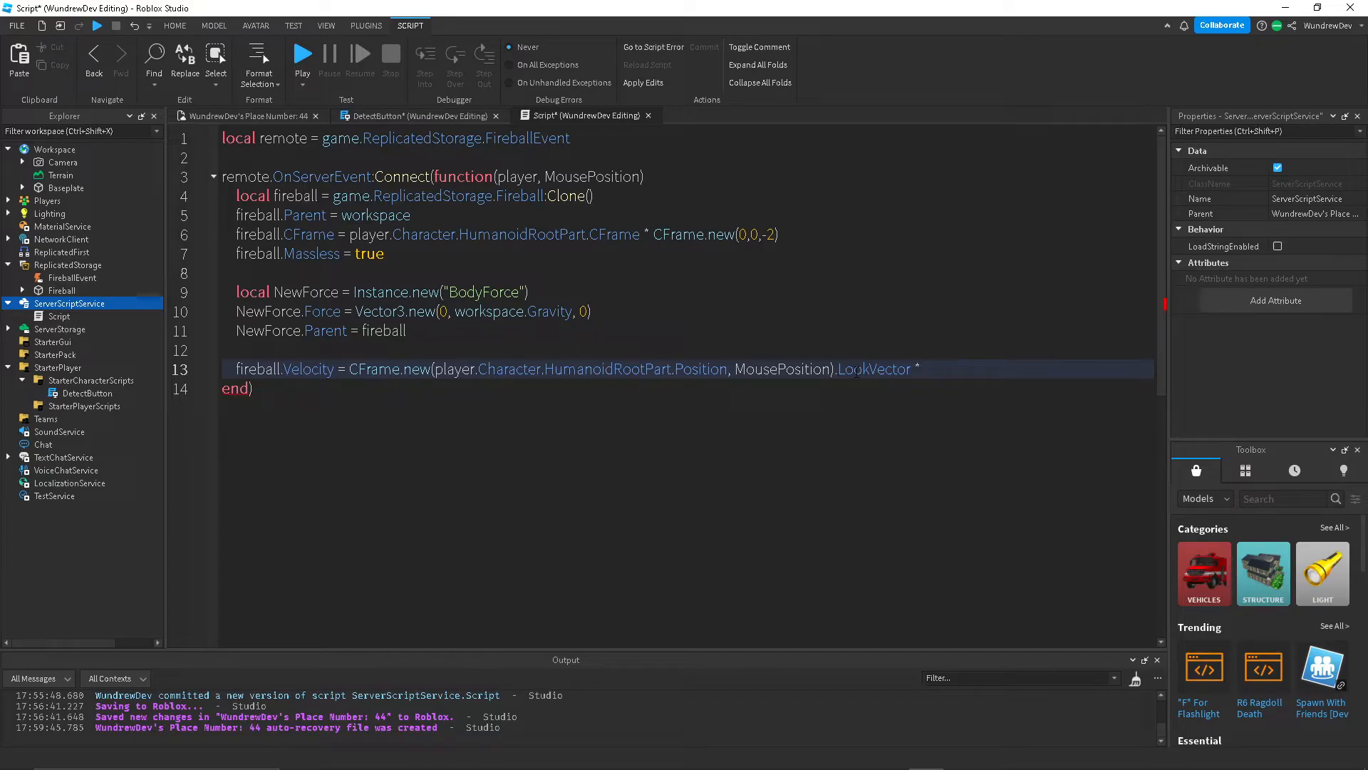
text(10)
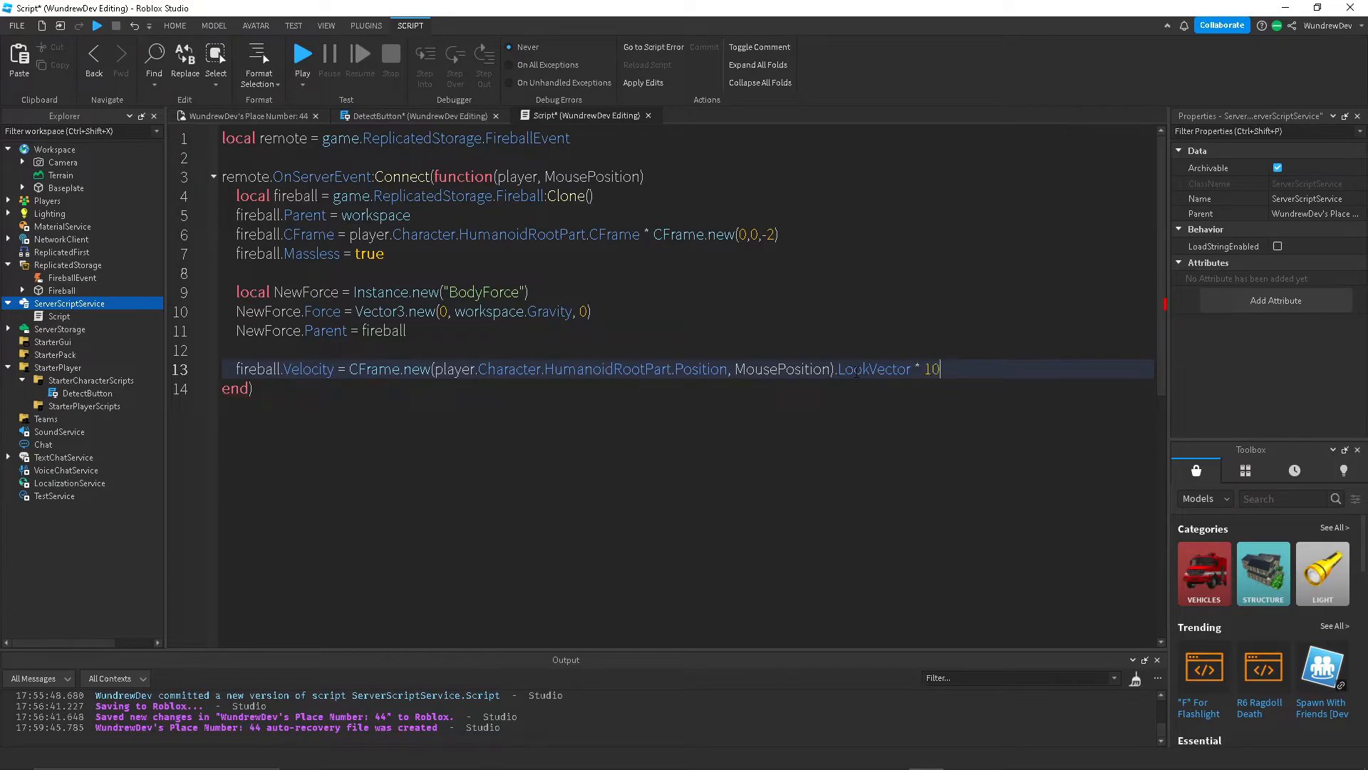
text(50)
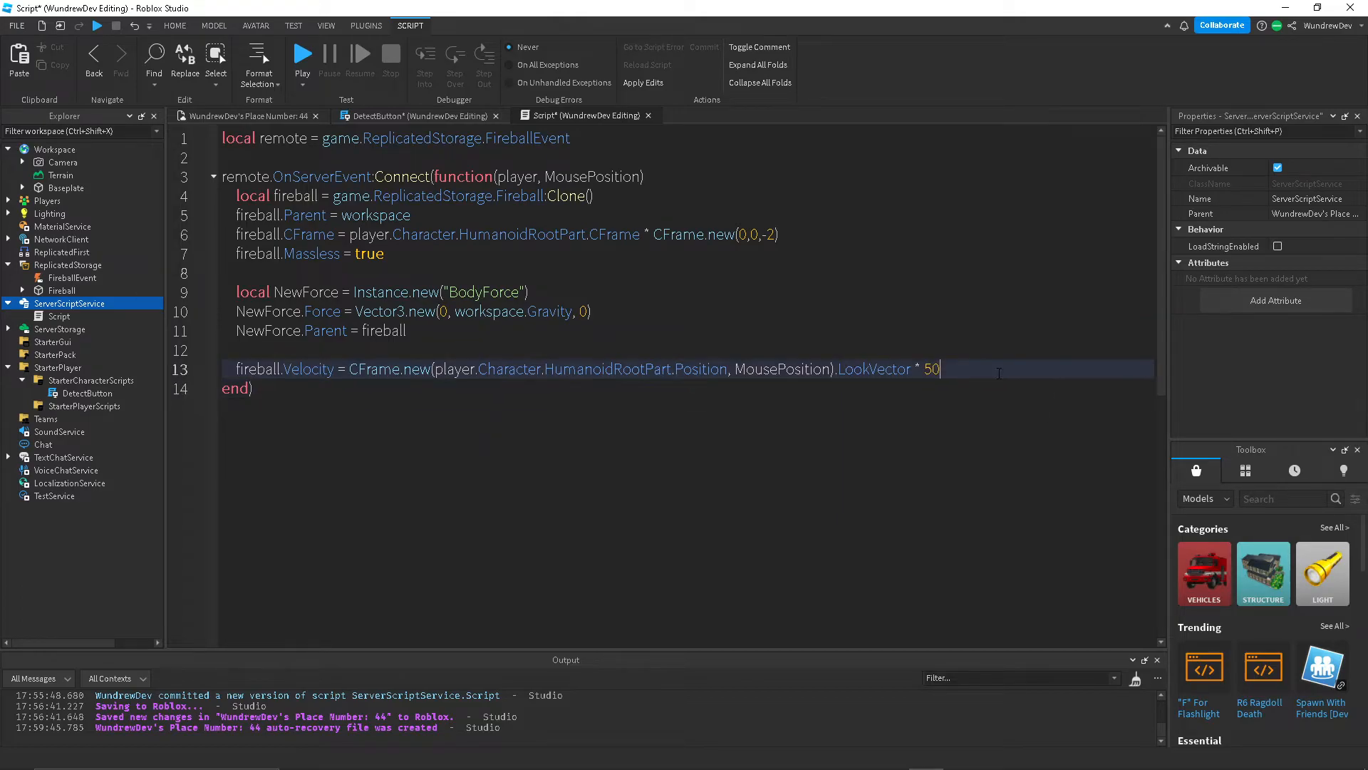
key(Enter)
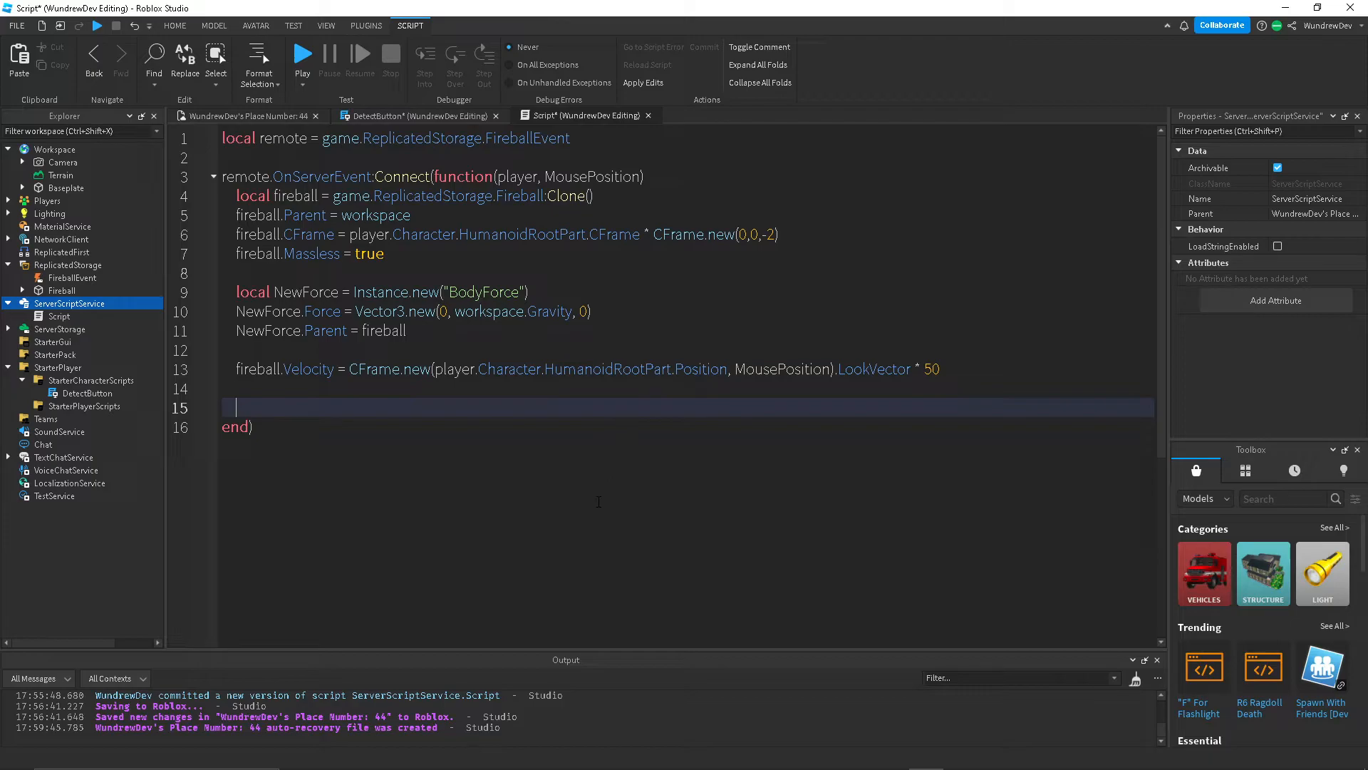
mouse_move(458, 449)
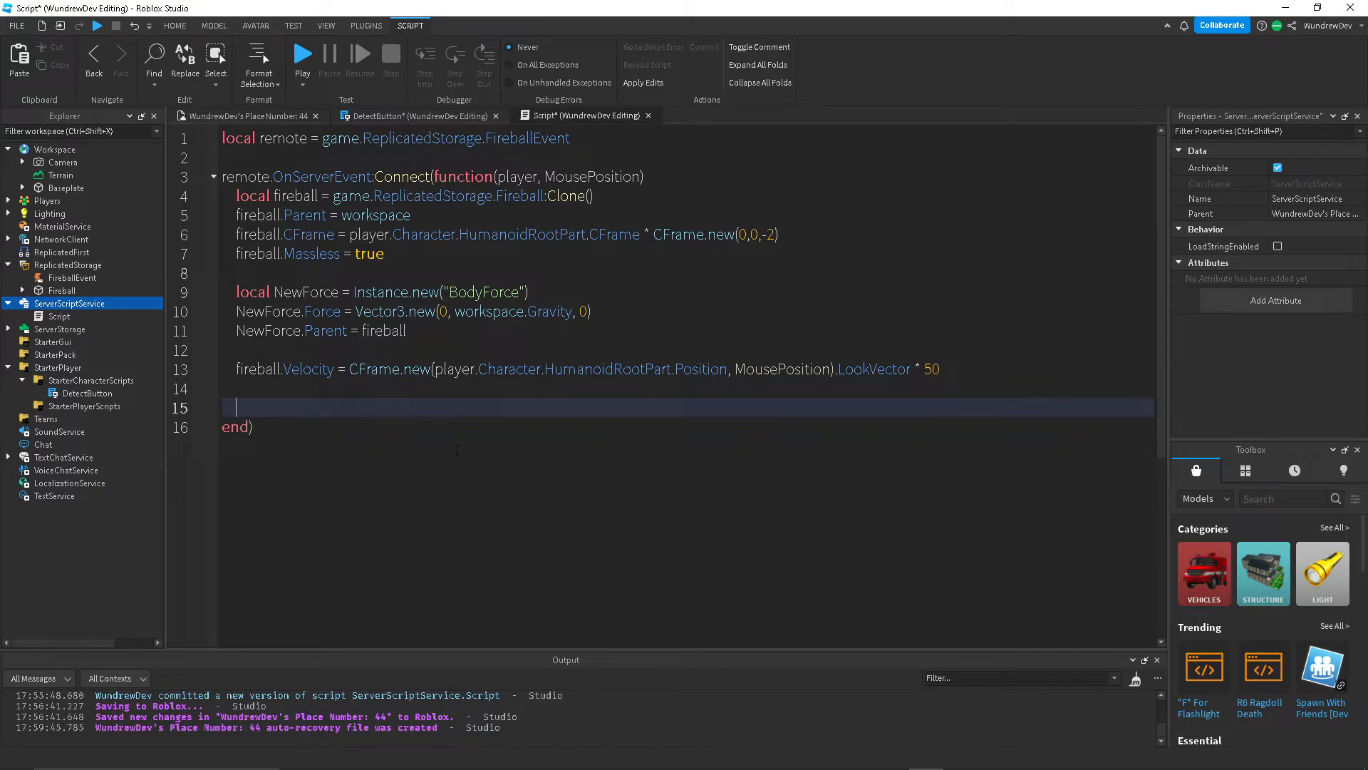
mouse_move(507, 463)
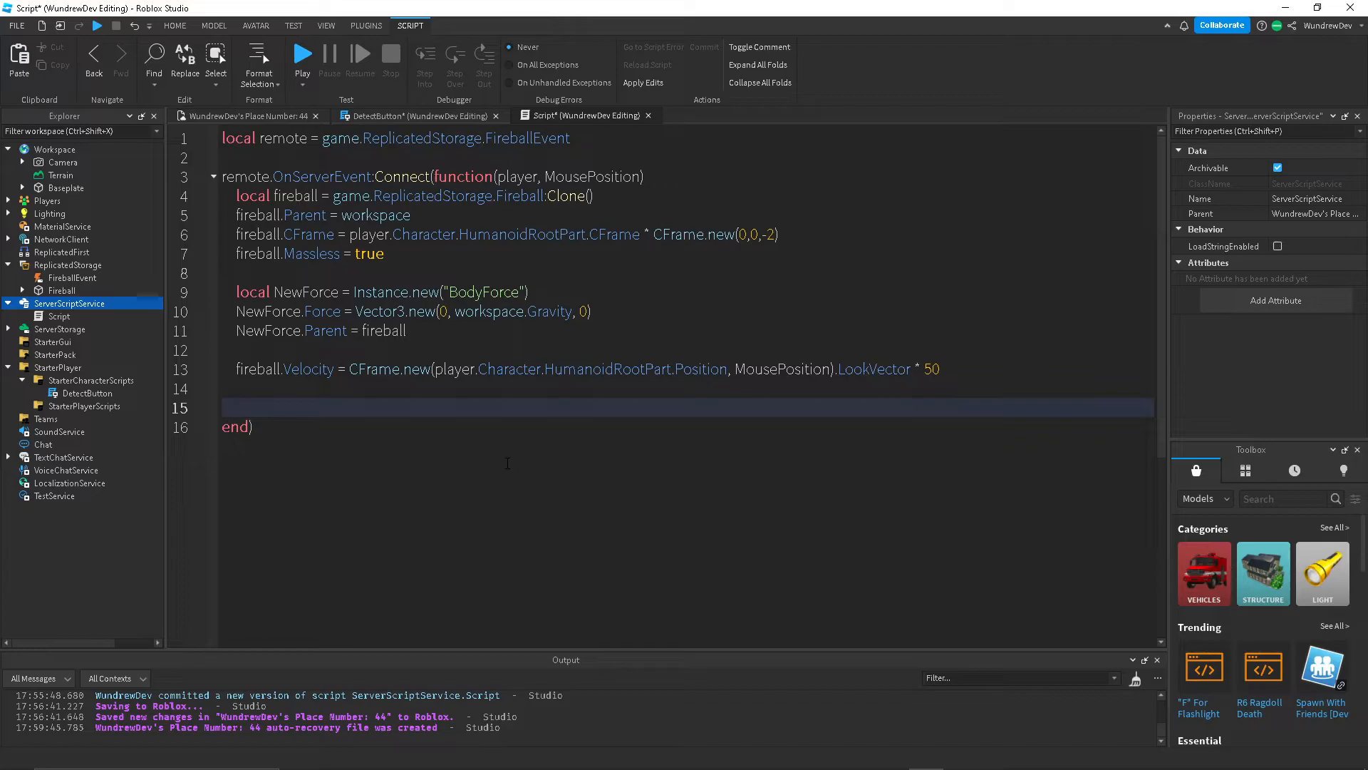
Connect a fireball.Touched handler that destroys the fireball.
text(fireball.)
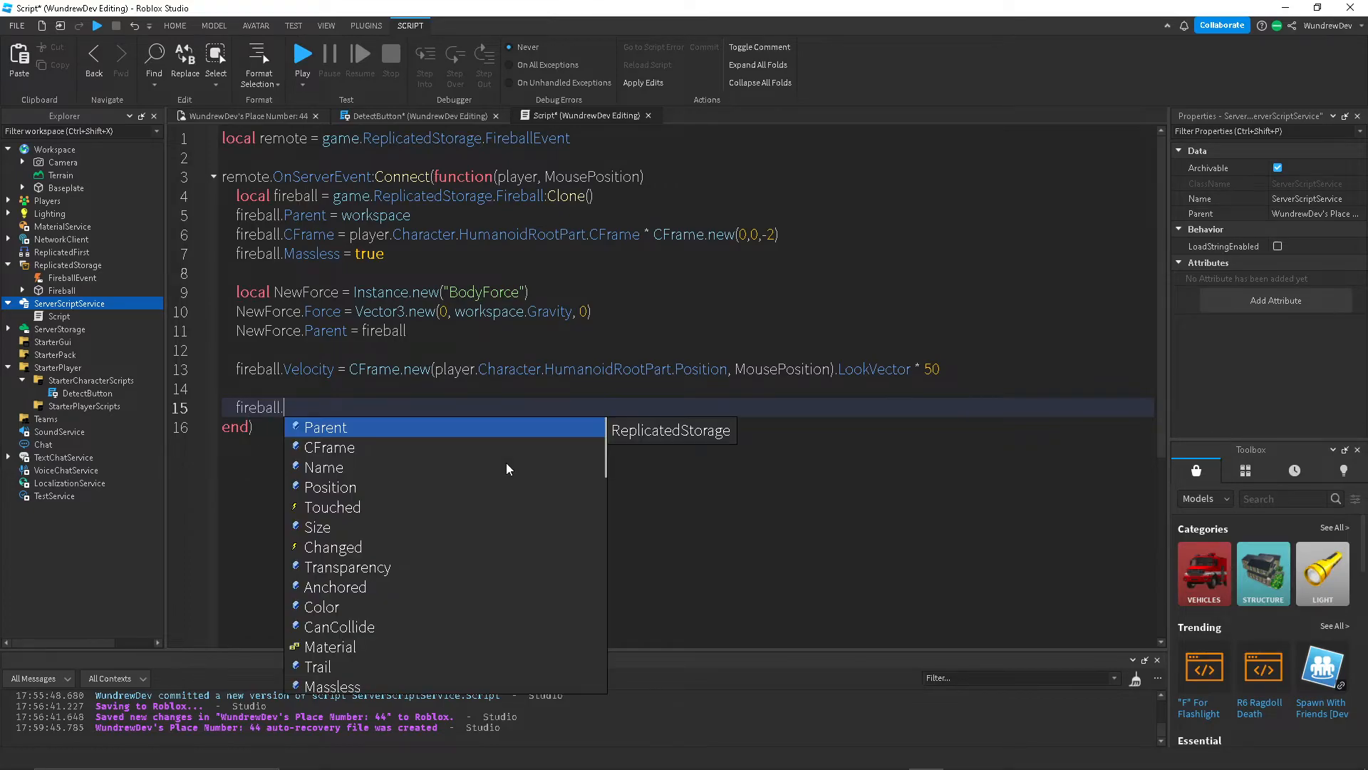
text(Touched:Connect(function())
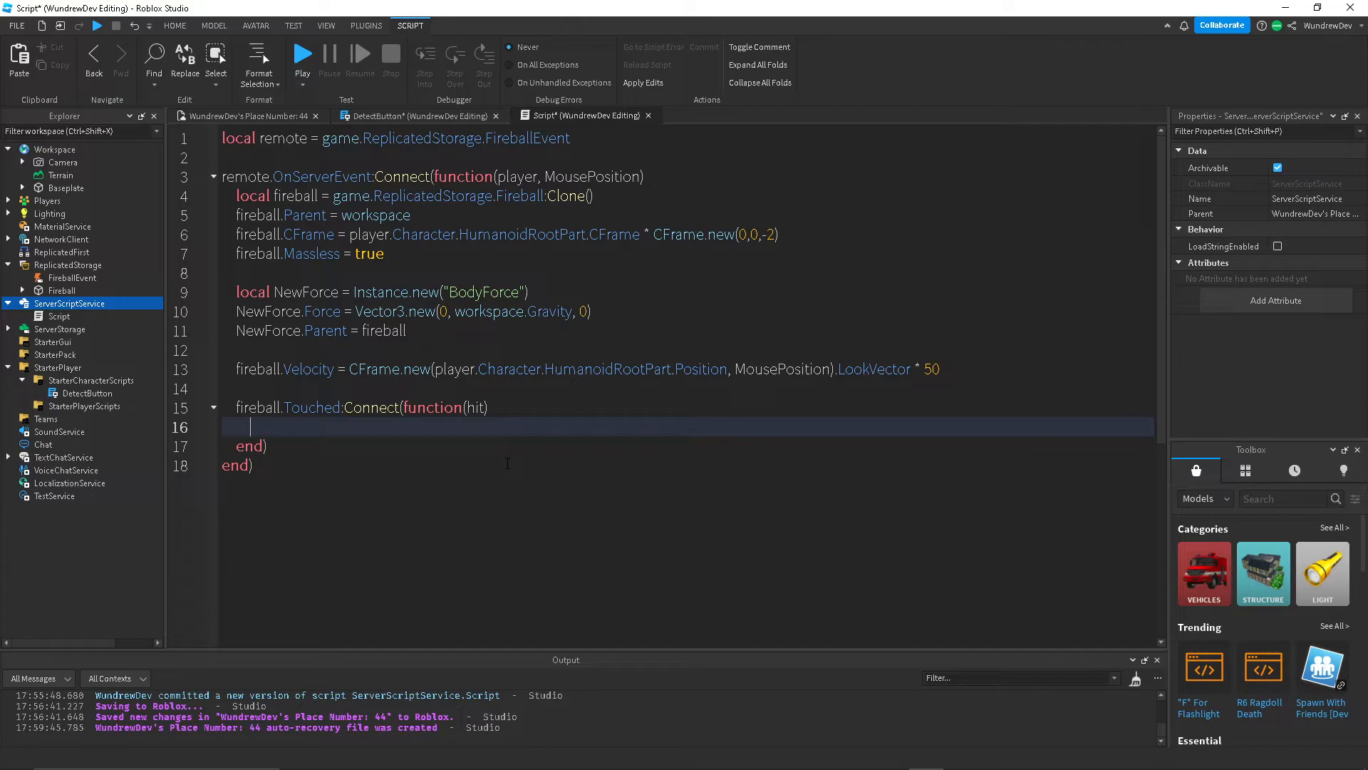
text(fireball:Destroy()
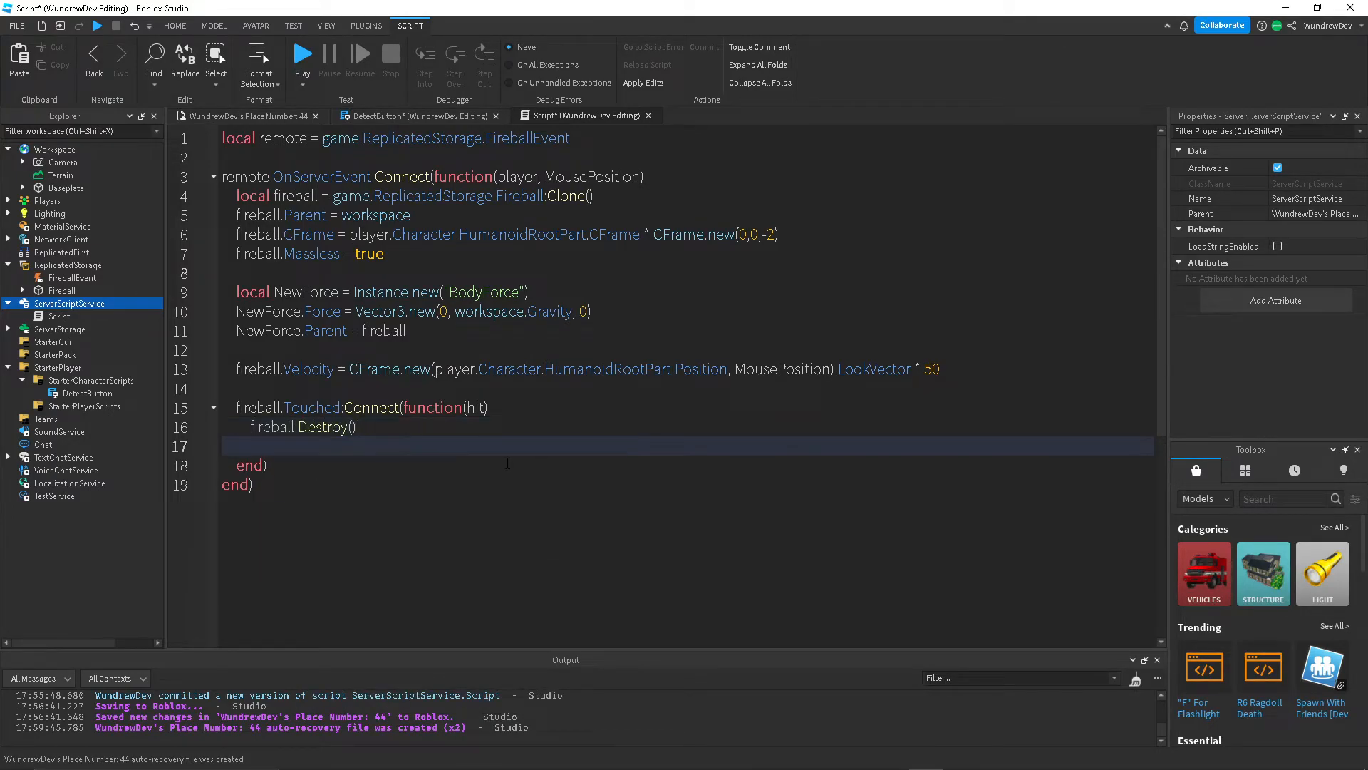
Deal TakeDamage(50) to a hit Humanoid unless it belongs to the shooter's character.
text(if hit.Parent:FindFirstChild("H)
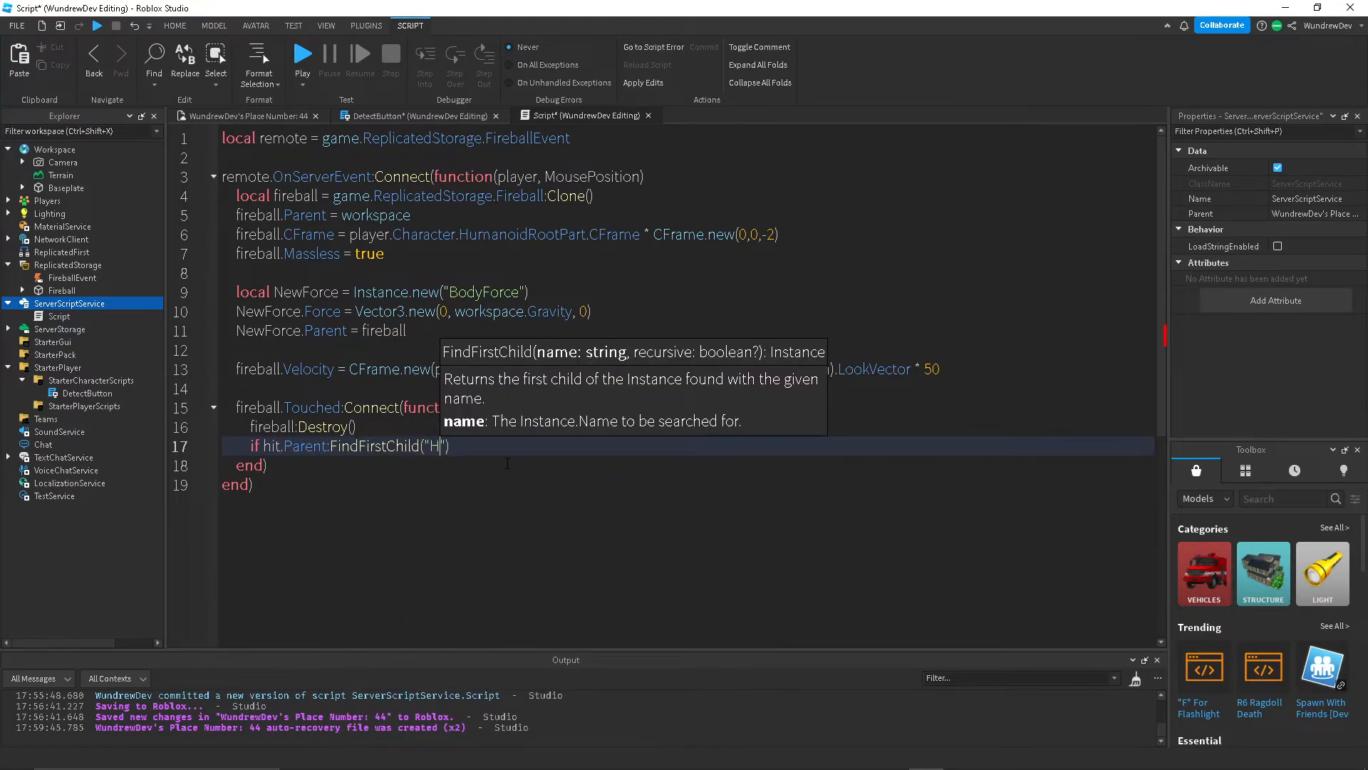
text(umanoid)
text(hit)
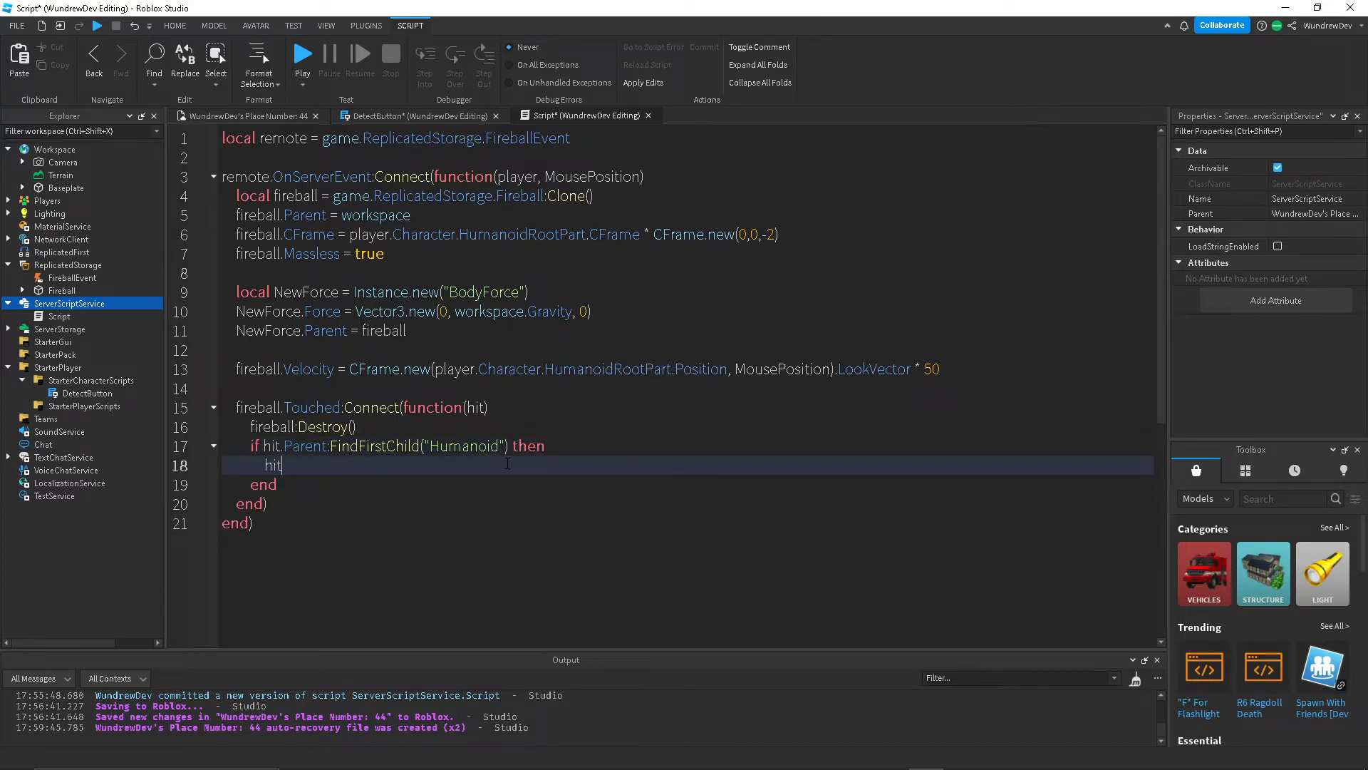
text(.Parent:FindFirstChild("Humanoi)
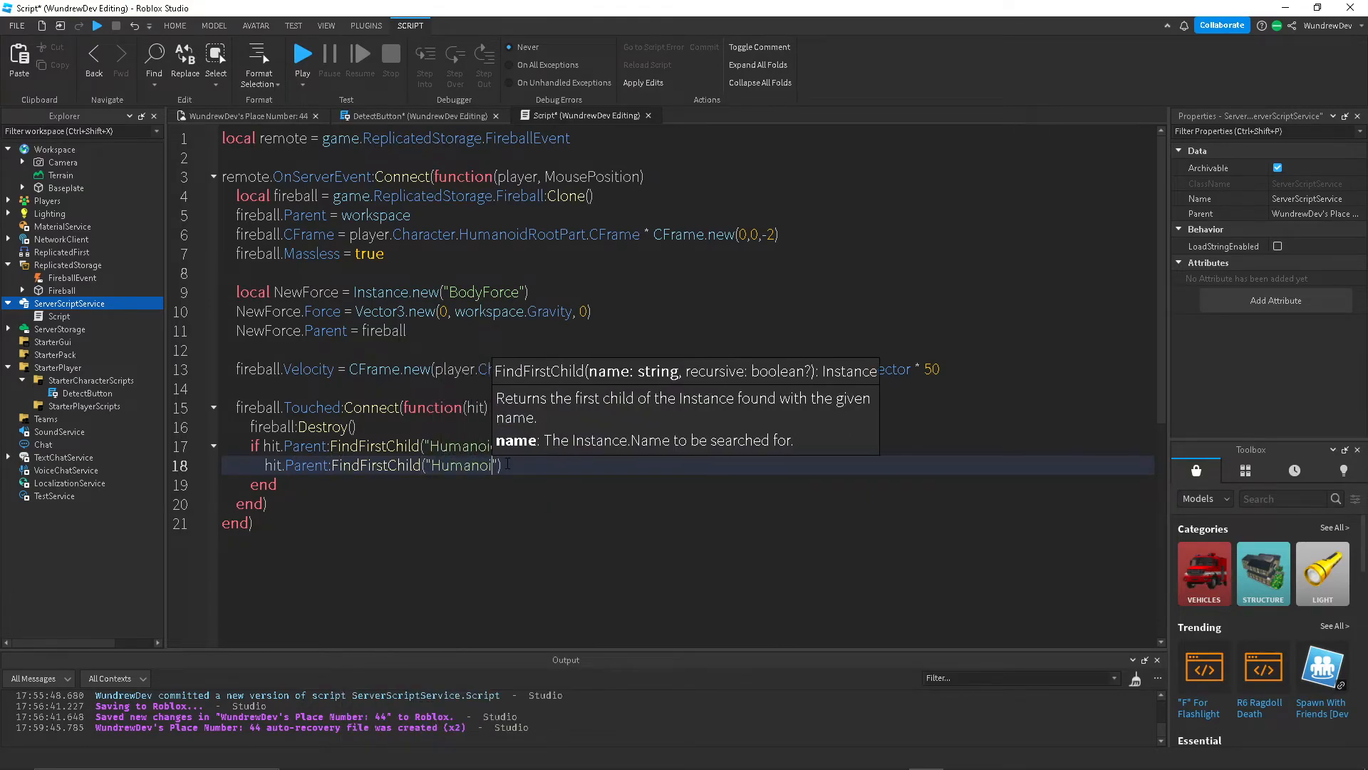
text(,"T)
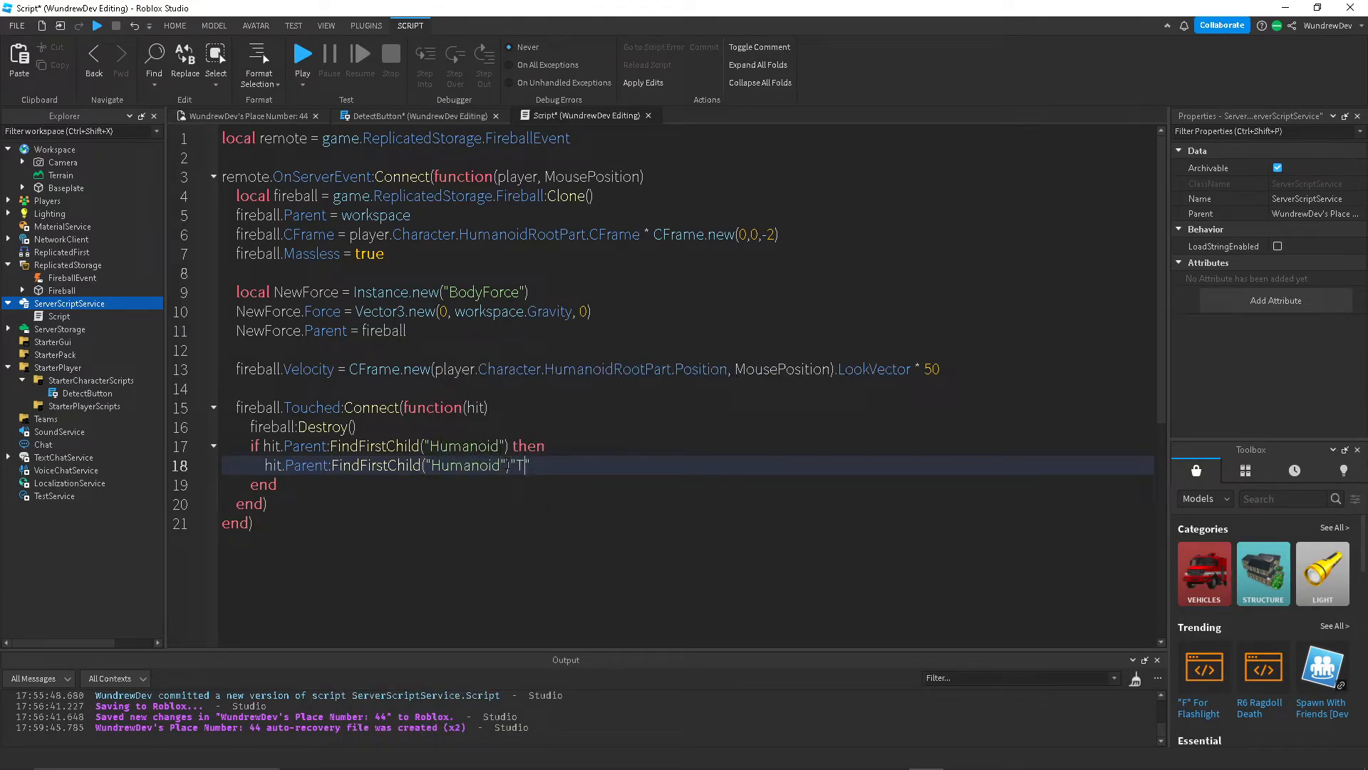
text(:TakeDa)
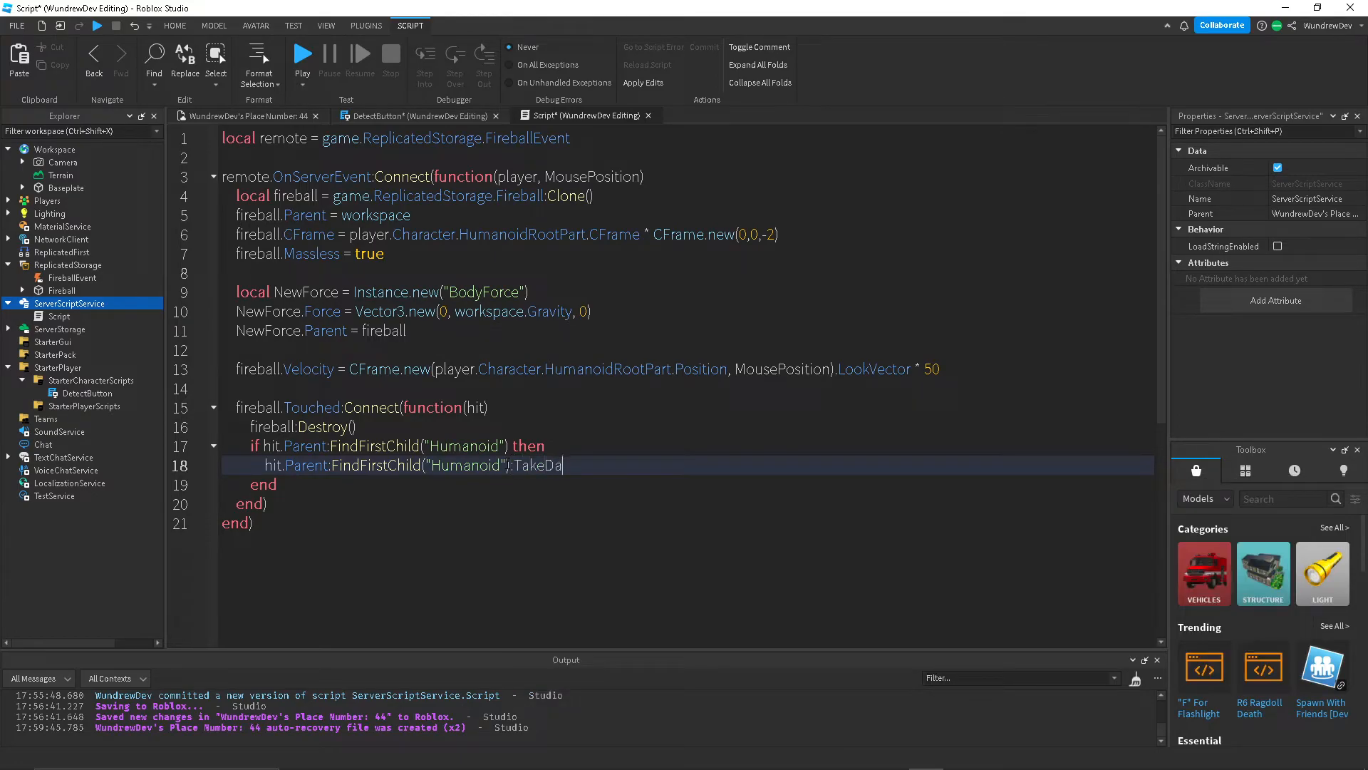
text(mage())
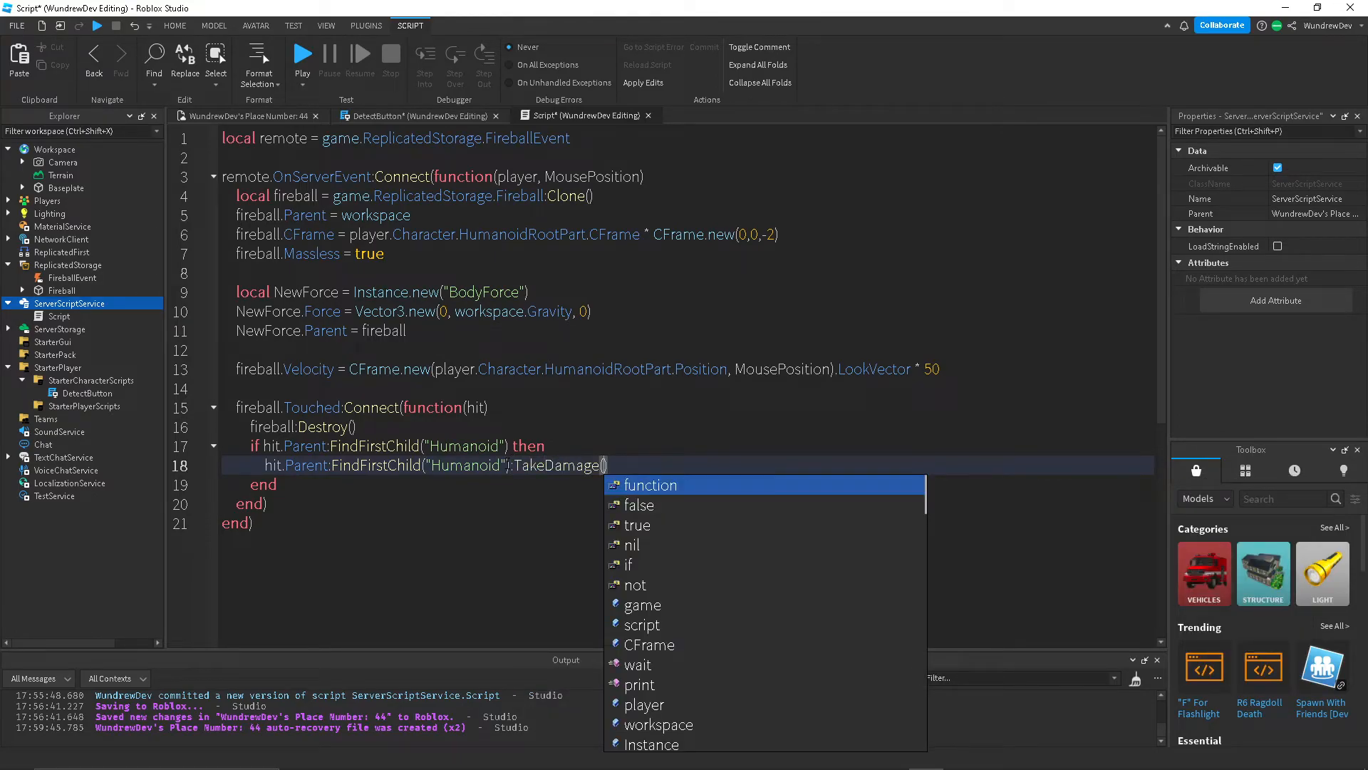
text(50)
click(687, 445)
text(and not hit:I )
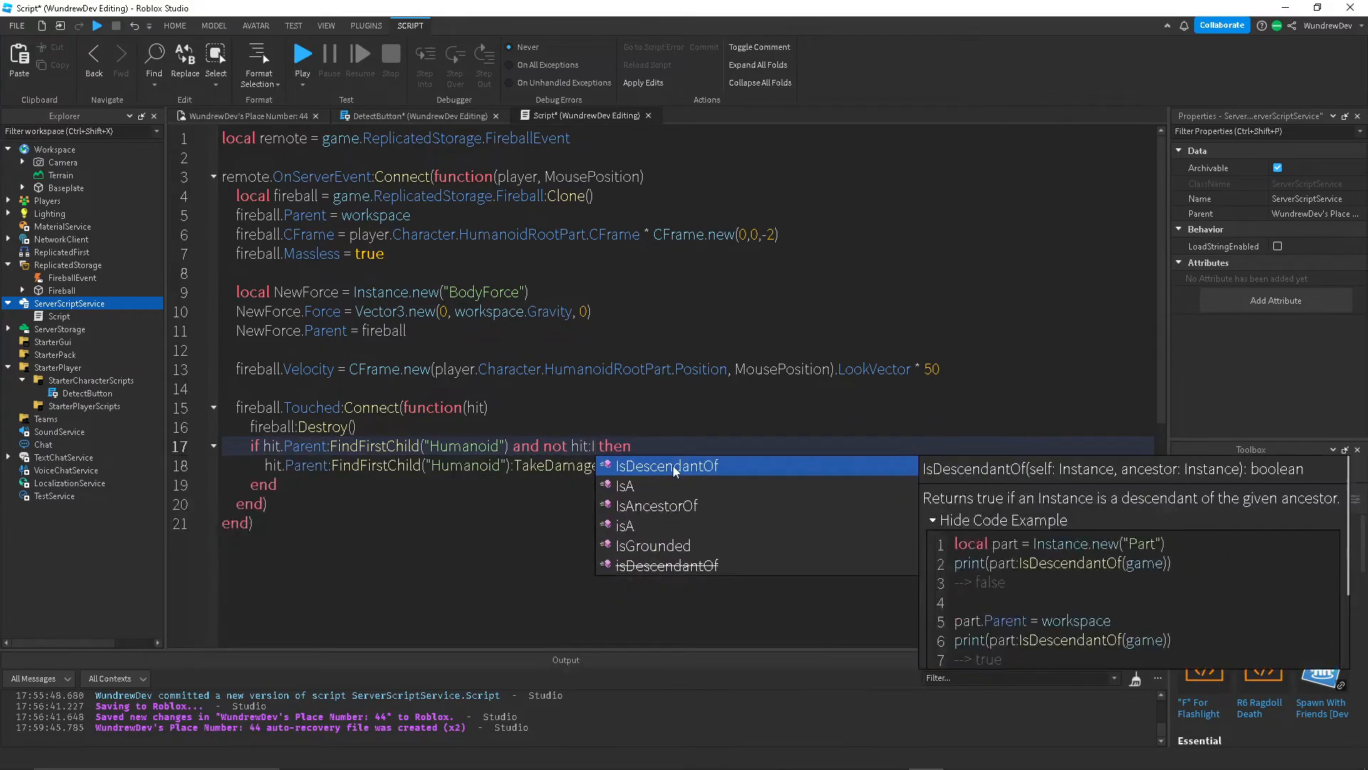
click(667, 465)
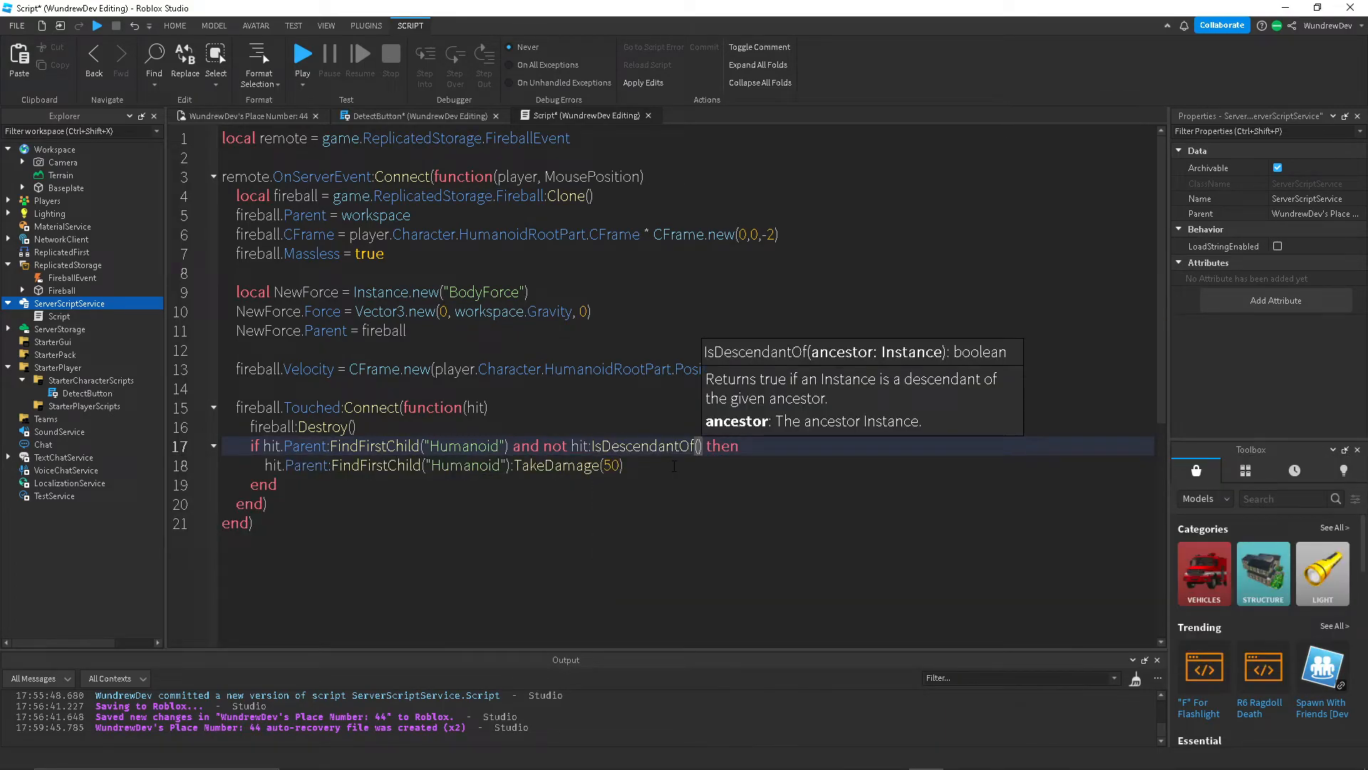
text(player)
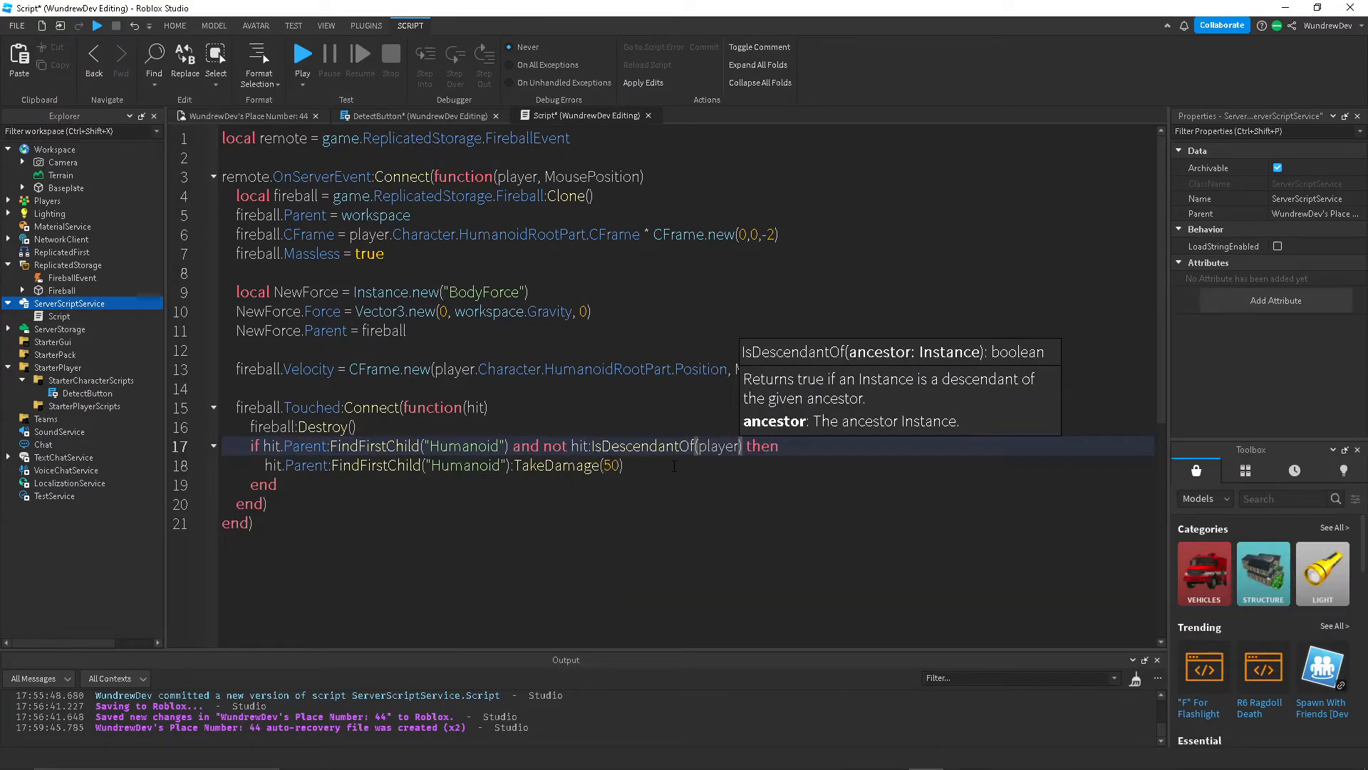
text(Ch)
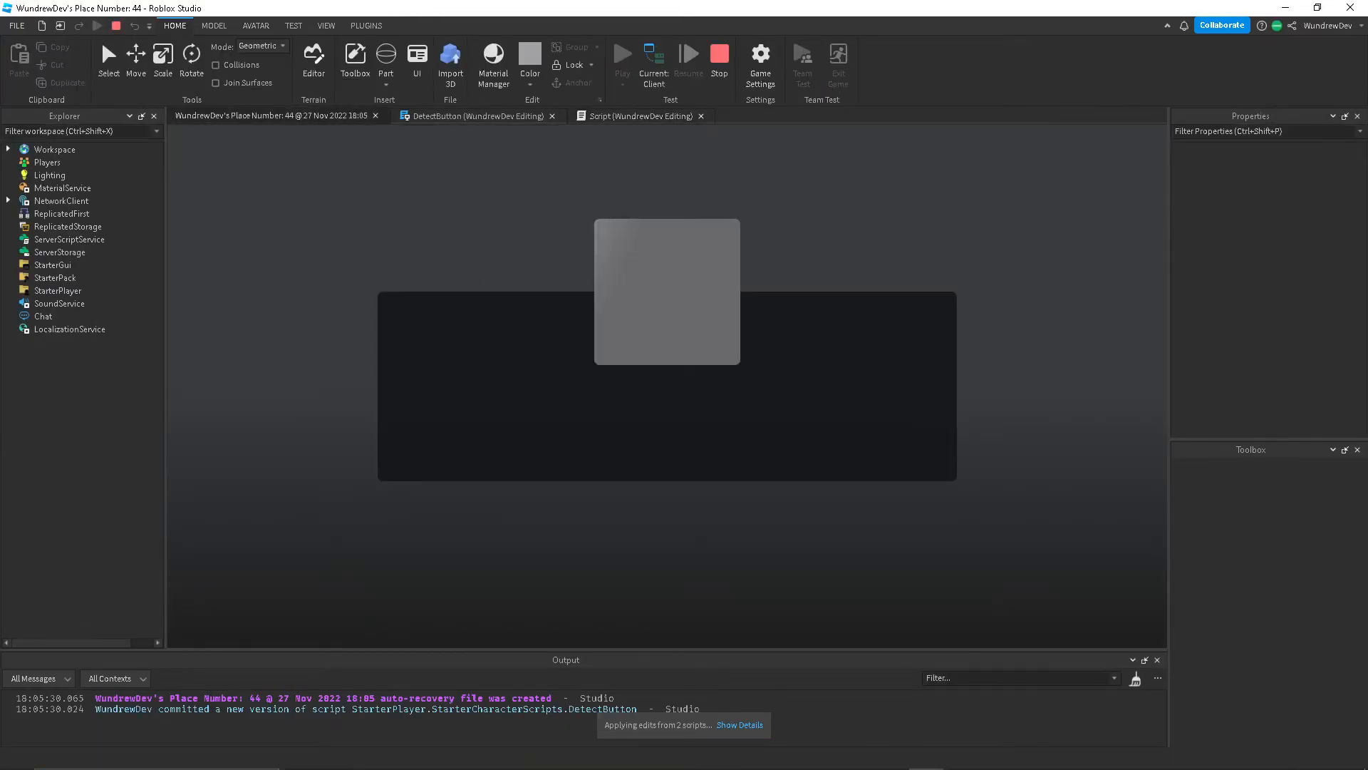
Play-test the game, fire a fireball in the game view, then stop.
click(622, 54)
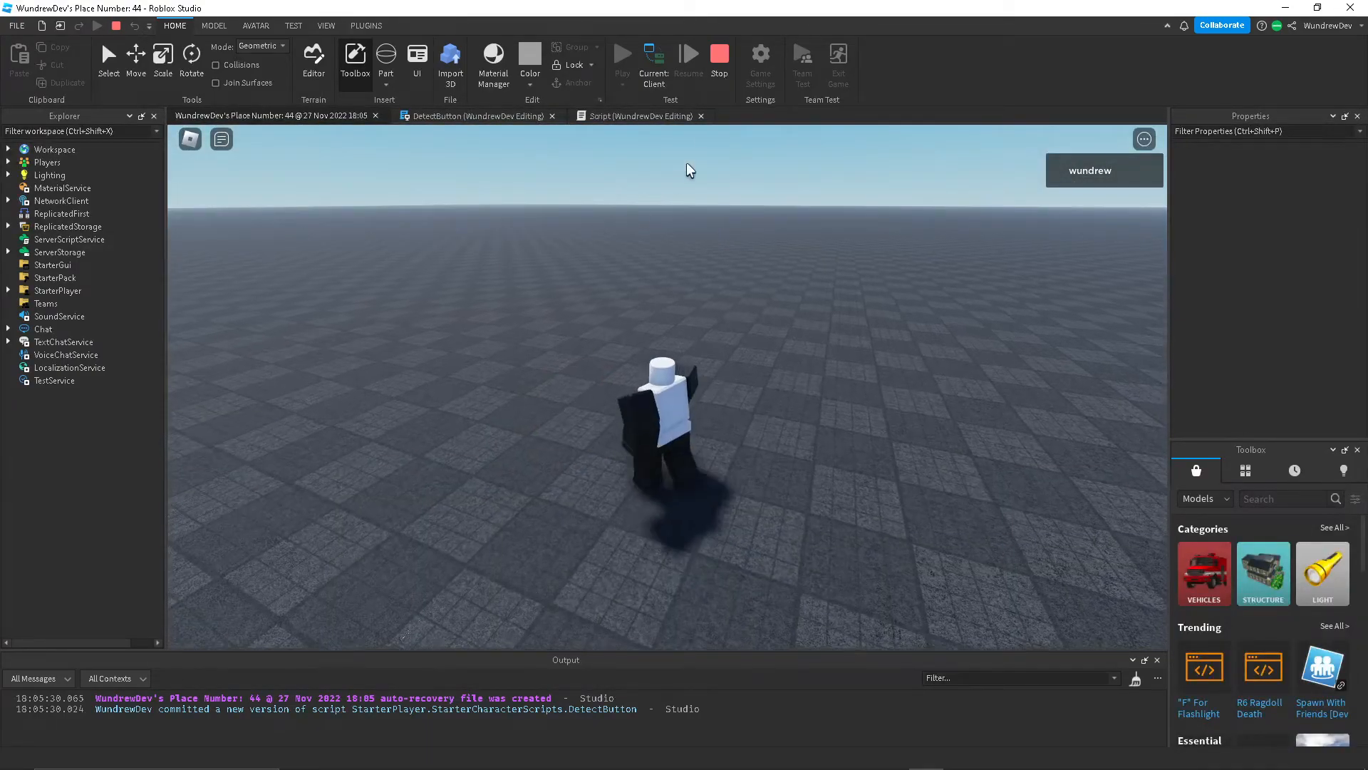
click(636, 115)
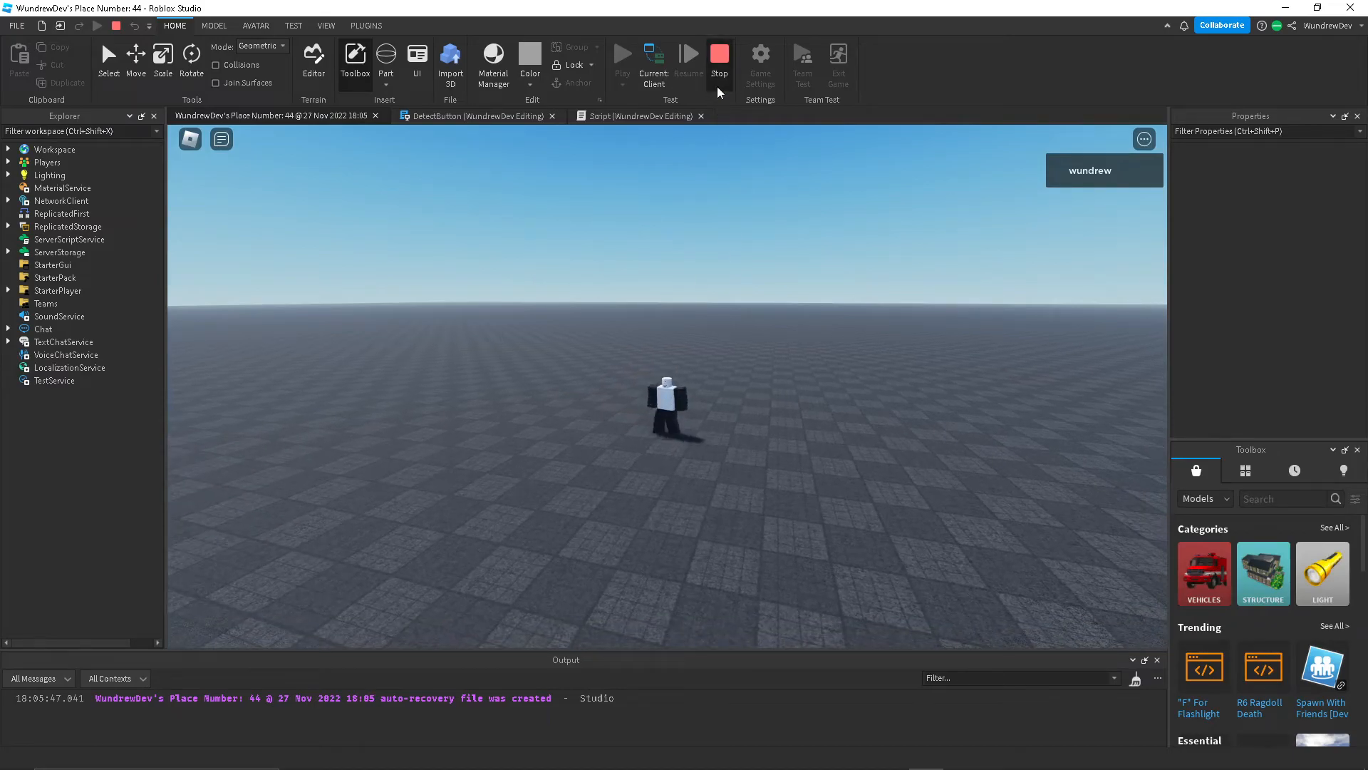
click(719, 55)
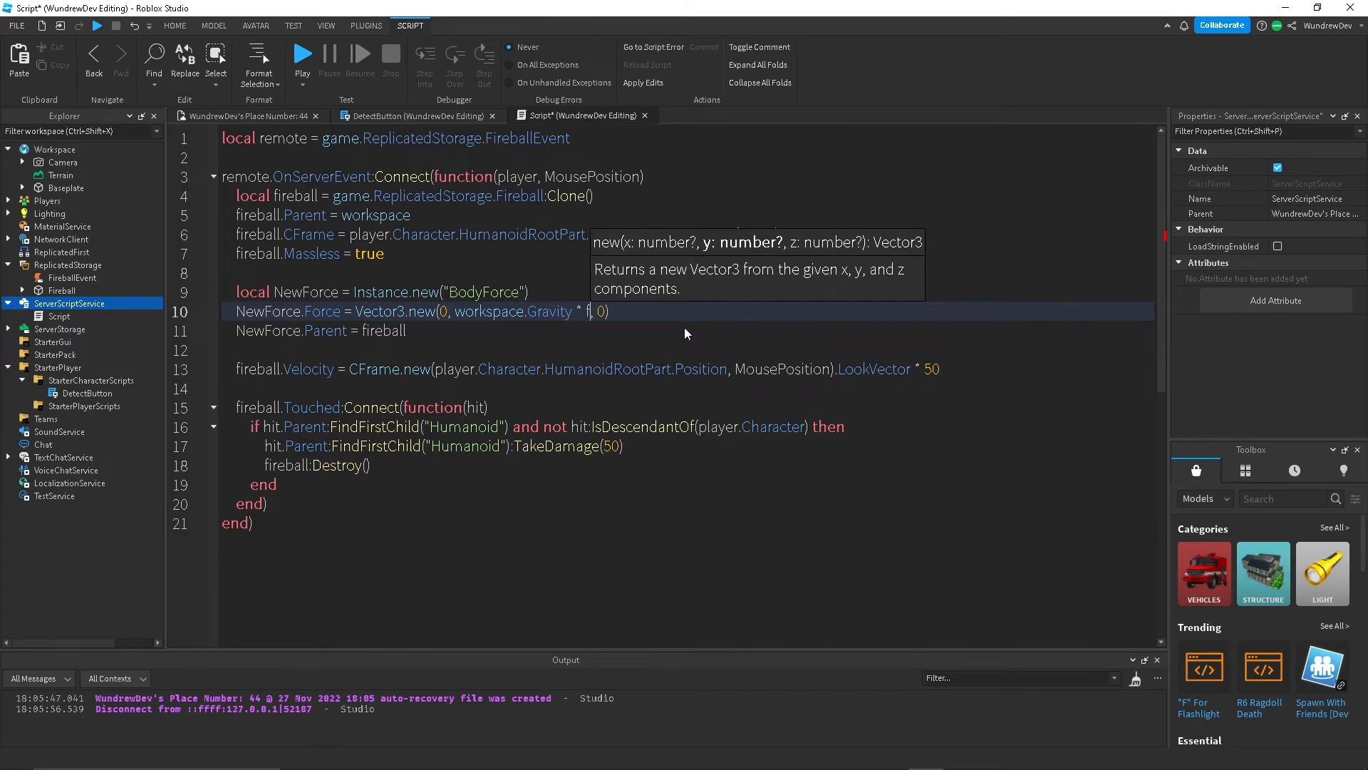
Multiply workspace.Gravity on the BodyForce line by fireball:GetMass().
text(ireball.)
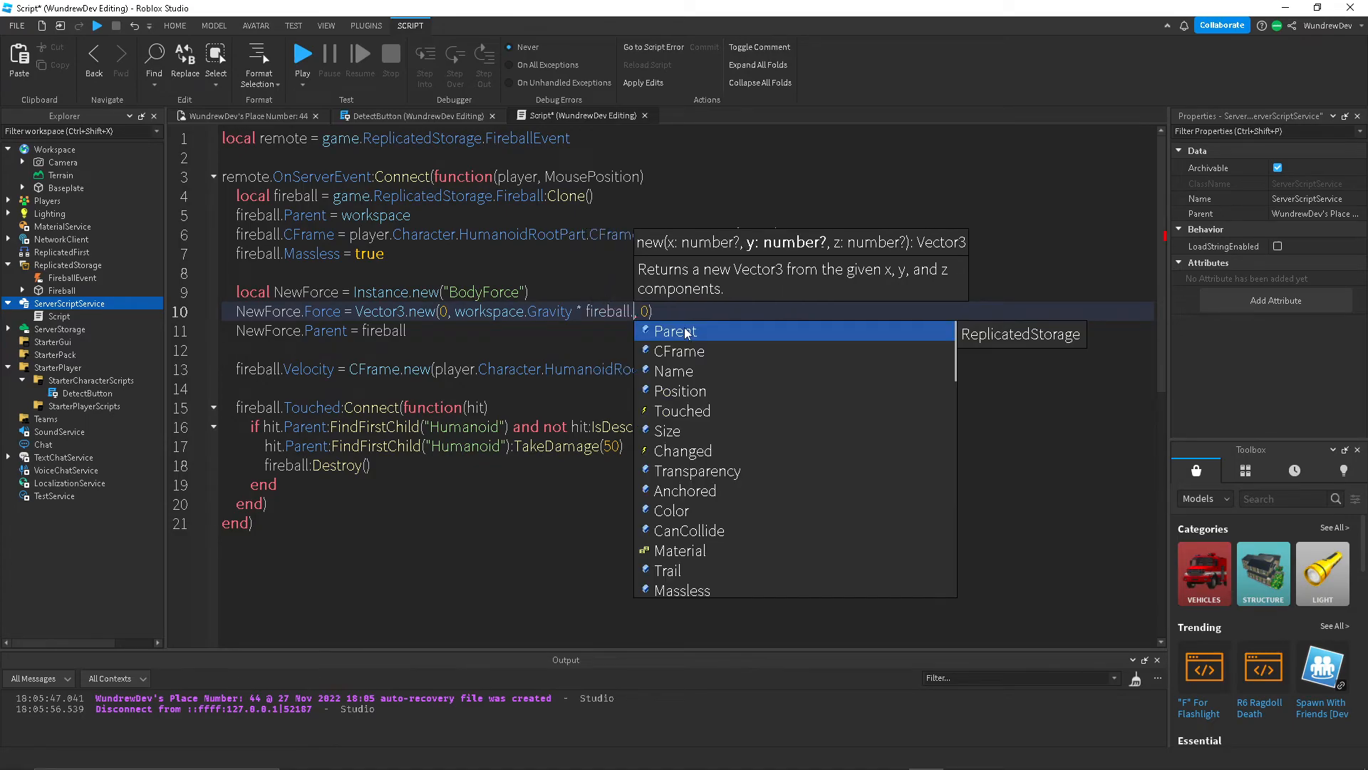
text(G)
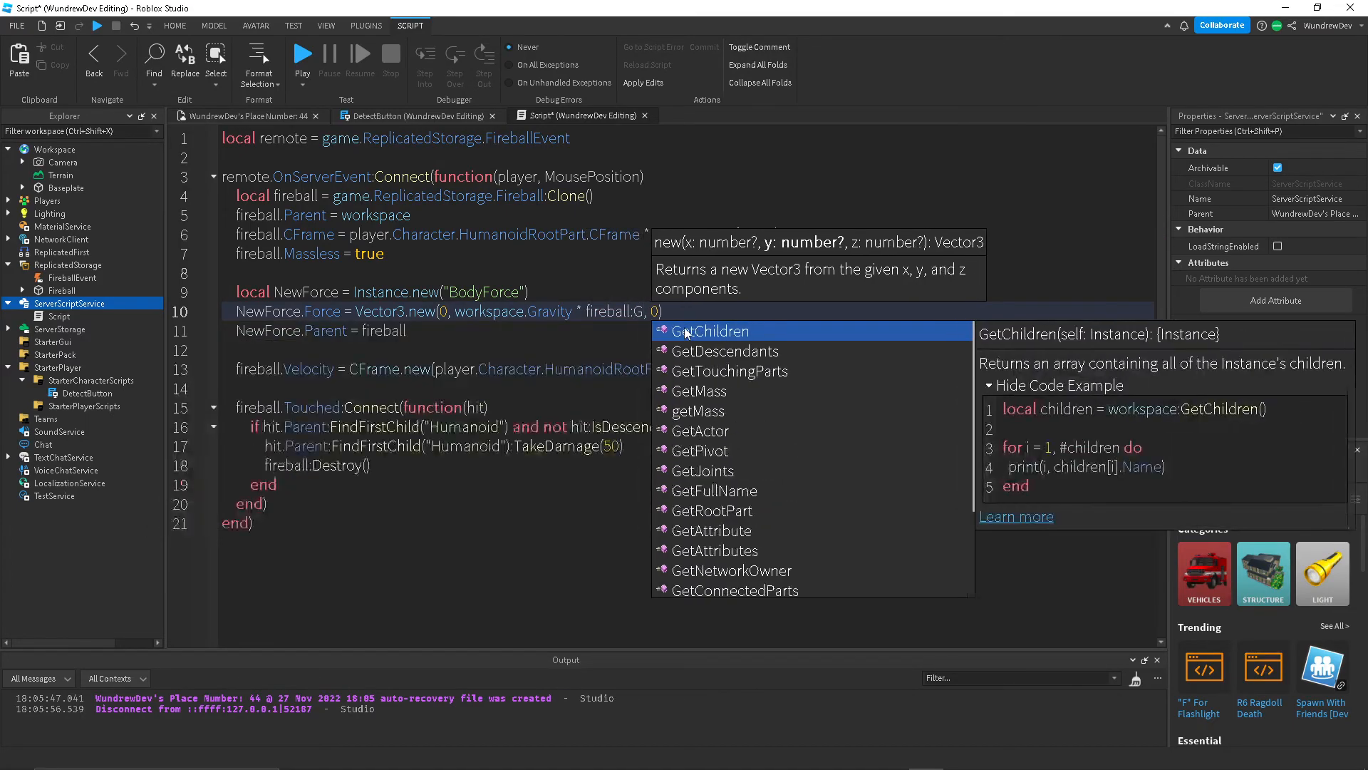